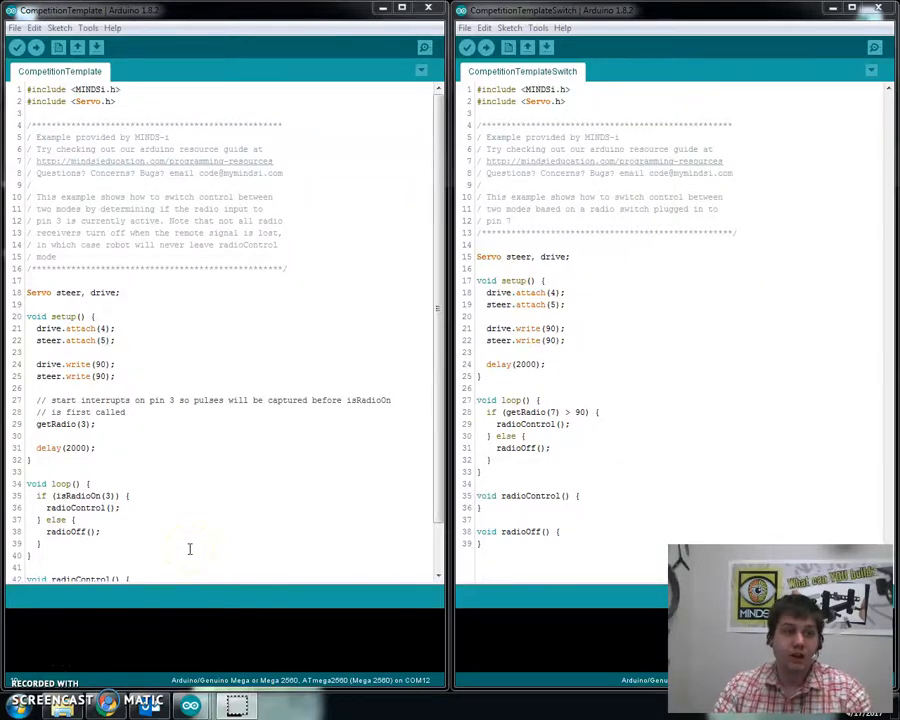
pyautogui.moveTo(218, 543)
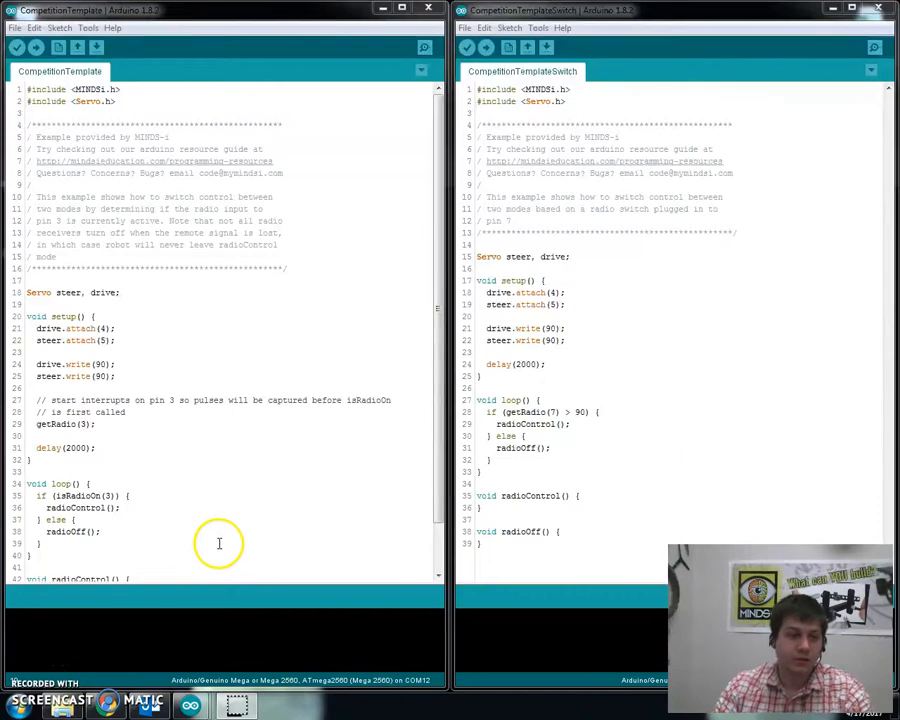
pyautogui.moveTo(358, 438)
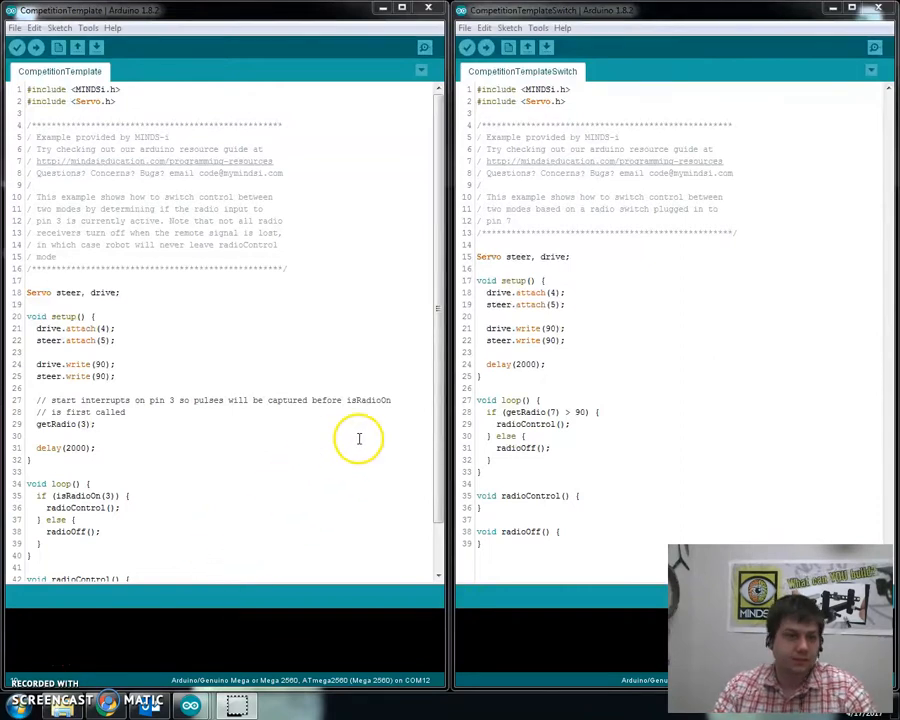
pyautogui.moveTo(177, 191)
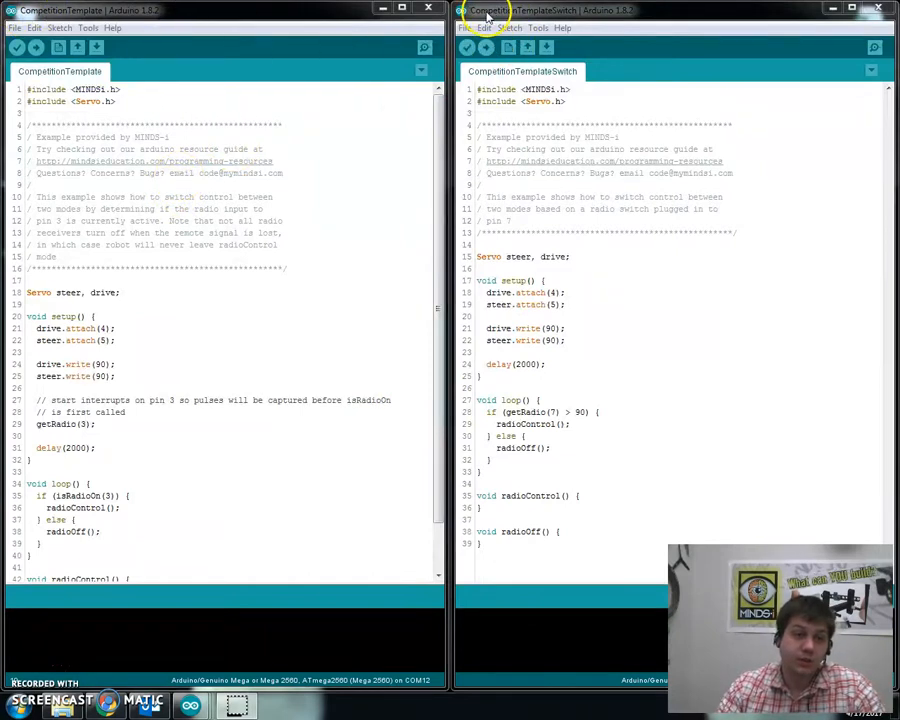
pyautogui.moveTo(623, 28)
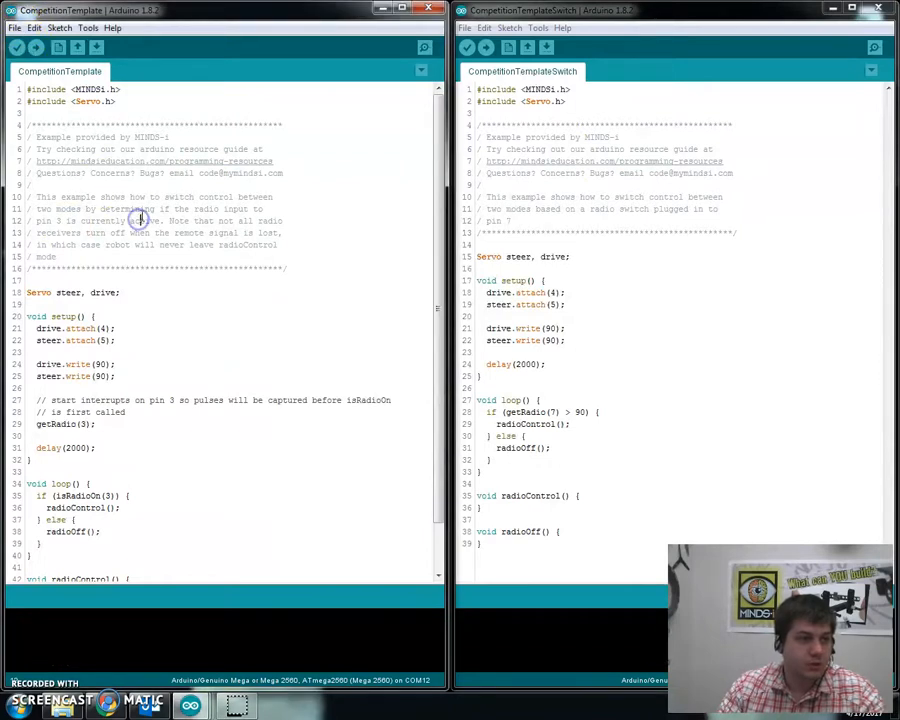
# - Dismiss the examples menu and focus the CompetitionTemplateSwitch editor to maximize it
pyautogui.click(34, 27)
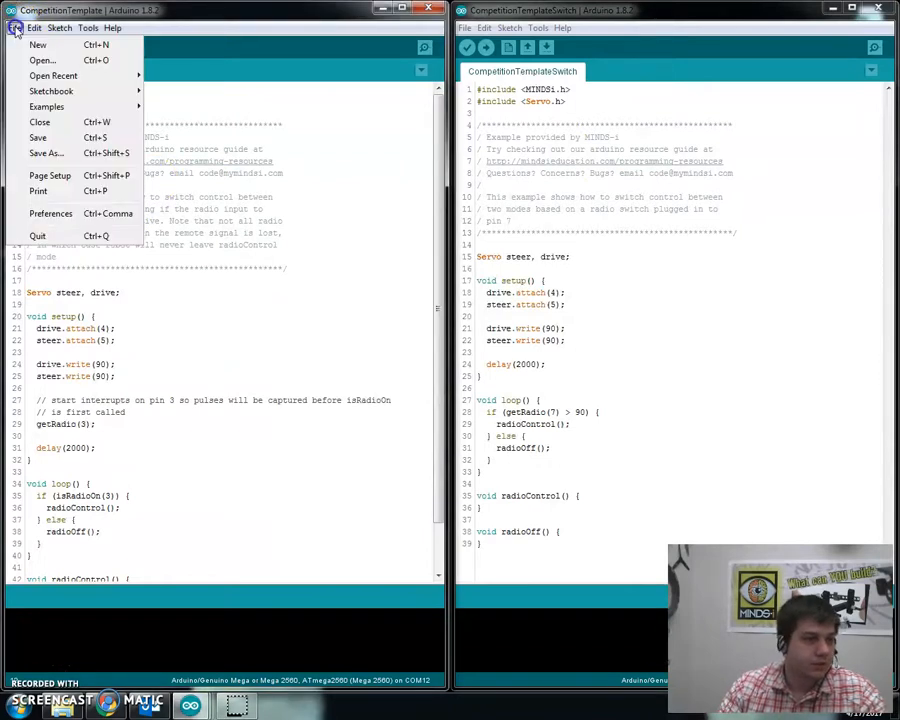
pyautogui.click(34, 27)
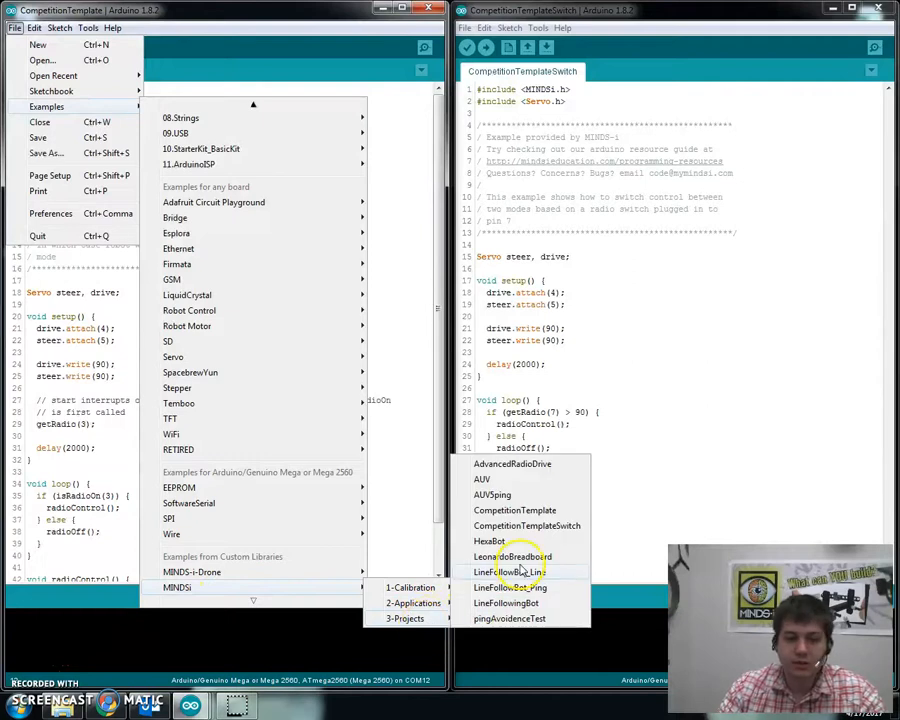
pyautogui.moveTo(520, 545)
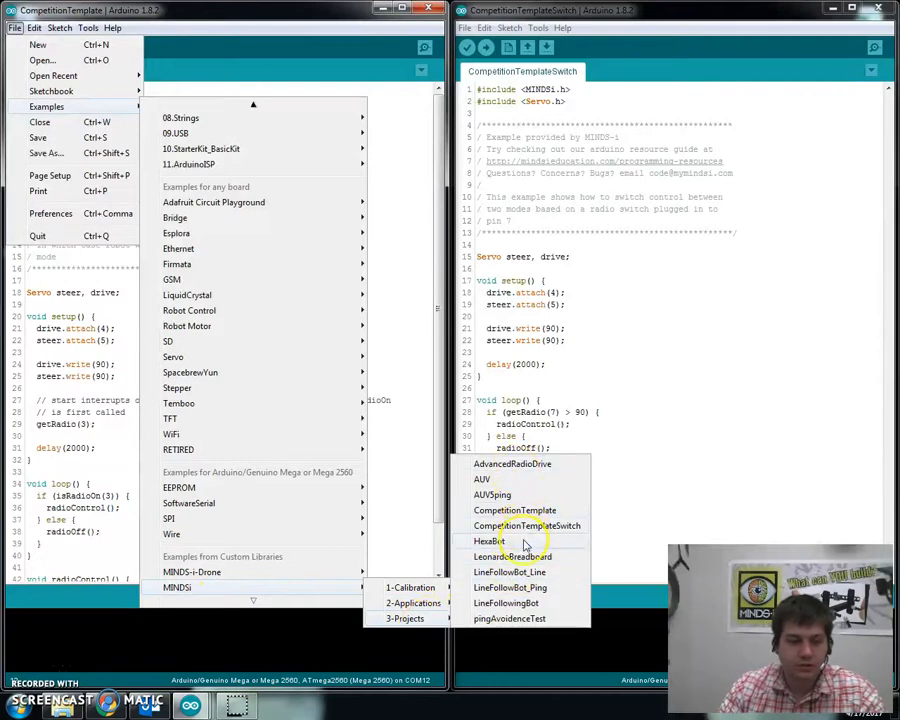
pyautogui.moveTo(515, 510)
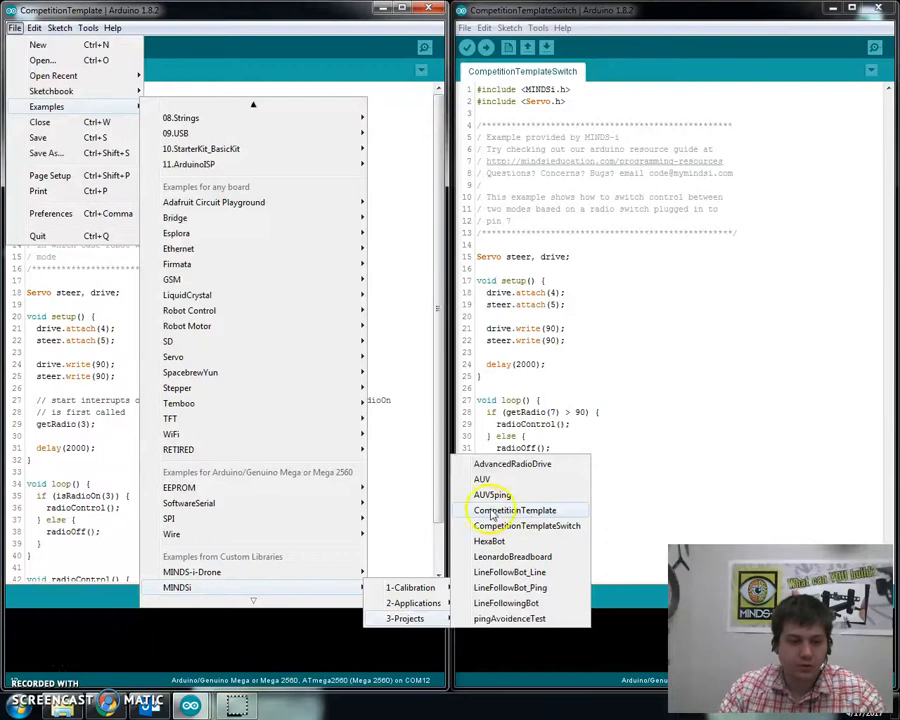
pyautogui.moveTo(530, 525)
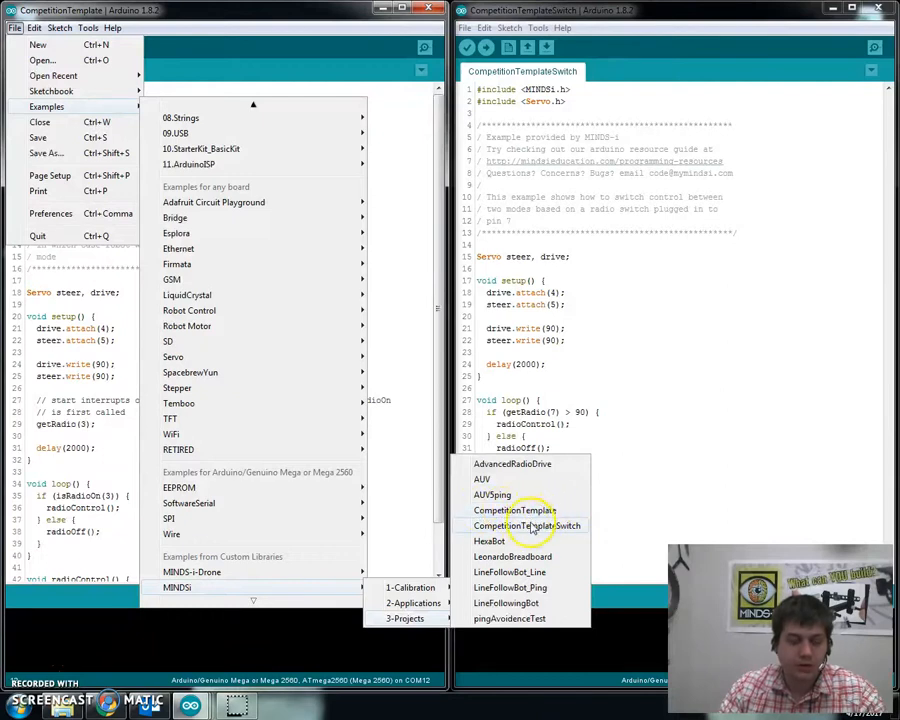
pyautogui.moveTo(540, 525)
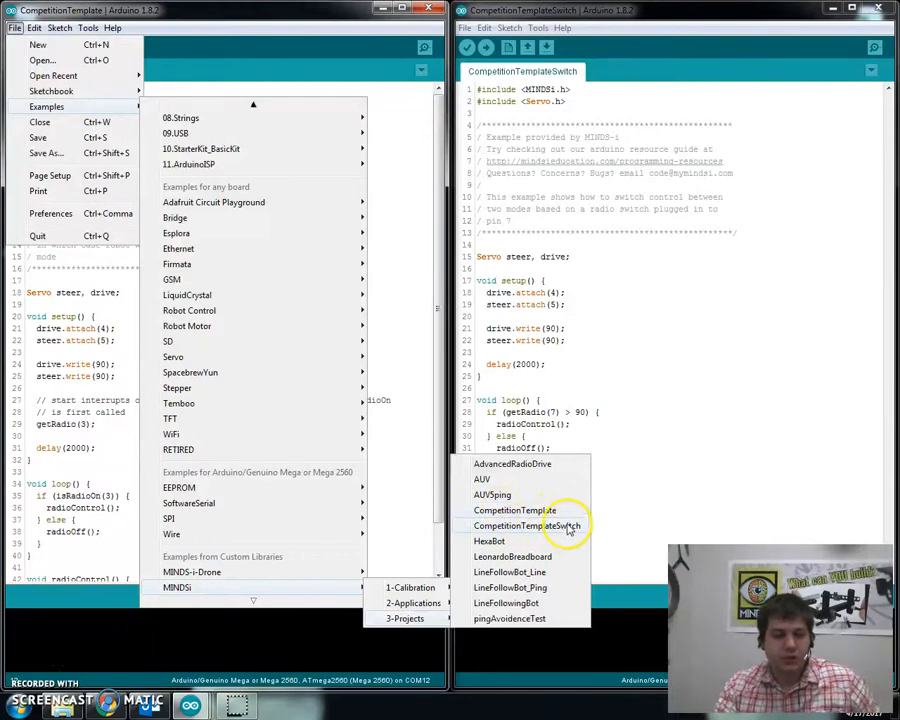
pyautogui.moveTo(492, 485)
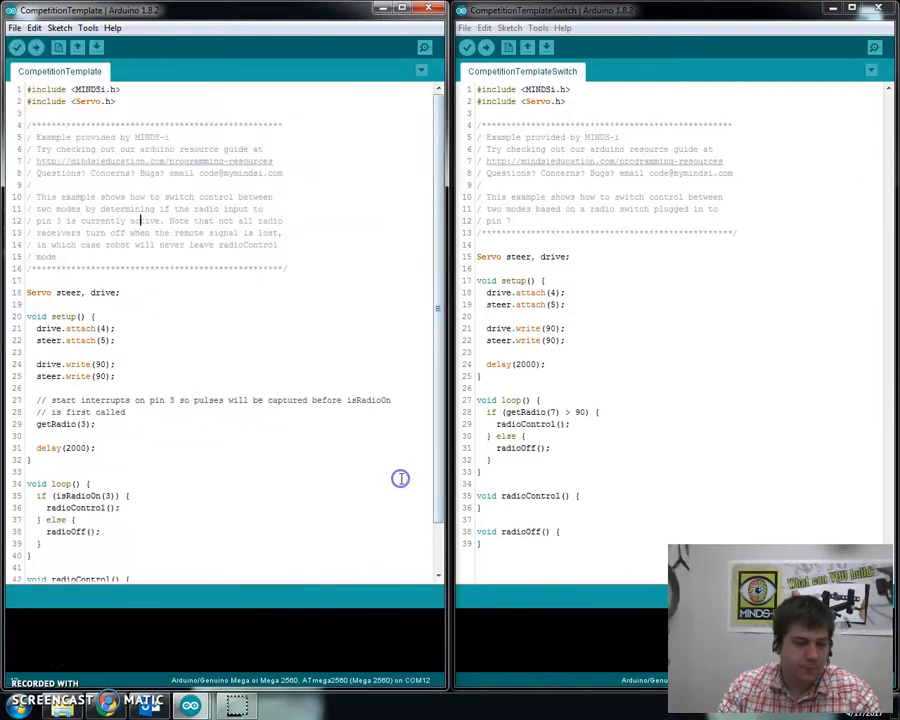
pyautogui.moveTo(413, 461)
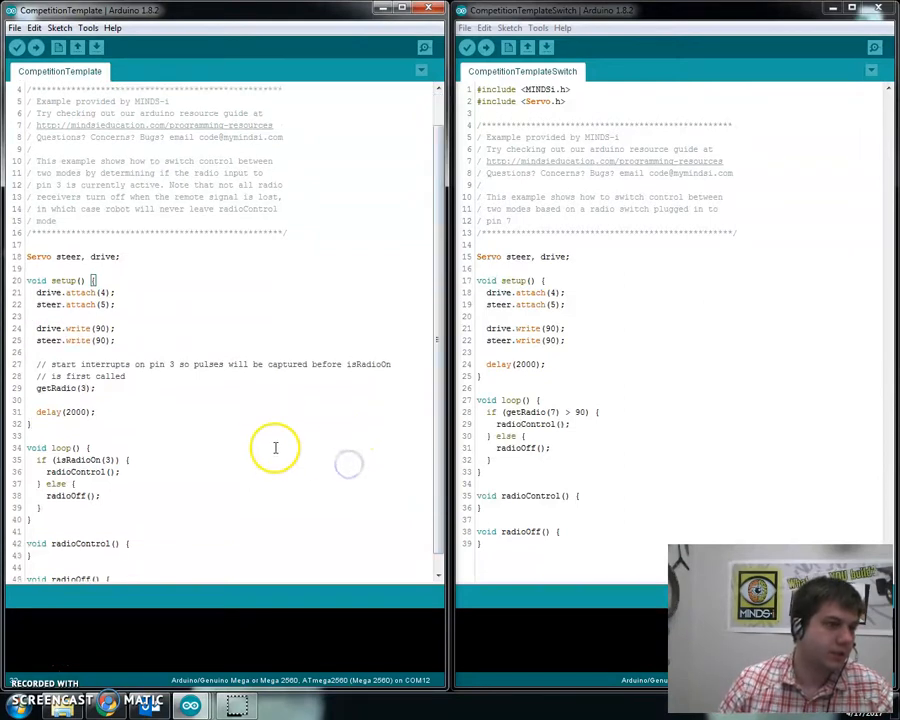
pyautogui.scroll(3)
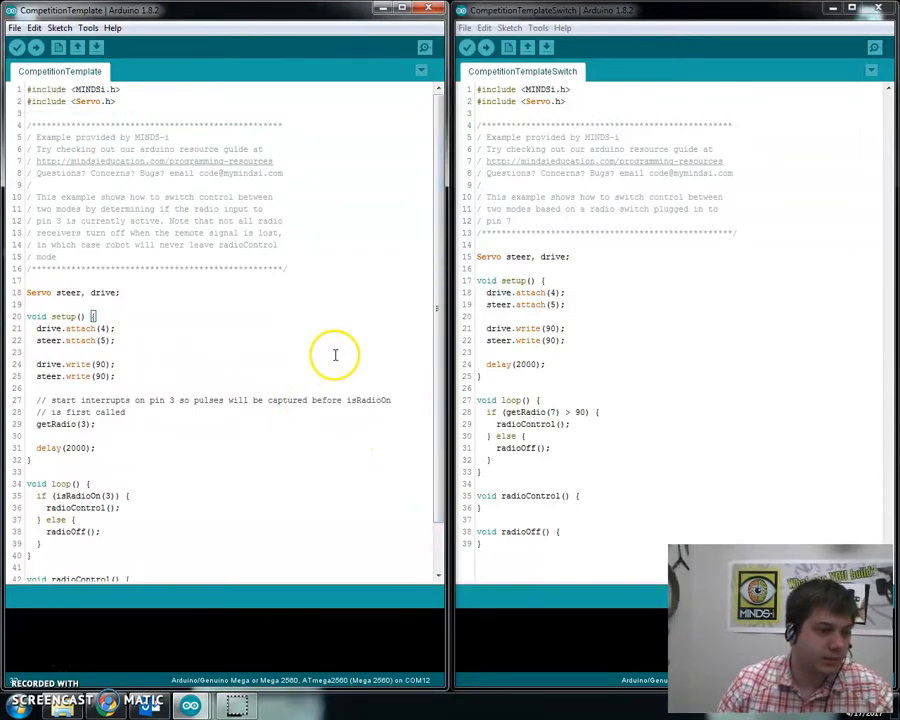
pyautogui.moveTo(305, 402)
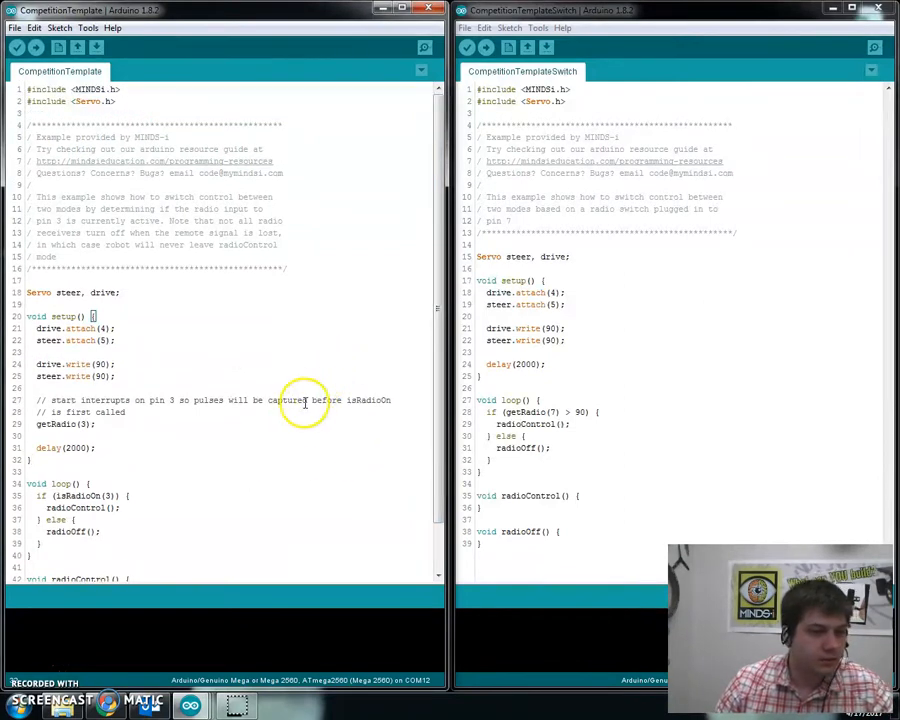
pyautogui.click(638, 355)
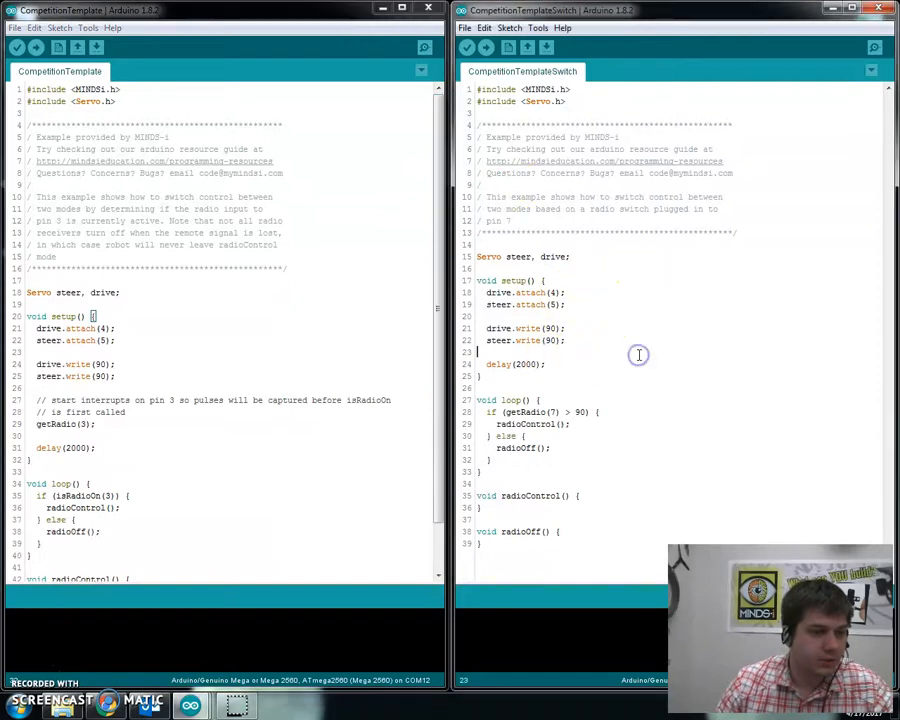
pyautogui.moveTo(97, 47)
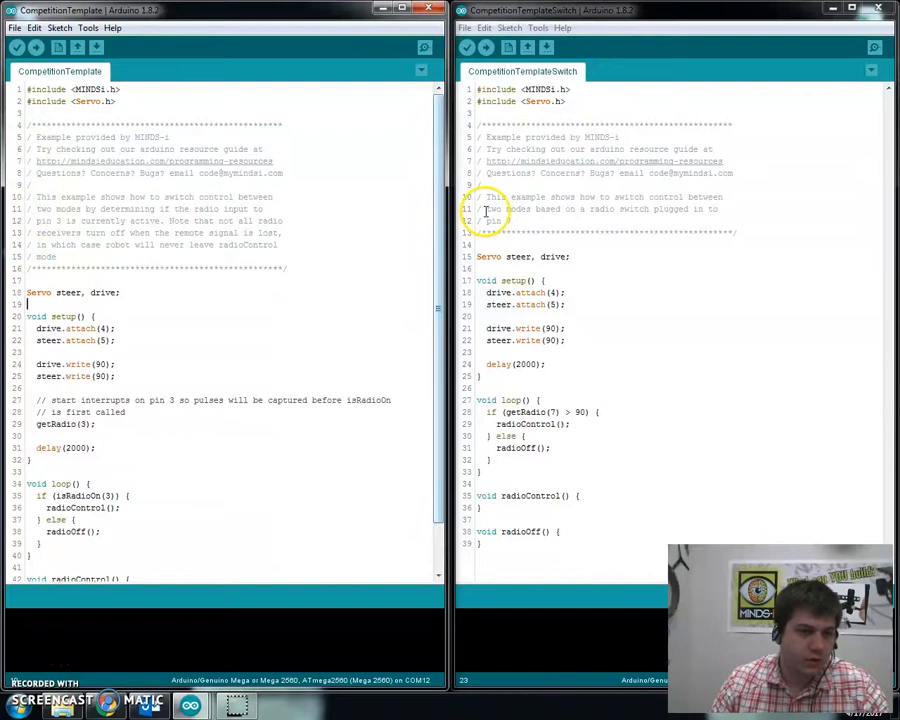
pyautogui.moveTo(417, 283)
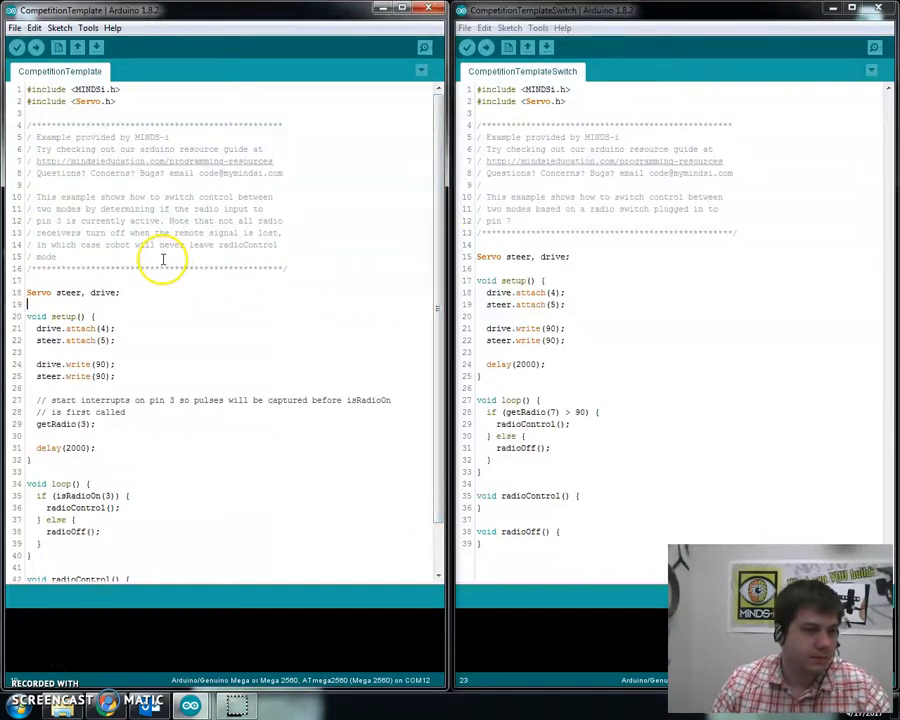
pyautogui.moveTo(100, 168)
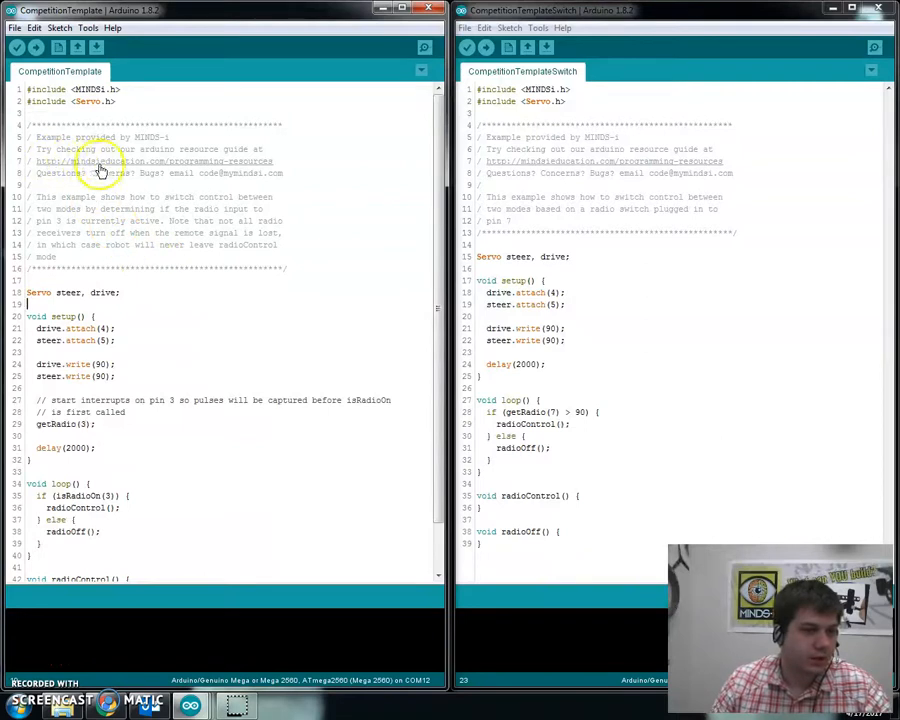
pyautogui.moveTo(272, 162)
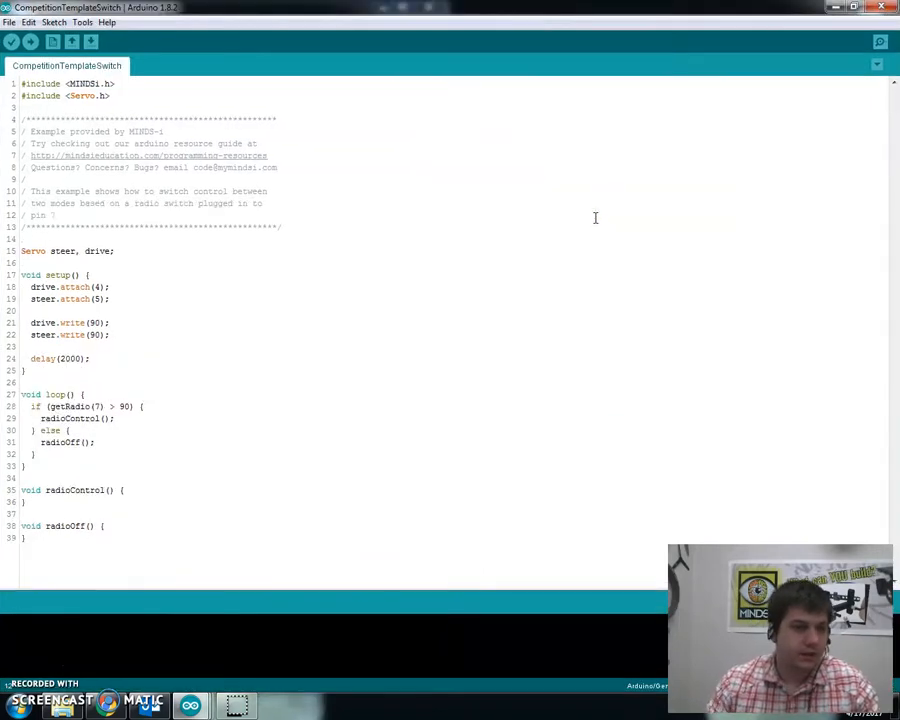
pyautogui.moveTo(180, 197)
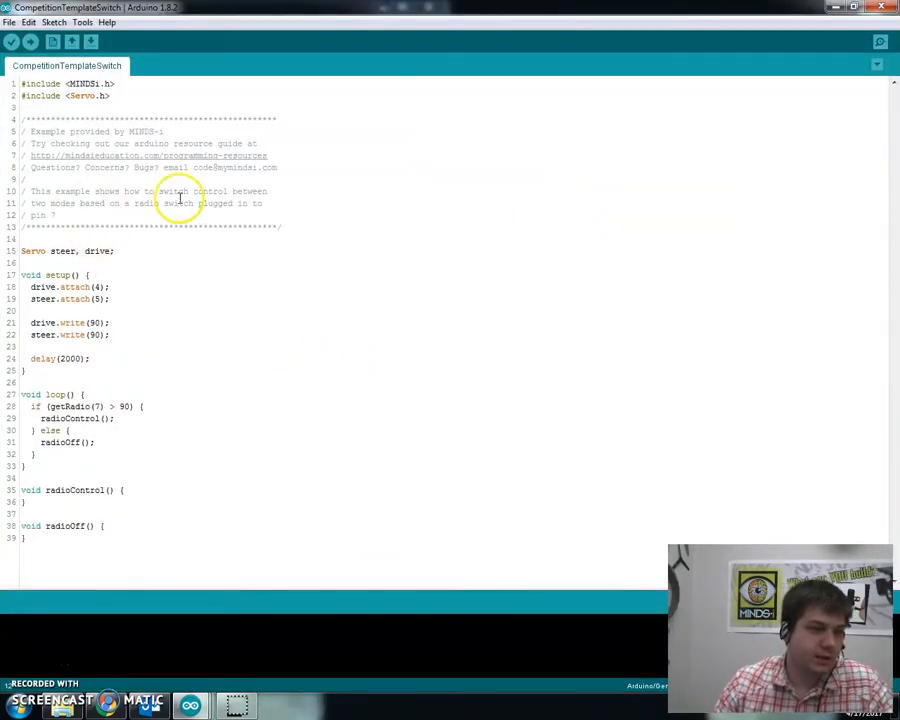
pyautogui.moveTo(210, 203)
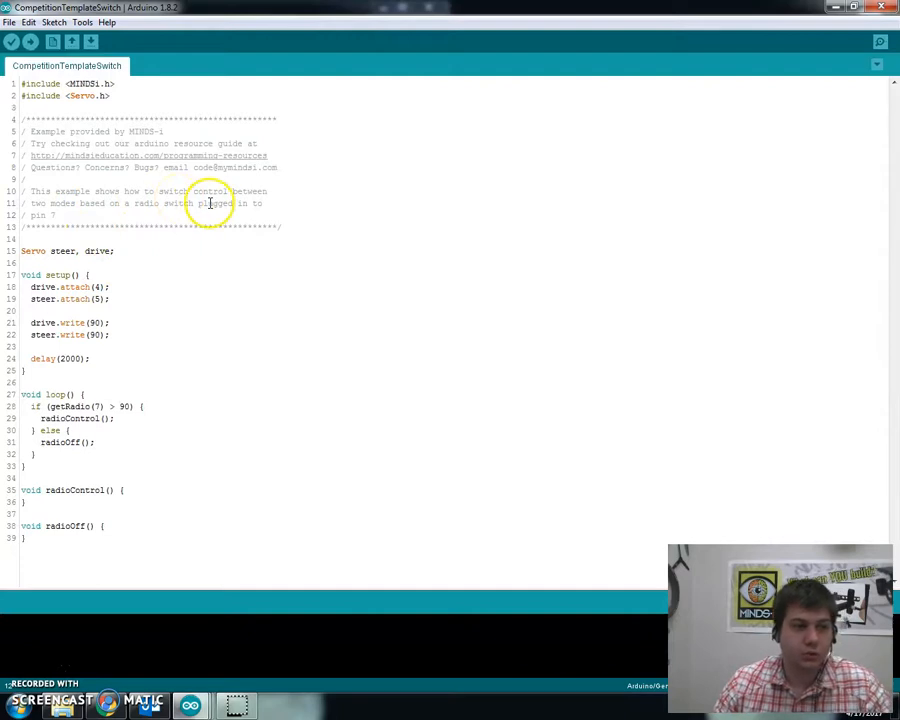
pyautogui.moveTo(256, 213)
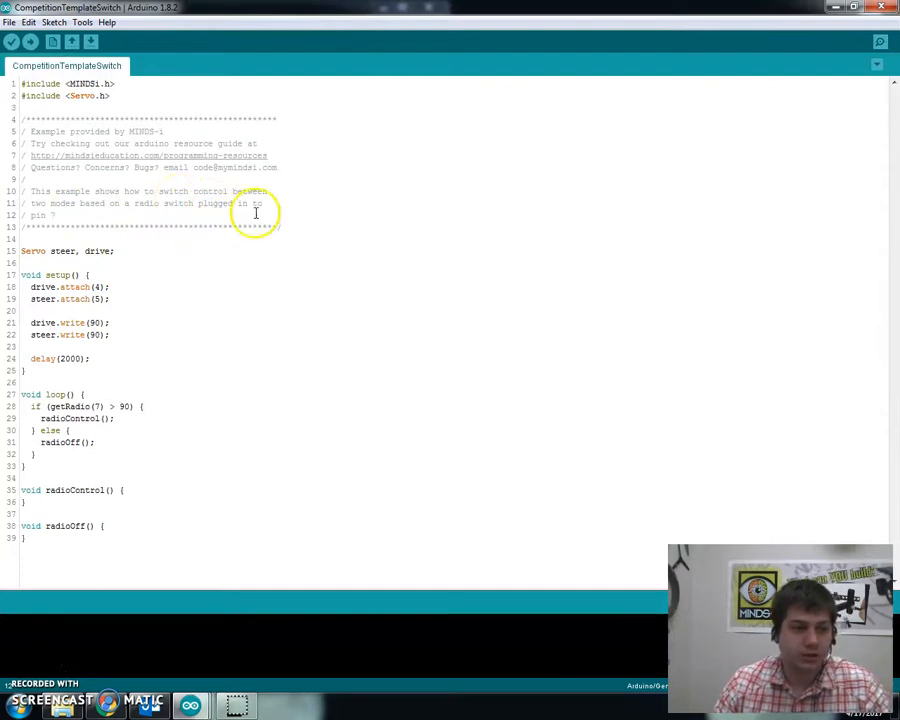
pyautogui.moveTo(181, 307)
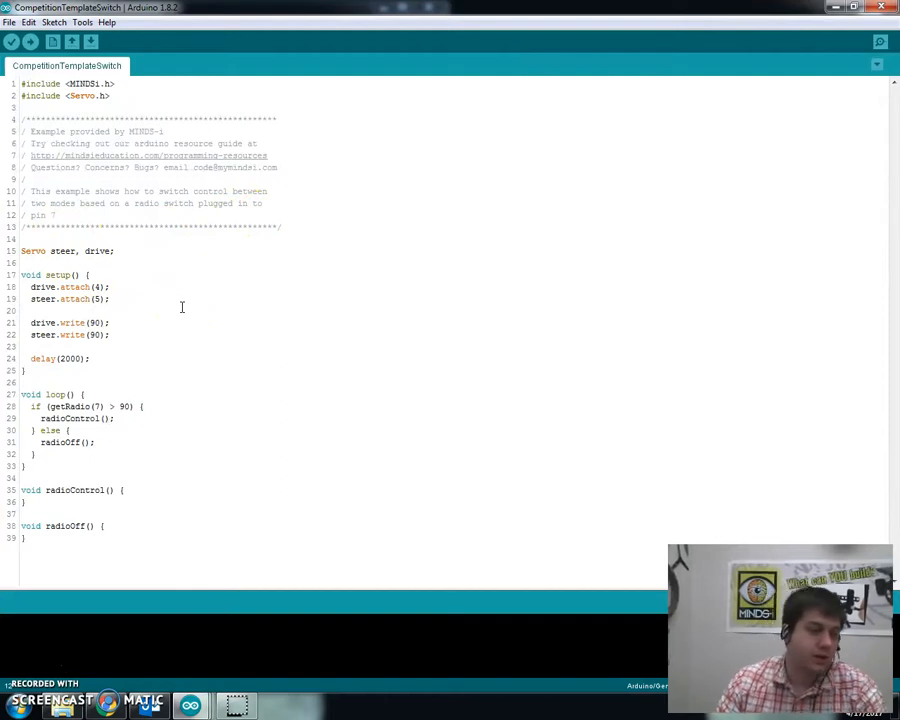
pyautogui.moveTo(87, 250)
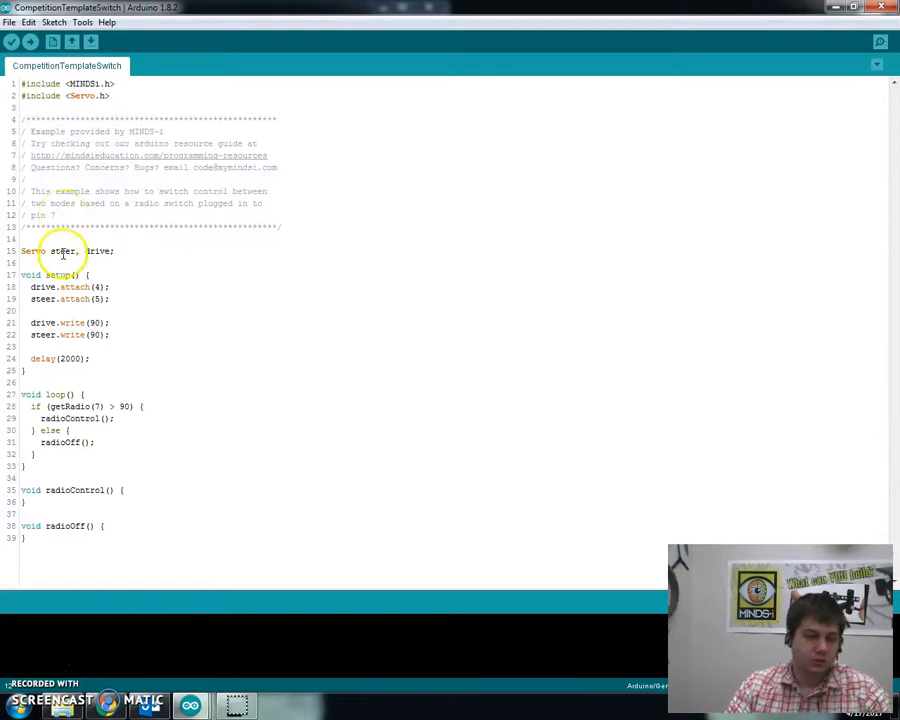
pyautogui.moveTo(280, 381)
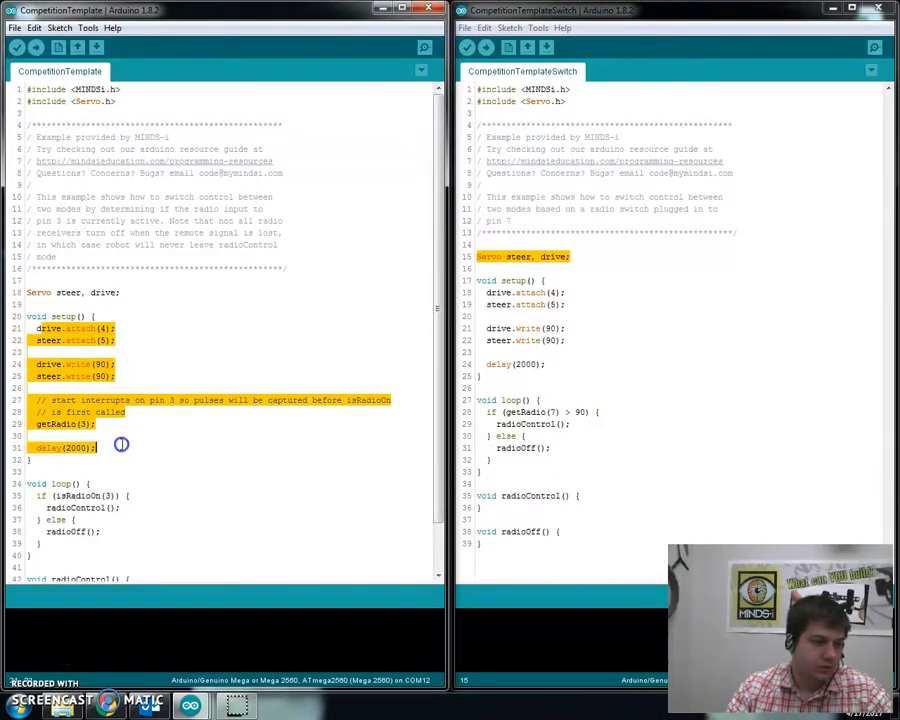
pyautogui.click(258, 416)
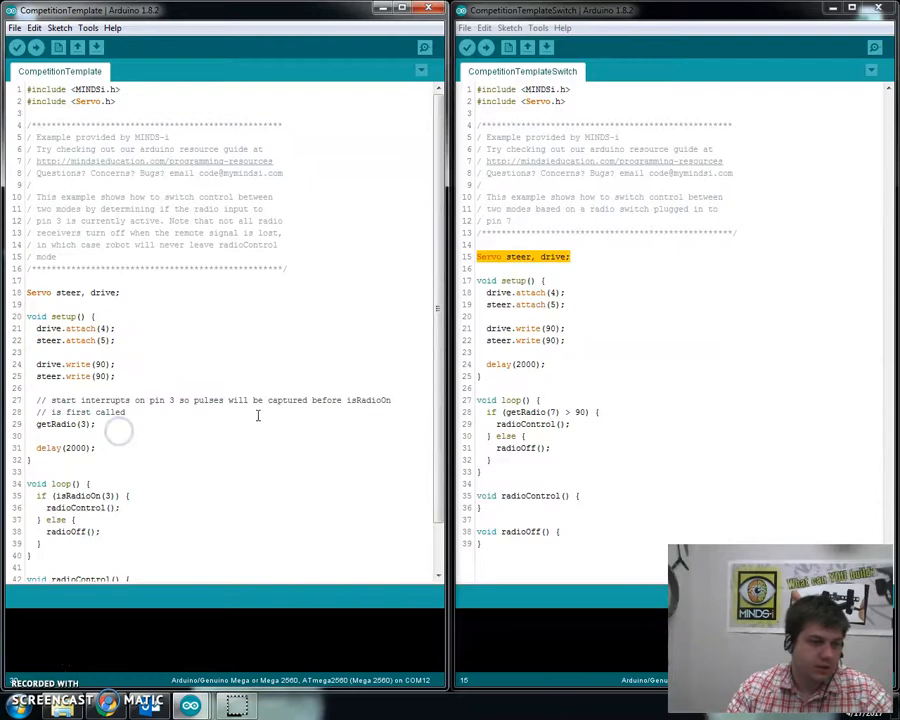
pyautogui.moveTo(174, 336)
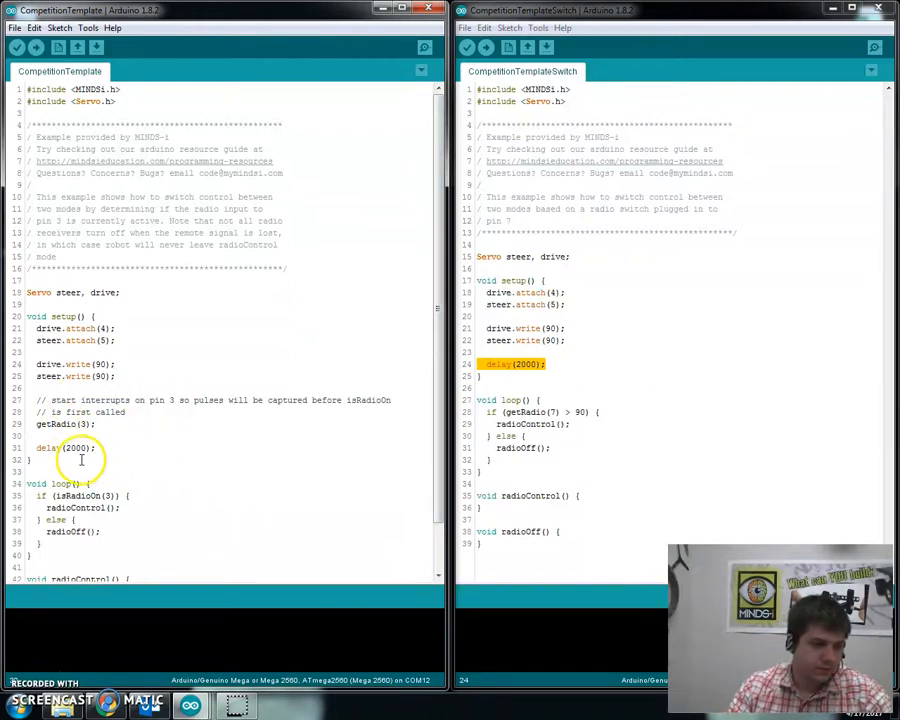
pyautogui.doubleClick(65, 447)
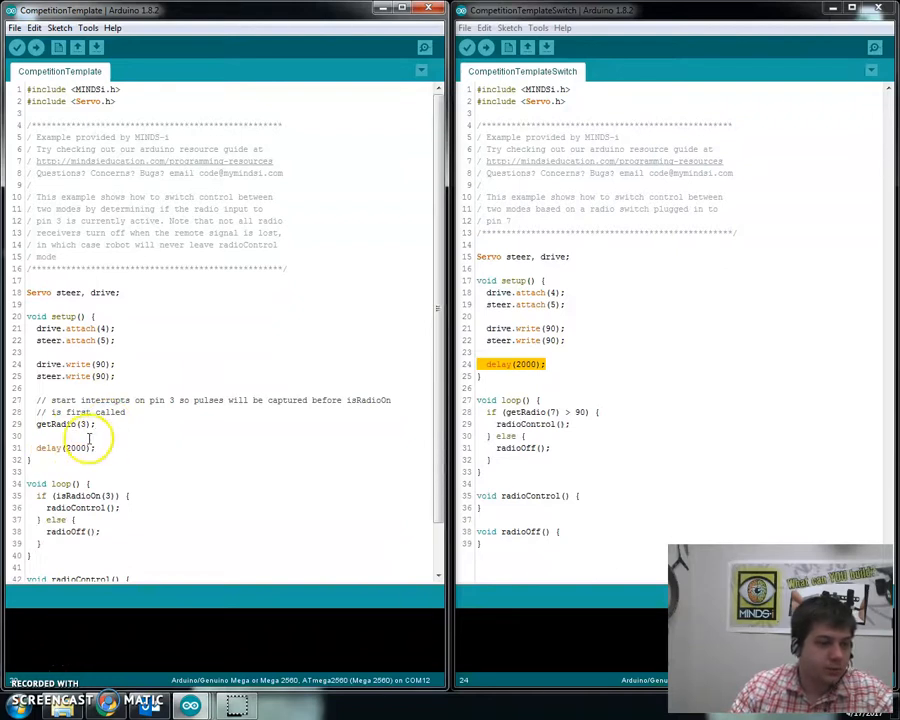
pyautogui.doubleClick(60, 423)
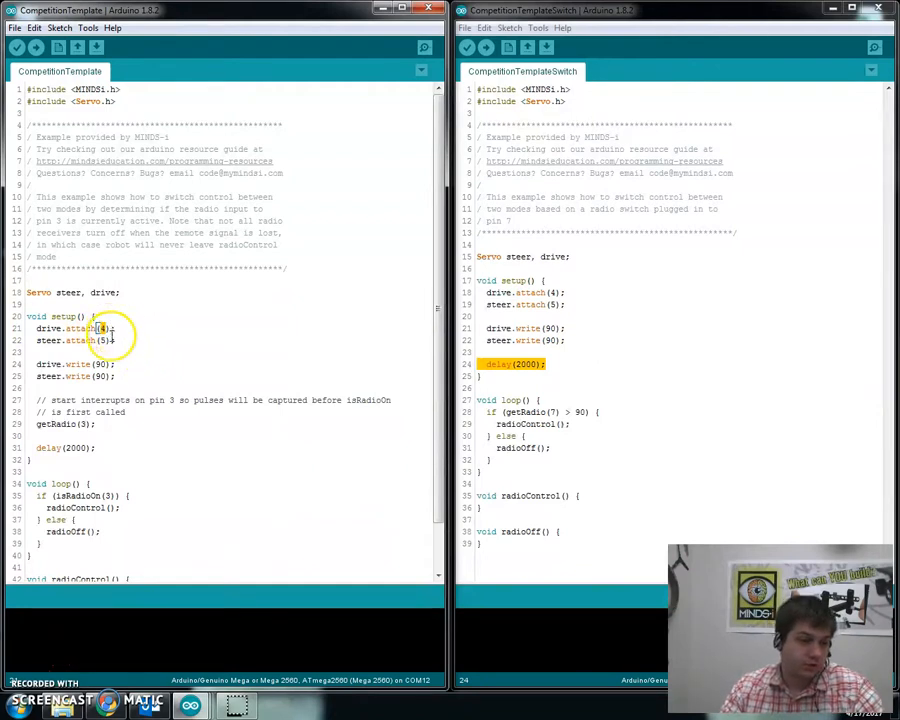
pyautogui.click(525, 304)
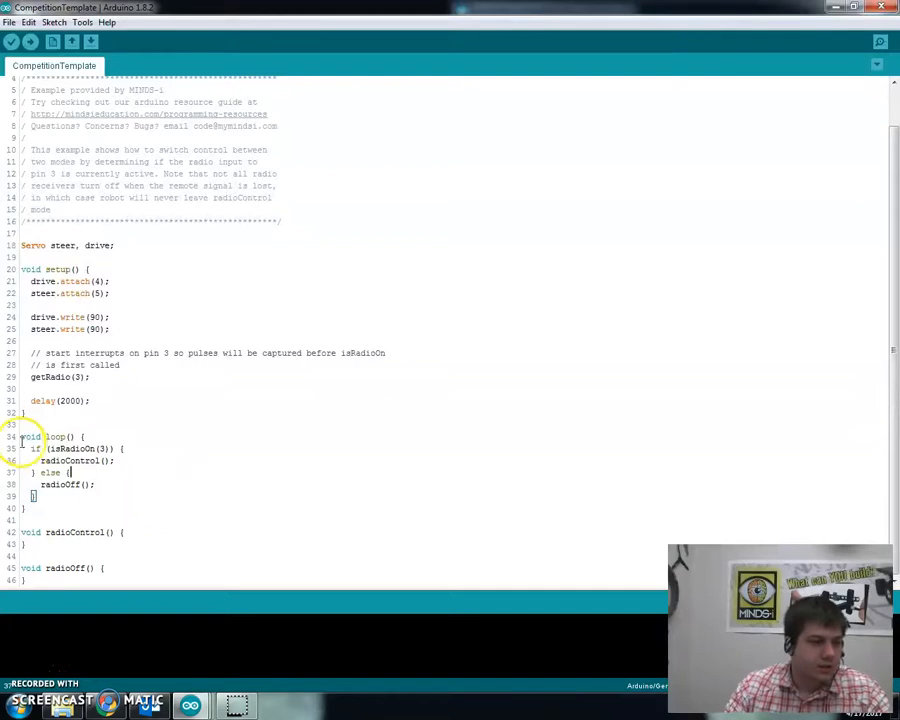
pyautogui.moveTo(20, 436); pyautogui.dragTo(35, 496)
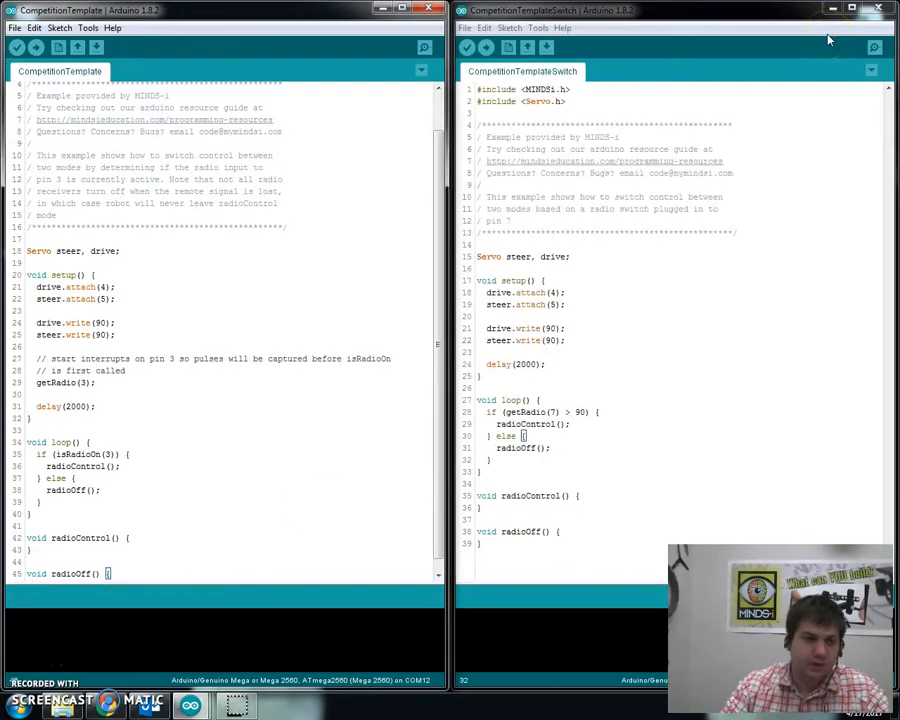
pyautogui.click(858, 9)
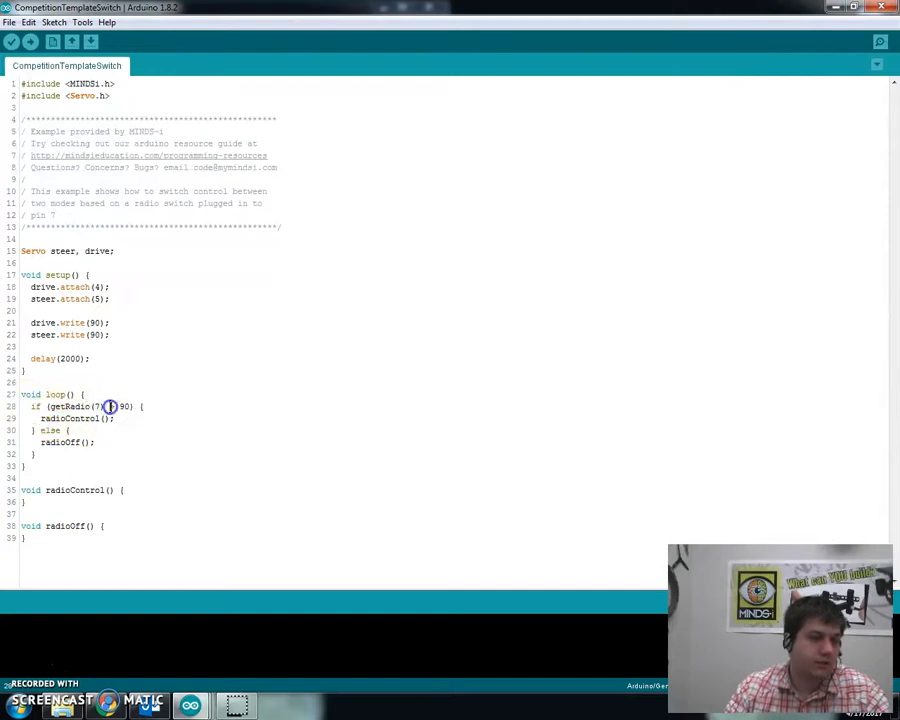
pyautogui.doubleClick(124, 406)
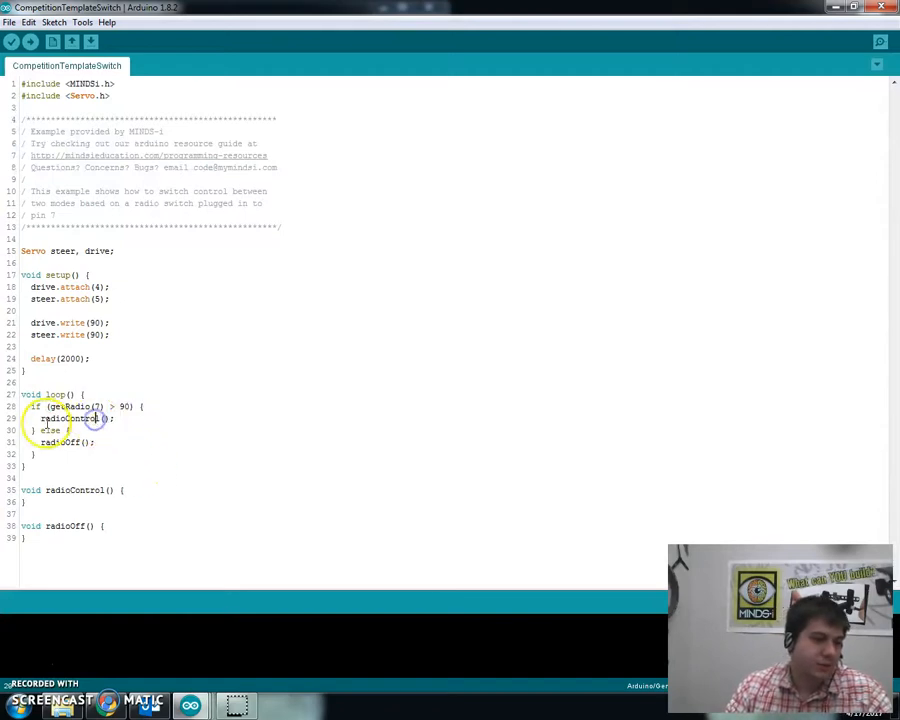
pyautogui.doubleClick(70, 418)
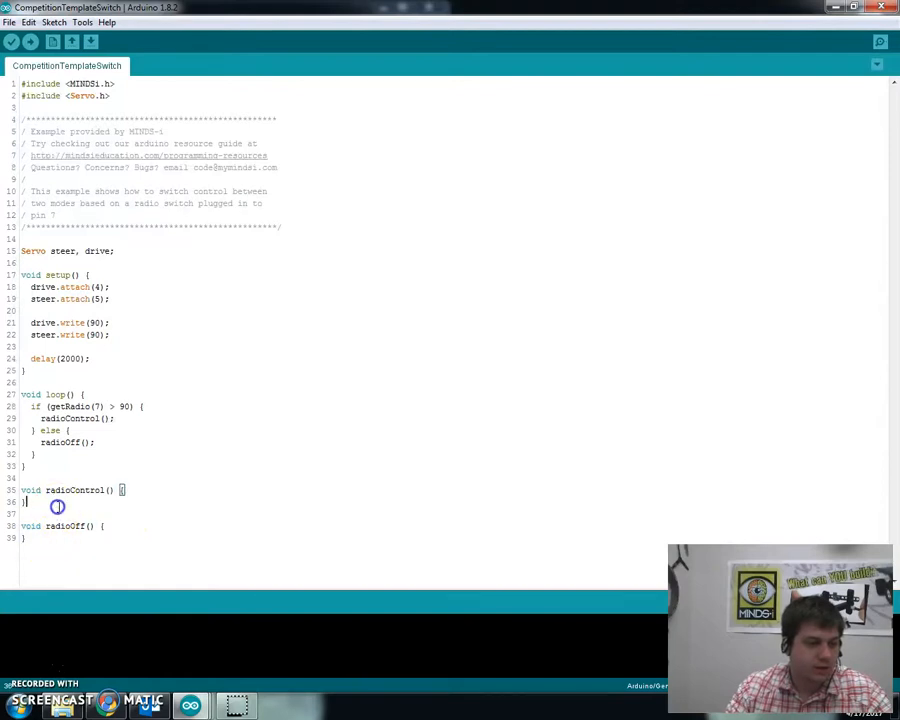
pyautogui.moveTo(578, 258)
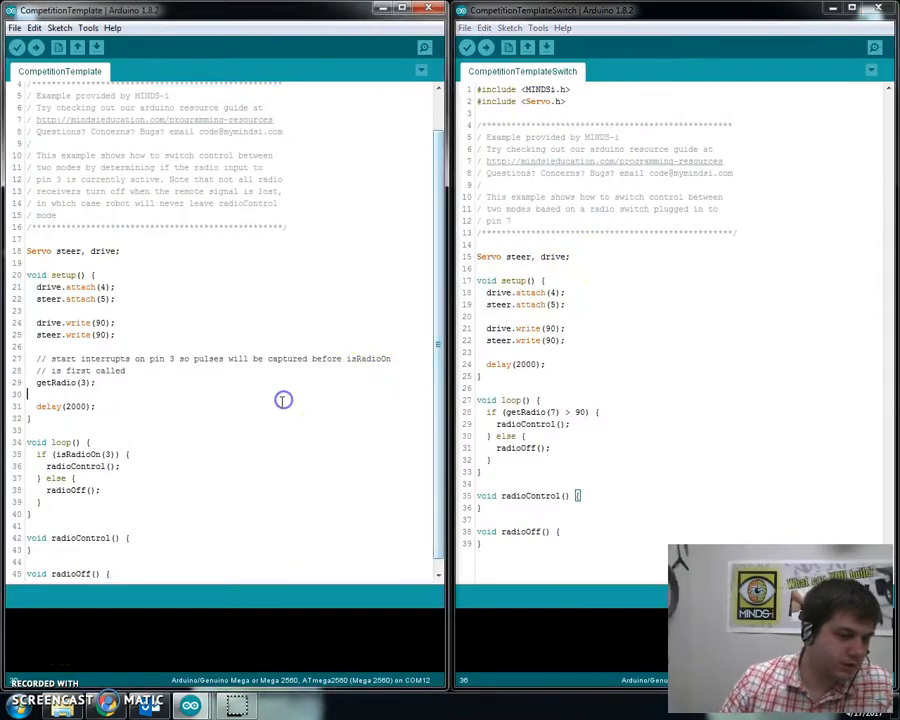
pyautogui.moveTo(220, 645)
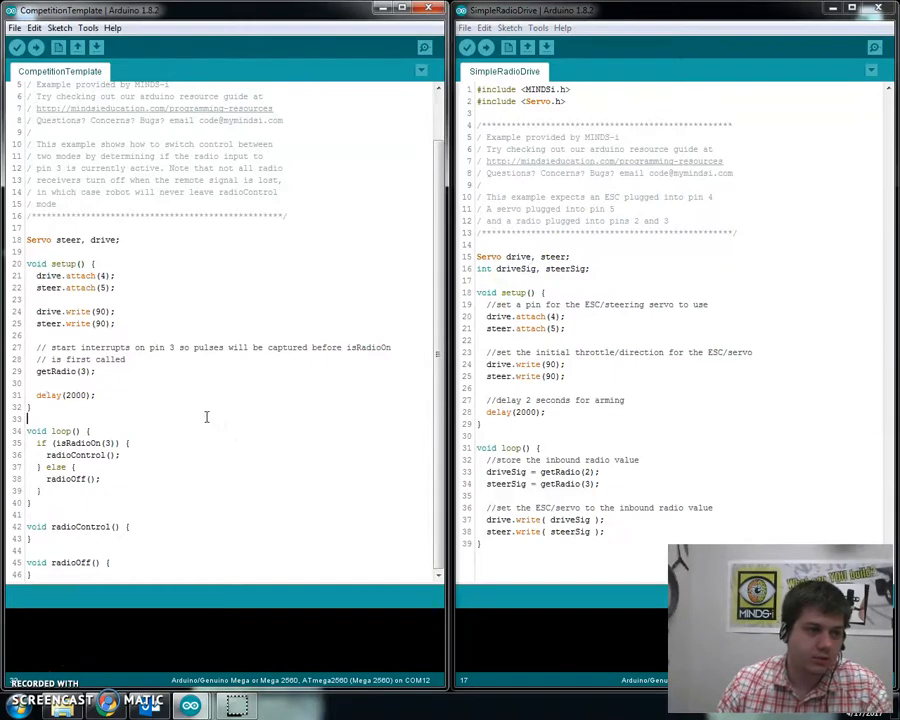
# - Add 'int driveSig, steerSig;' from SimpleRadioDrive below CompetitionTemplate's Servo line
pyautogui.click(487, 119)
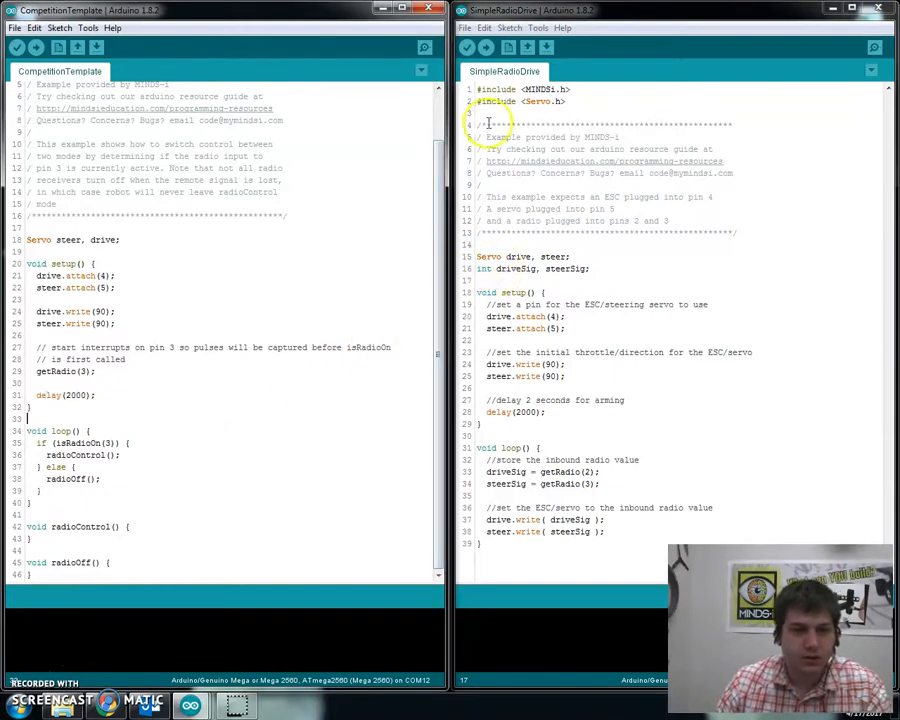
pyautogui.scroll(3)
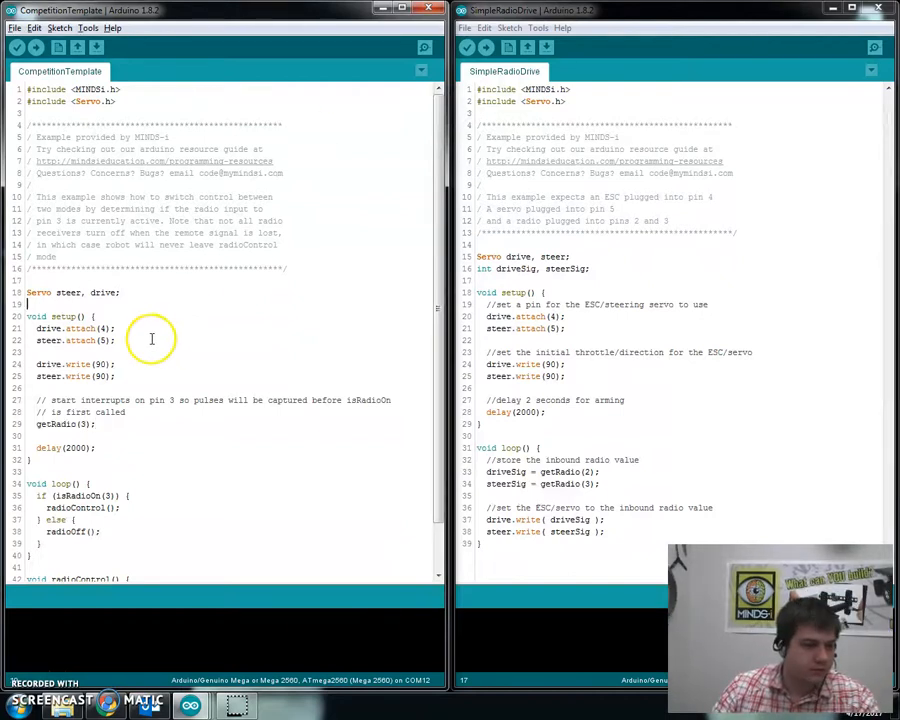
pyautogui.moveTo(193, 351)
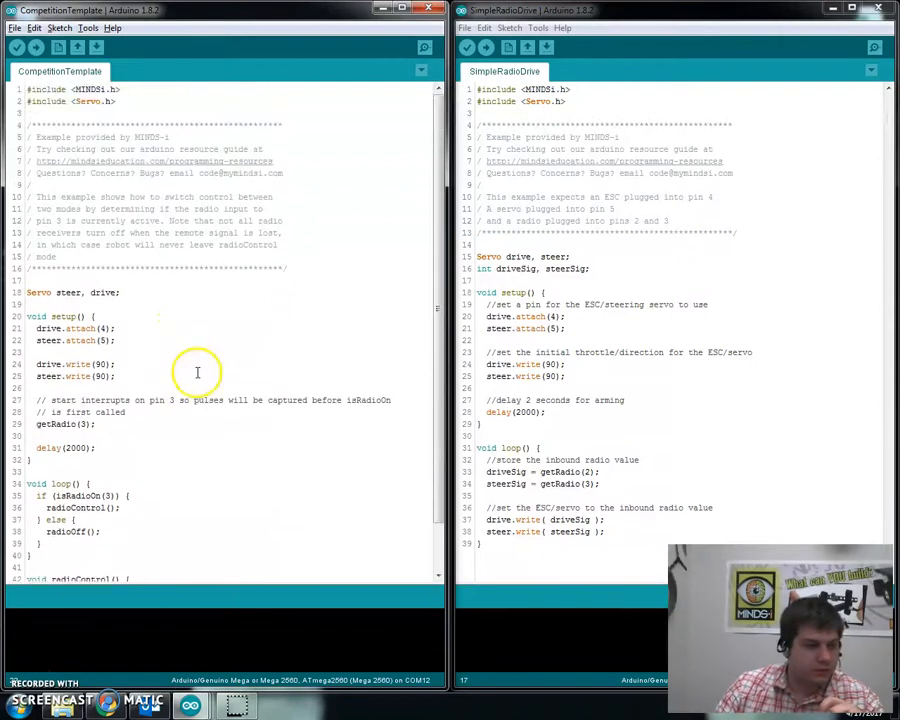
pyautogui.click(504, 256)
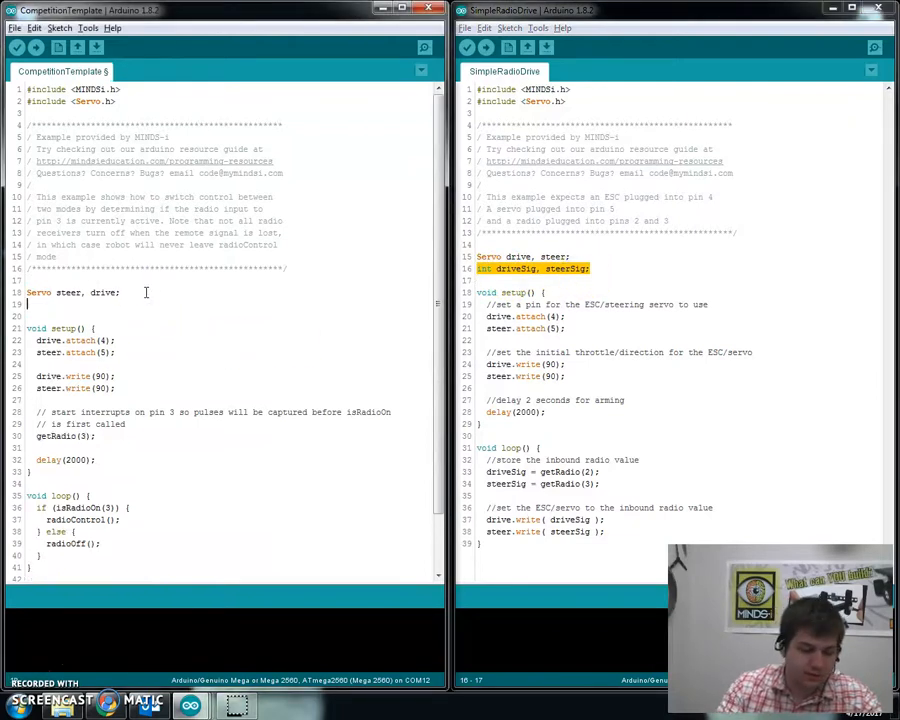
pyautogui.write('int driveSig, steerSig;')
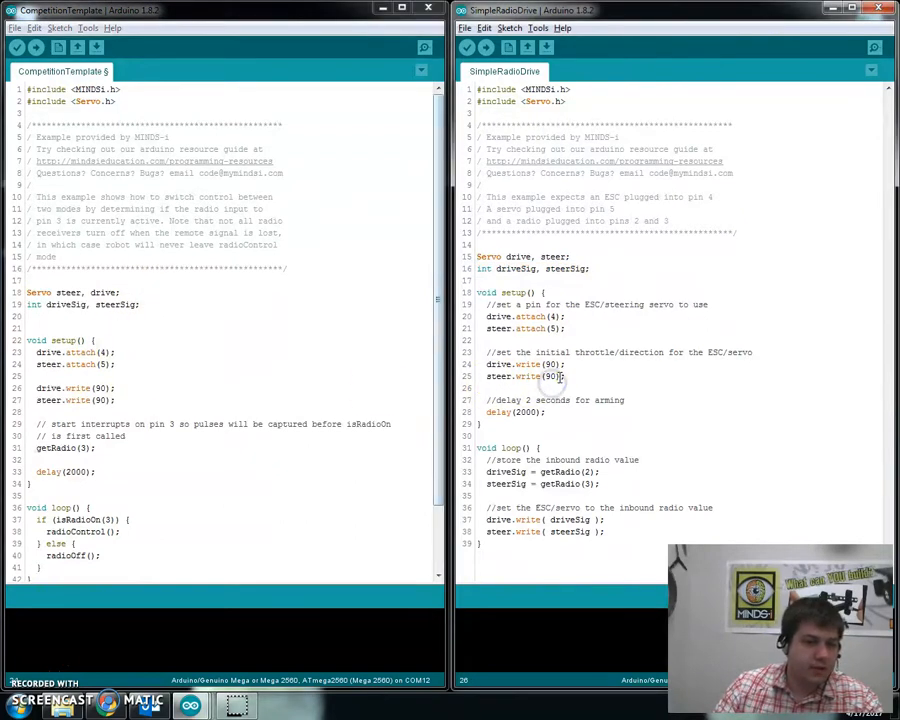
# - Select SimpleRadioDrive's radio read-and-write lines in its loop
pyautogui.scroll(-3)
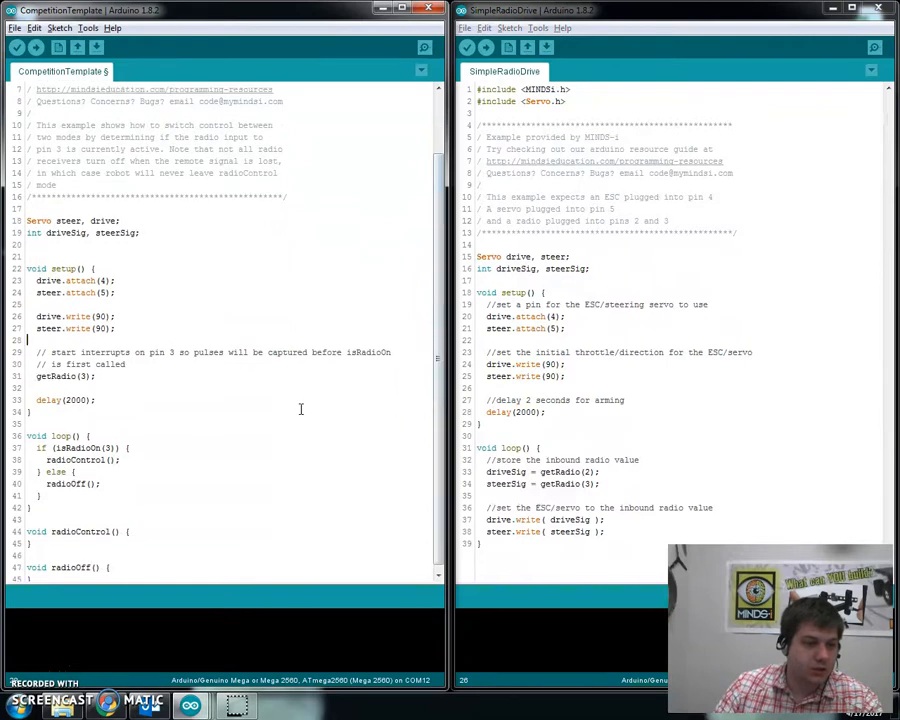
pyautogui.scroll(3)
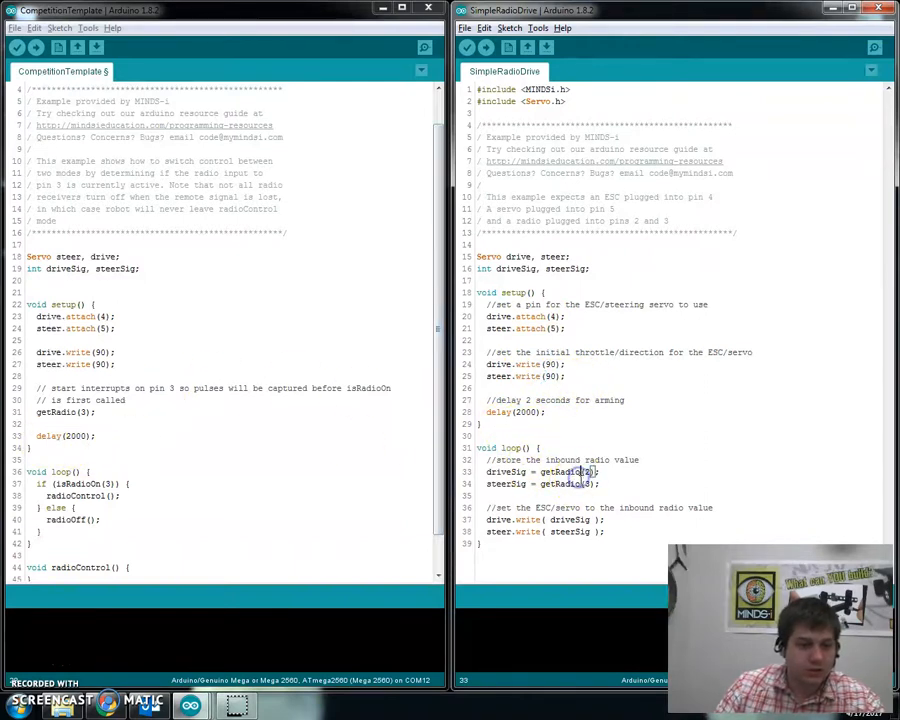
pyautogui.scroll(-3)
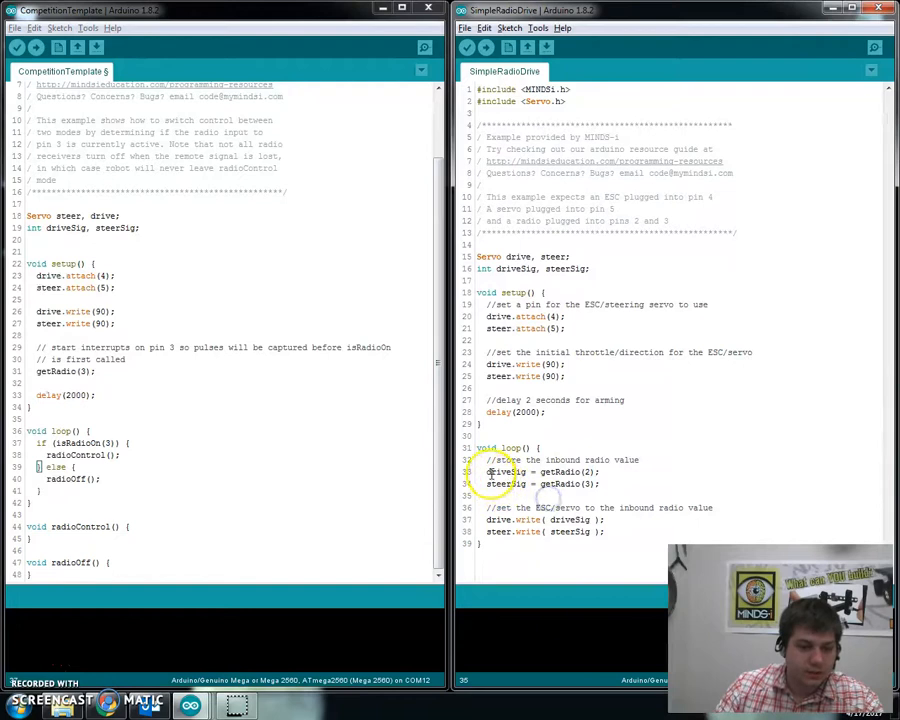
pyautogui.moveTo(490, 459); pyautogui.dragTo(630, 534)
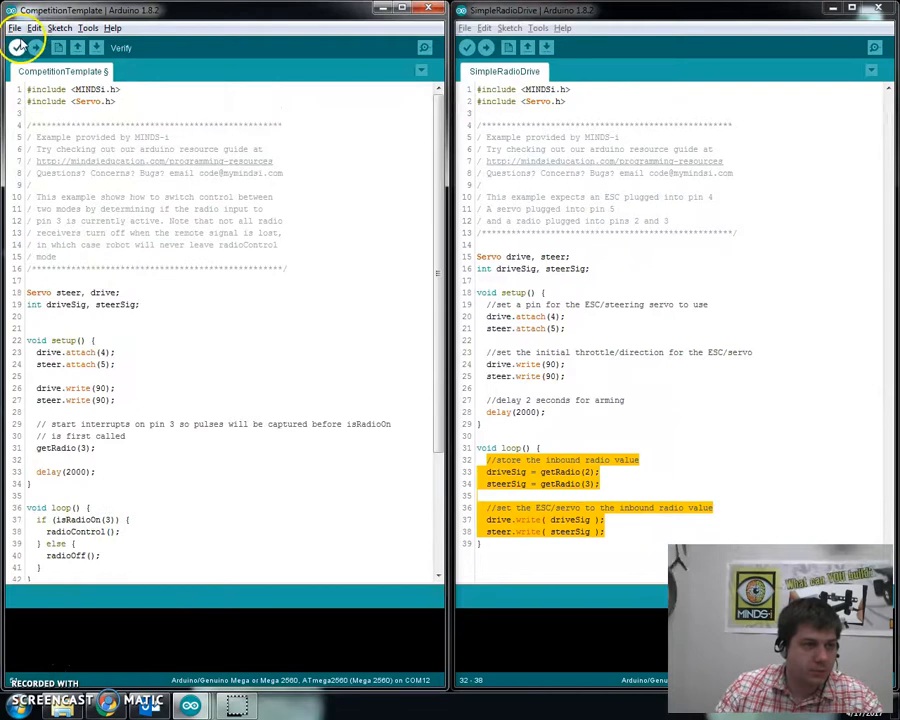
# - Paste the radio pin 2/3 reads and drive/steer writes into radioControl, then verify it compiles
pyautogui.click(18, 47)
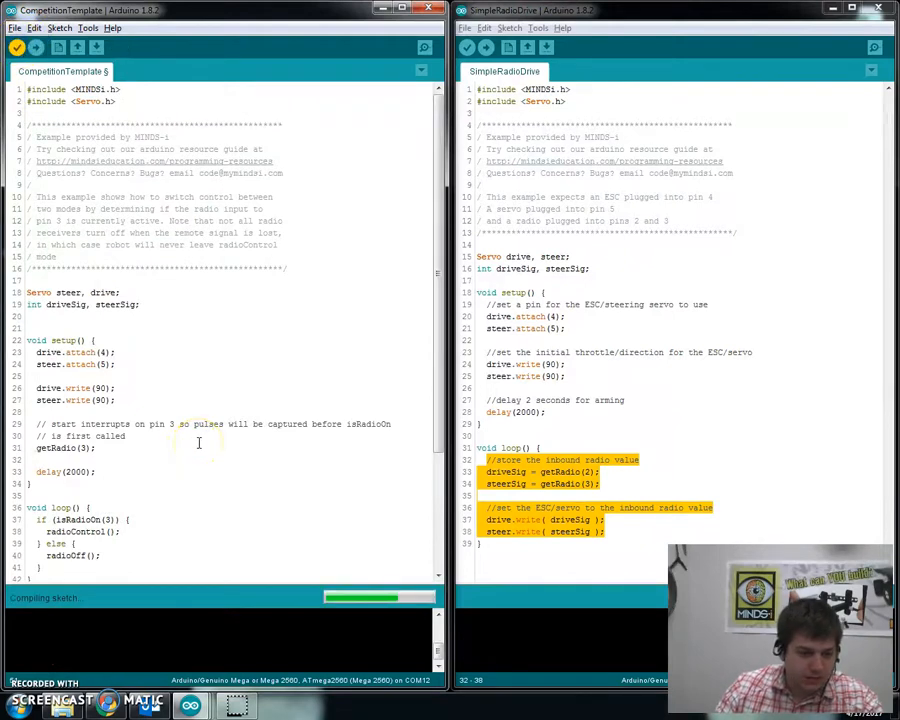
pyautogui.scroll(-3)
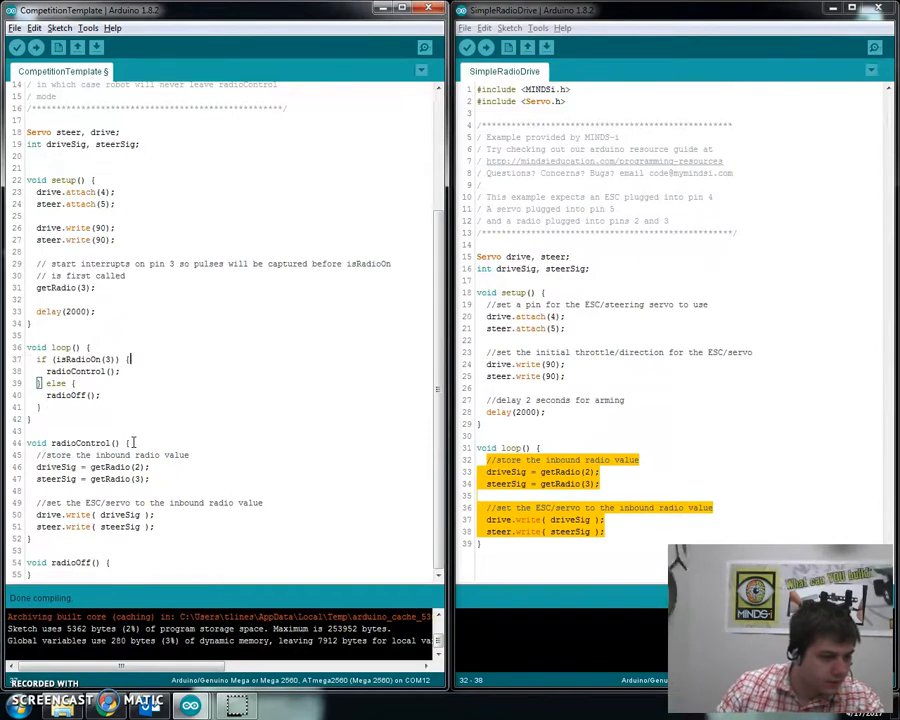
pyautogui.moveTo(150, 445)
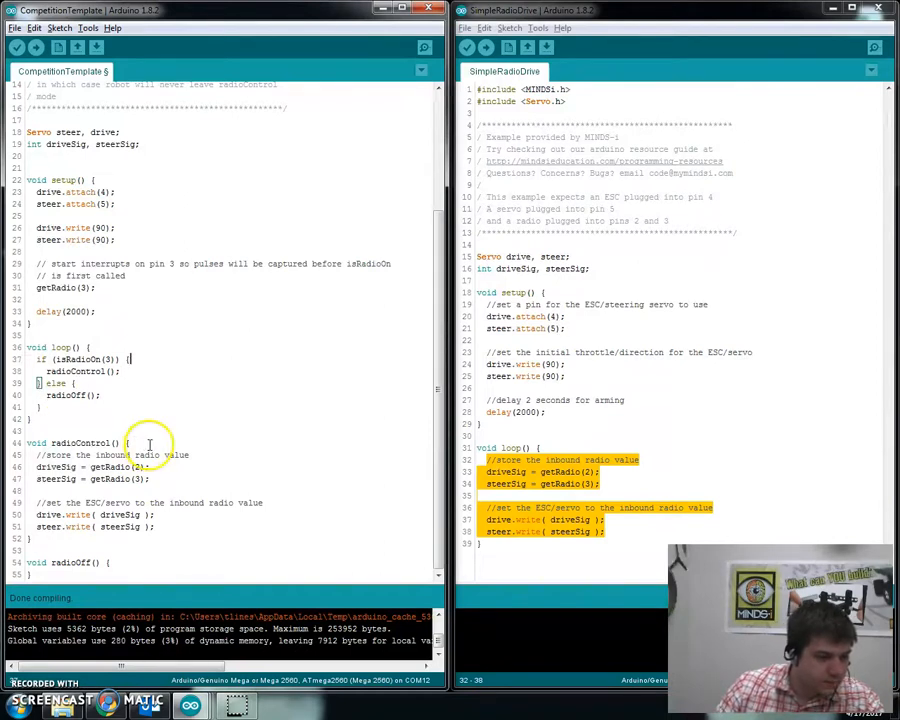
pyautogui.click(17, 47)
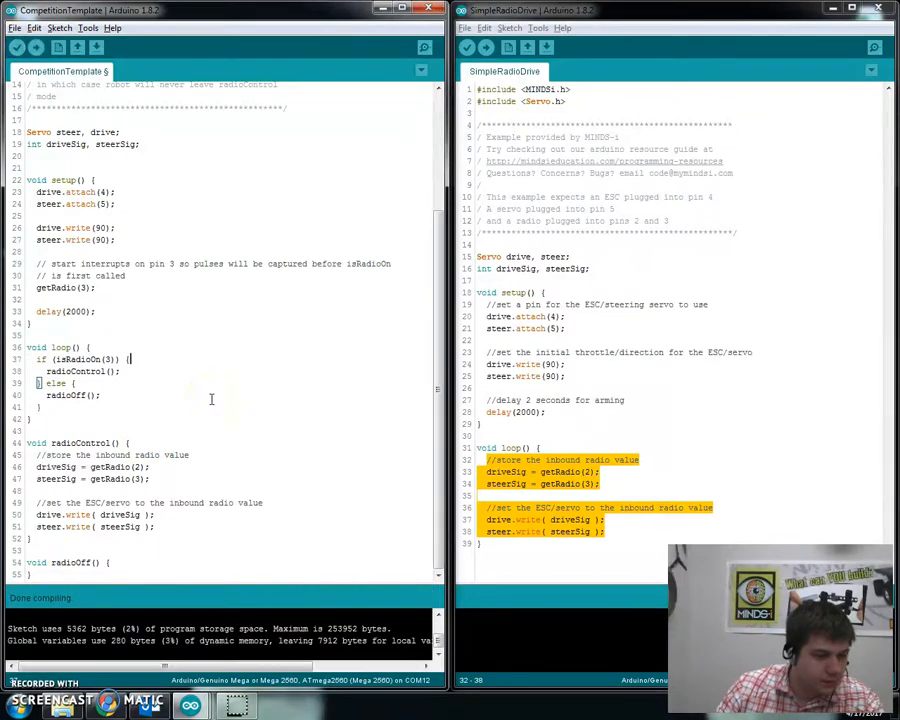
pyautogui.scroll(3)
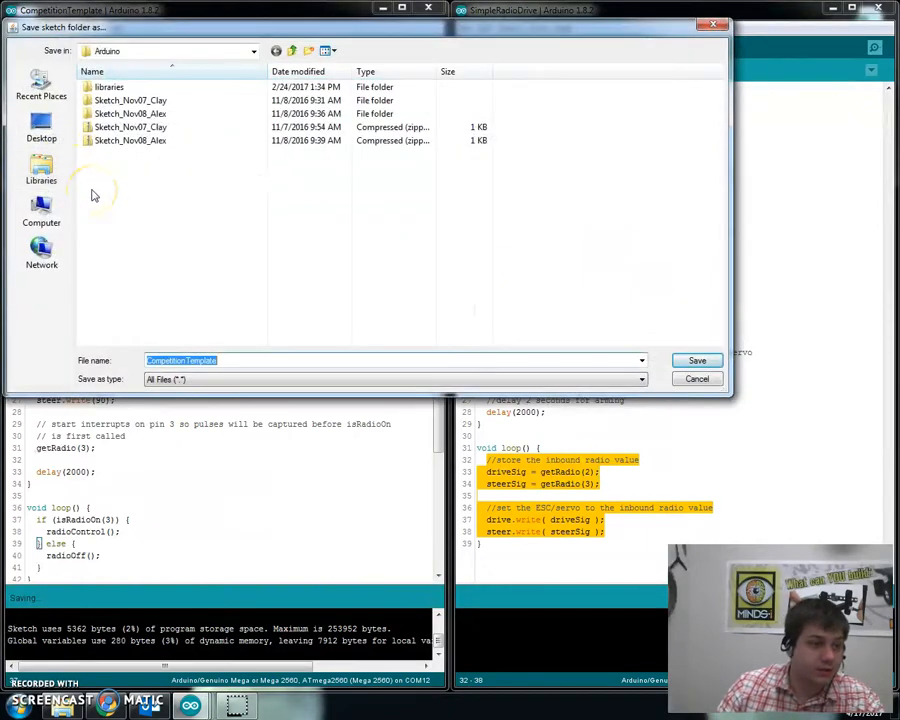
pyautogui.moveTo(273, 358)
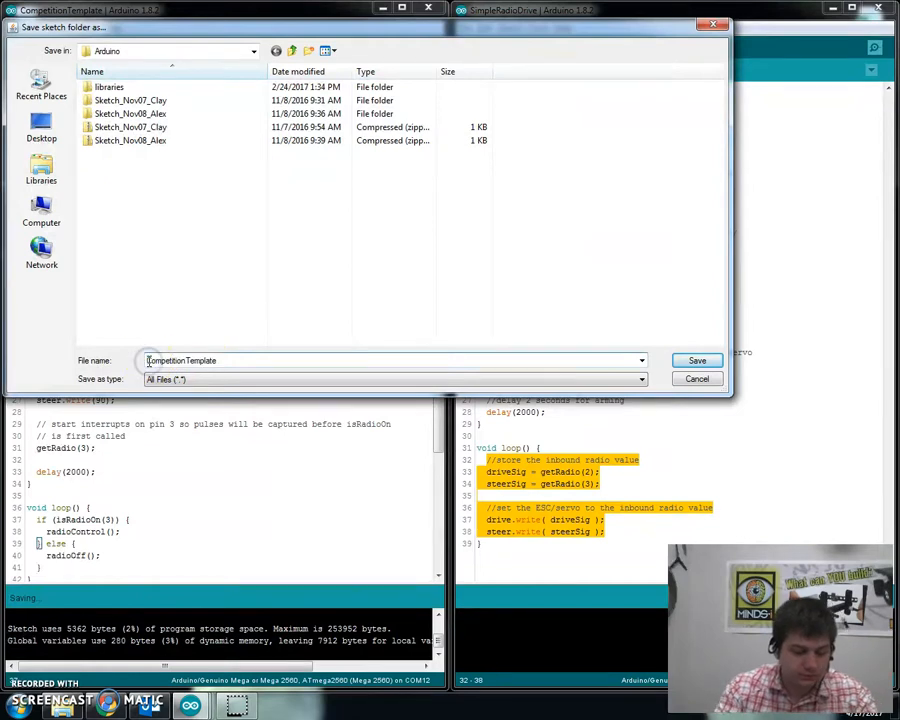
# - Save the template in the Arduino folder as Tim_sCompetitionTemplate
pyautogui.write("Tim's")
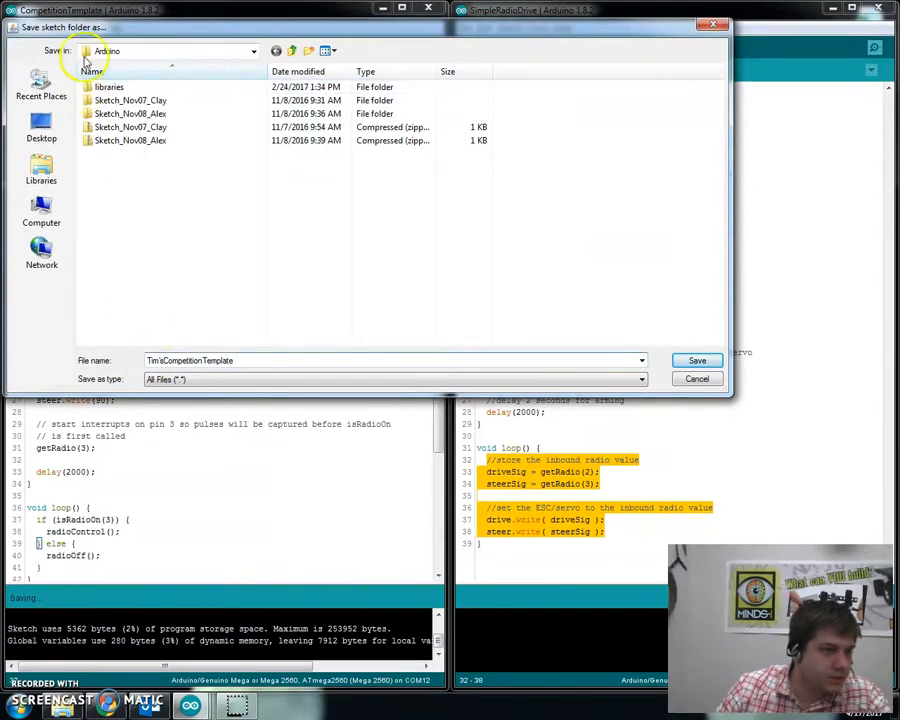
pyautogui.click(252, 50)
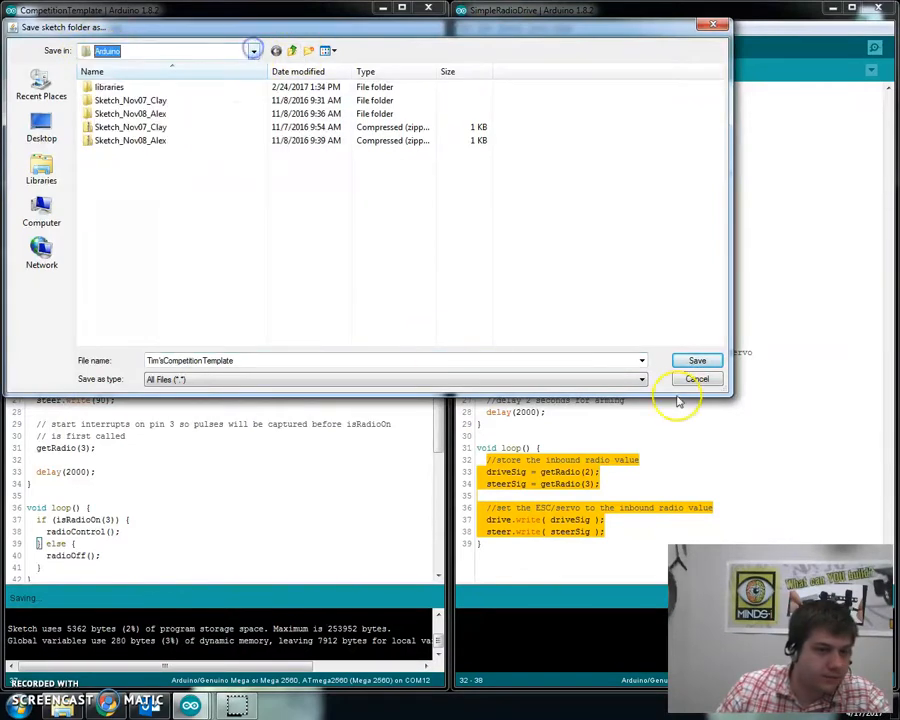
pyautogui.click(697, 360)
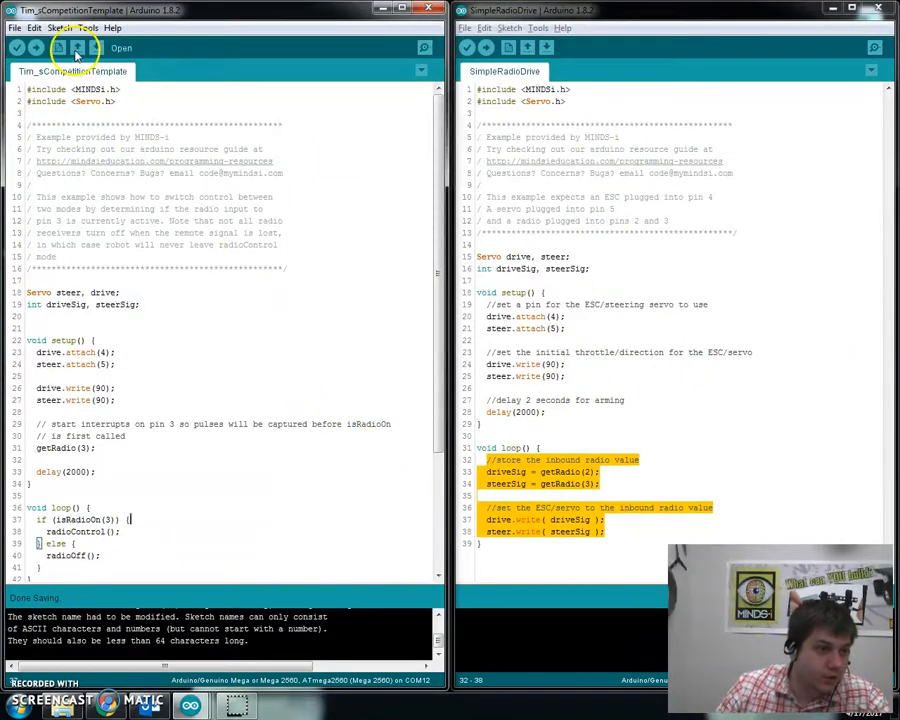
# - Open the AUV sketch through the File menu, giving four open sketch windows
pyautogui.click(77, 48)
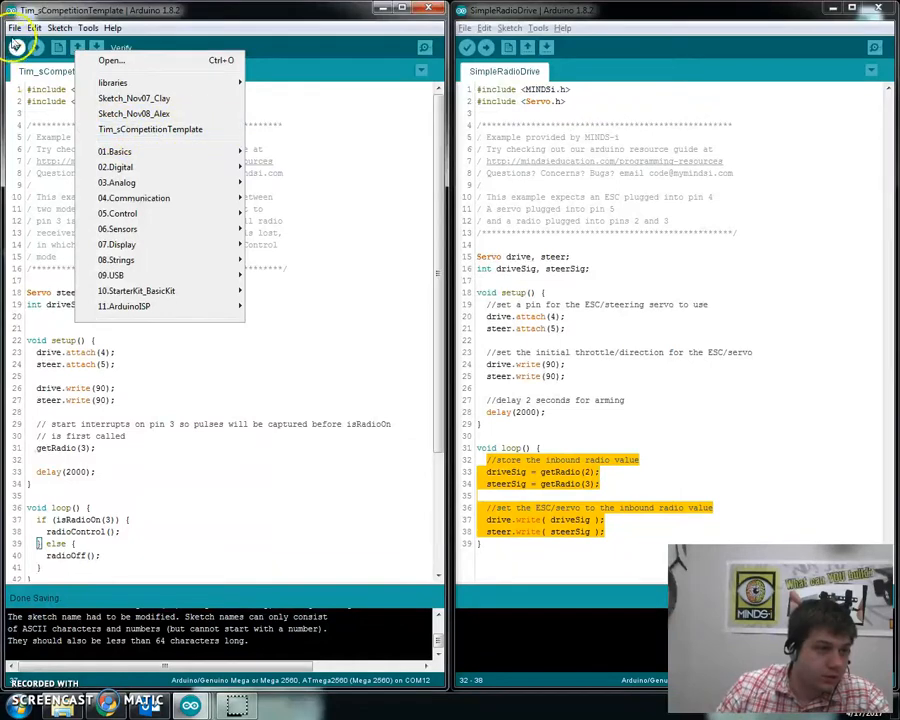
pyautogui.click(15, 27)
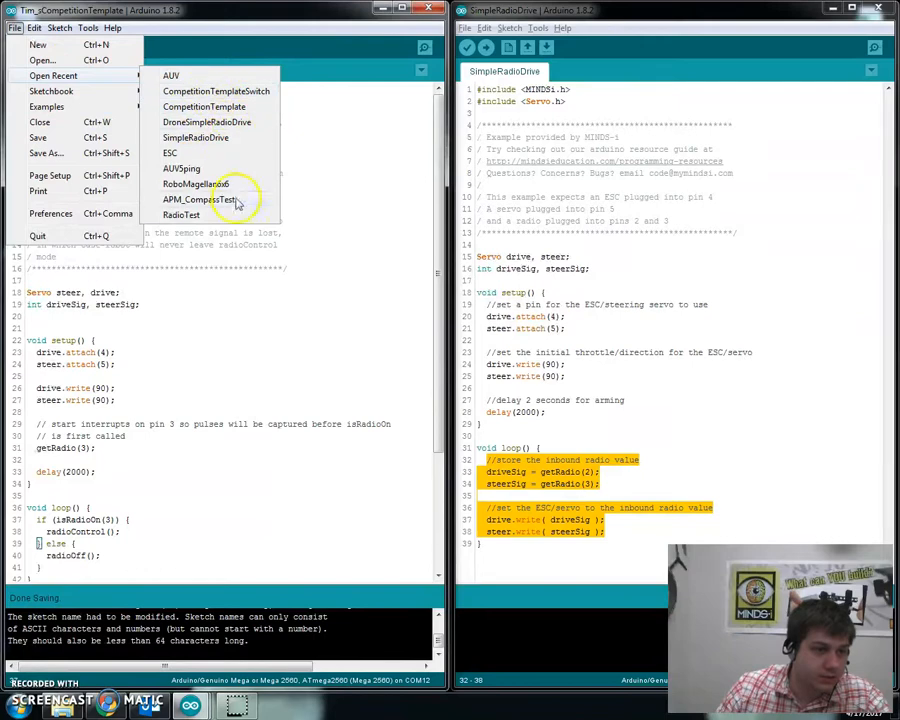
pyautogui.click(42, 60)
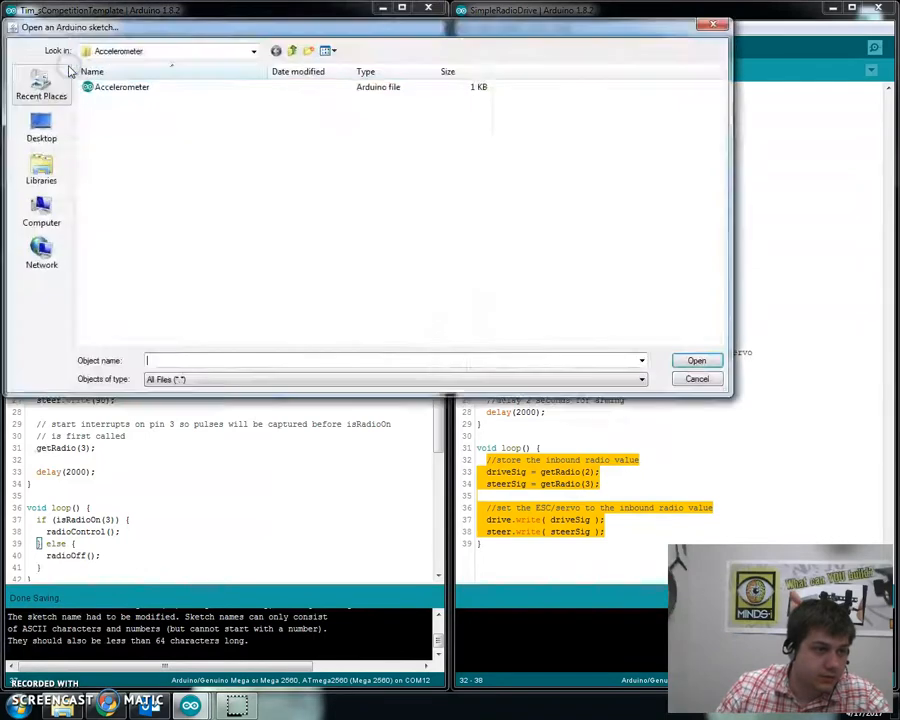
pyautogui.click(35, 27)
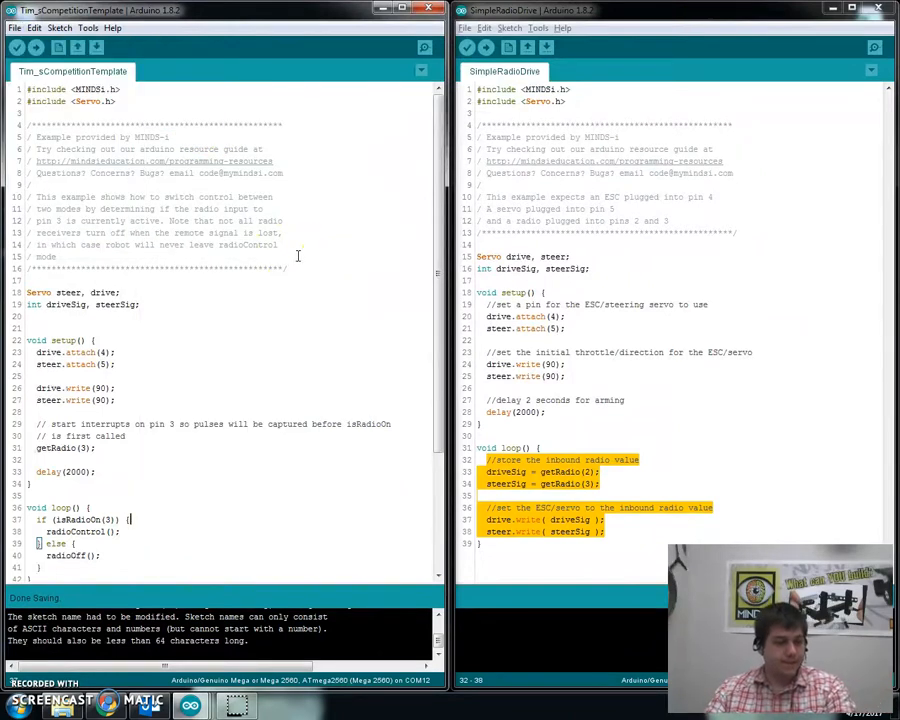
pyautogui.scroll(-3)
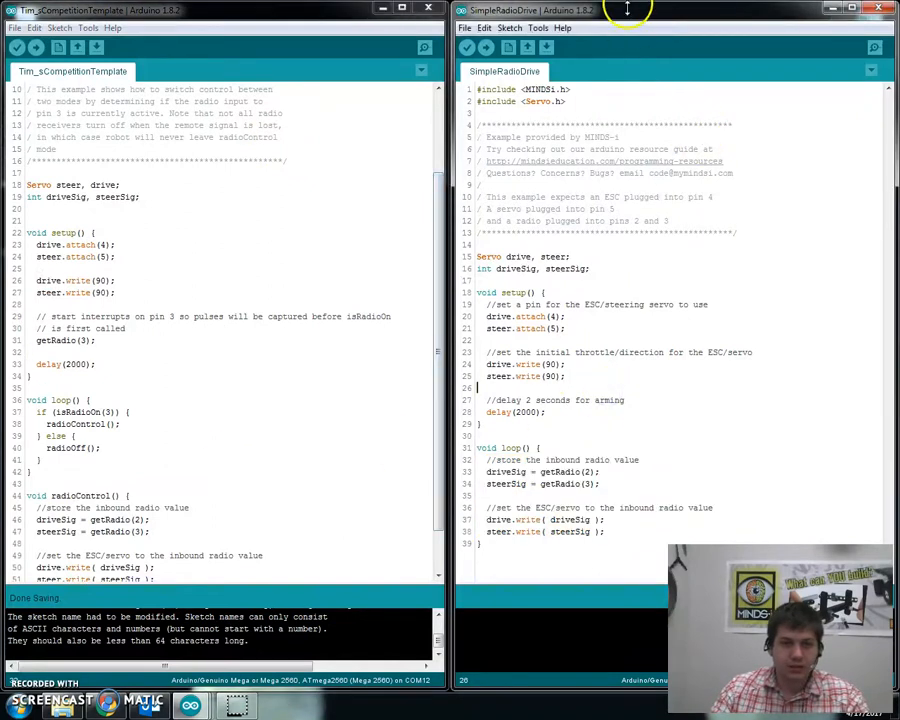
pyautogui.click(890, 9)
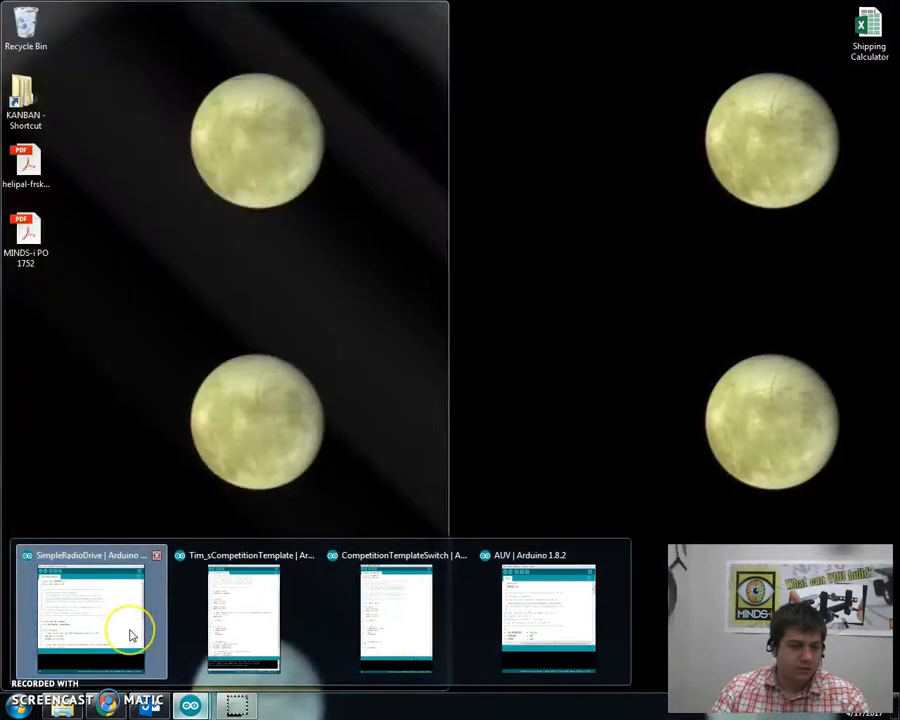
pyautogui.moveTo(150, 635)
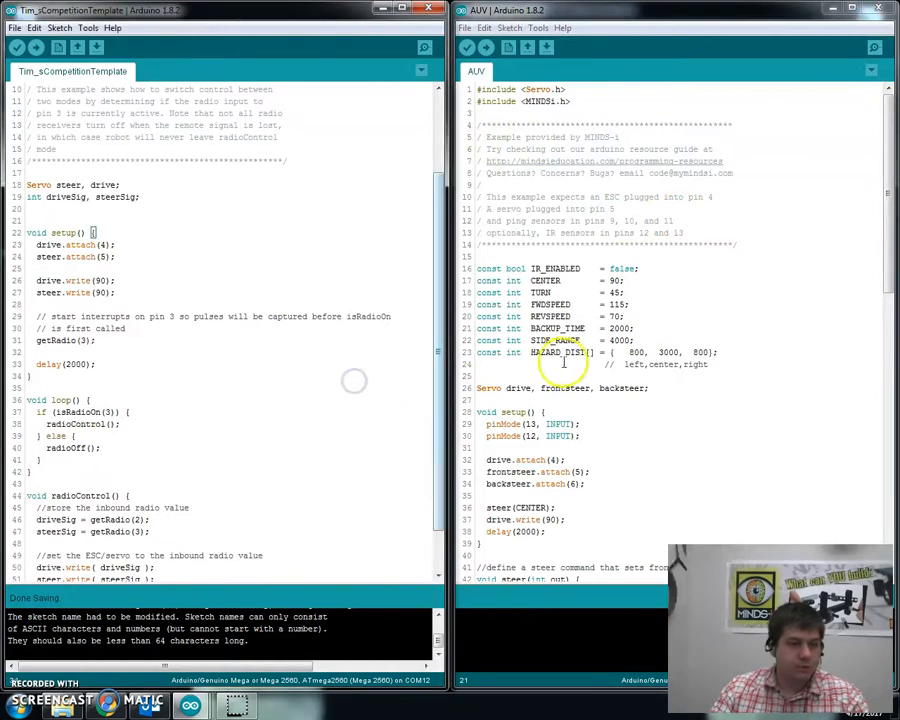
# - Review Tim_sCompetitionTemplate's loop and radio functions beside the AUV sketch
pyautogui.scroll(-3)
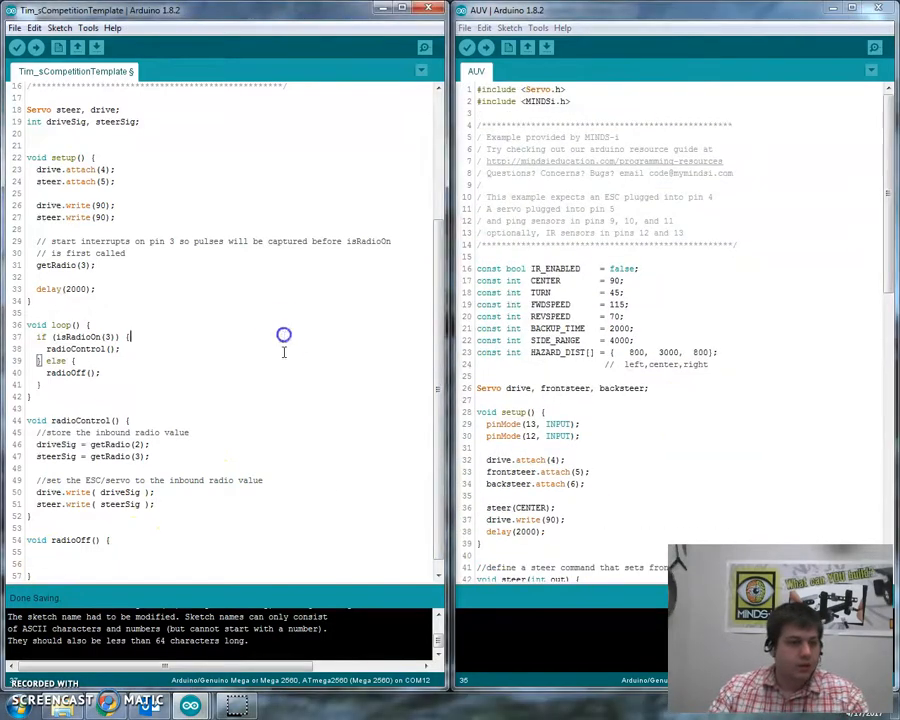
# - Paste AUV's IR_ENABLED–HAZARD_DIST constants above the template's Servo declaration
pyautogui.scroll(3)
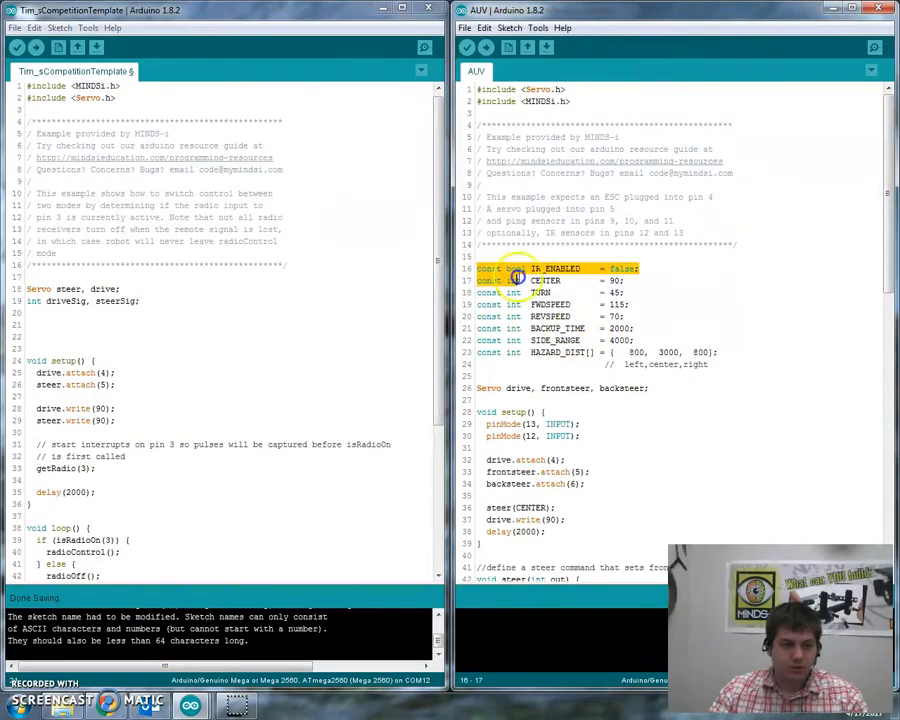
pyautogui.moveTo(520, 268); pyautogui.dragTo(650, 360)
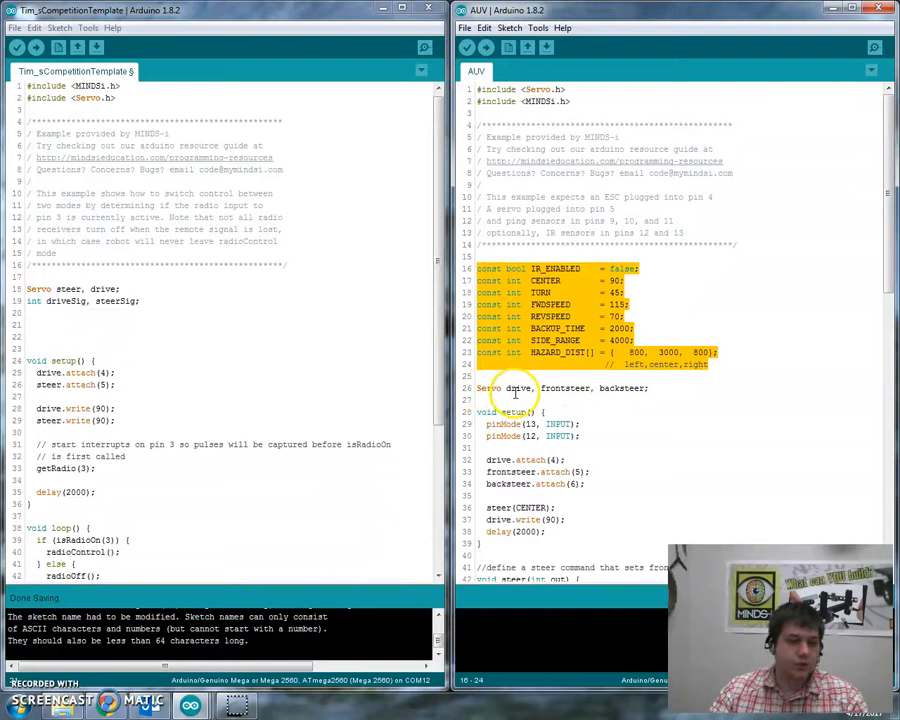
pyautogui.moveTo(678, 395)
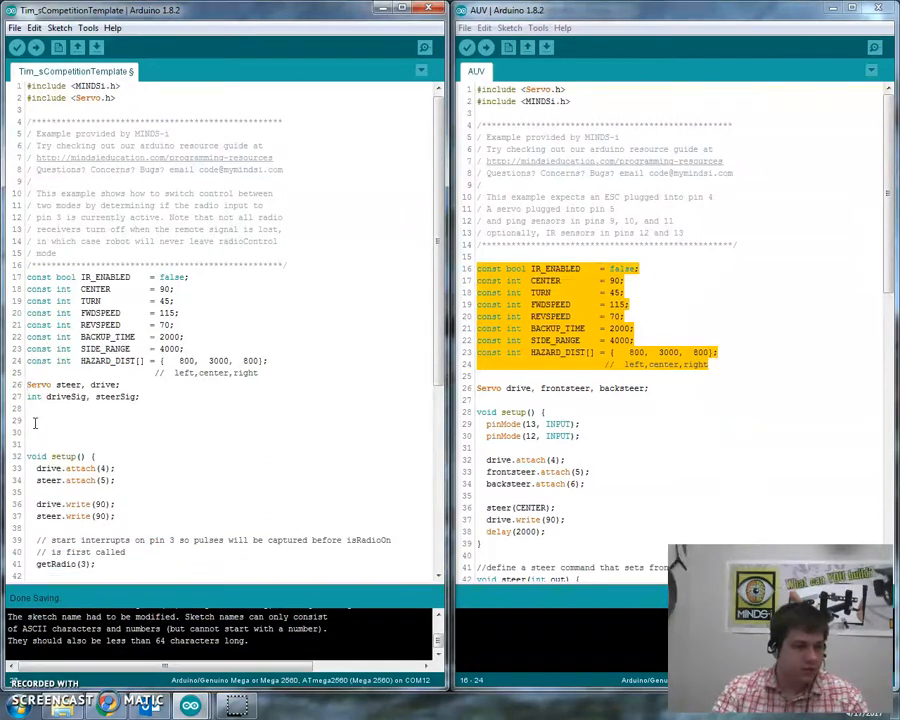
pyautogui.scroll(-3)
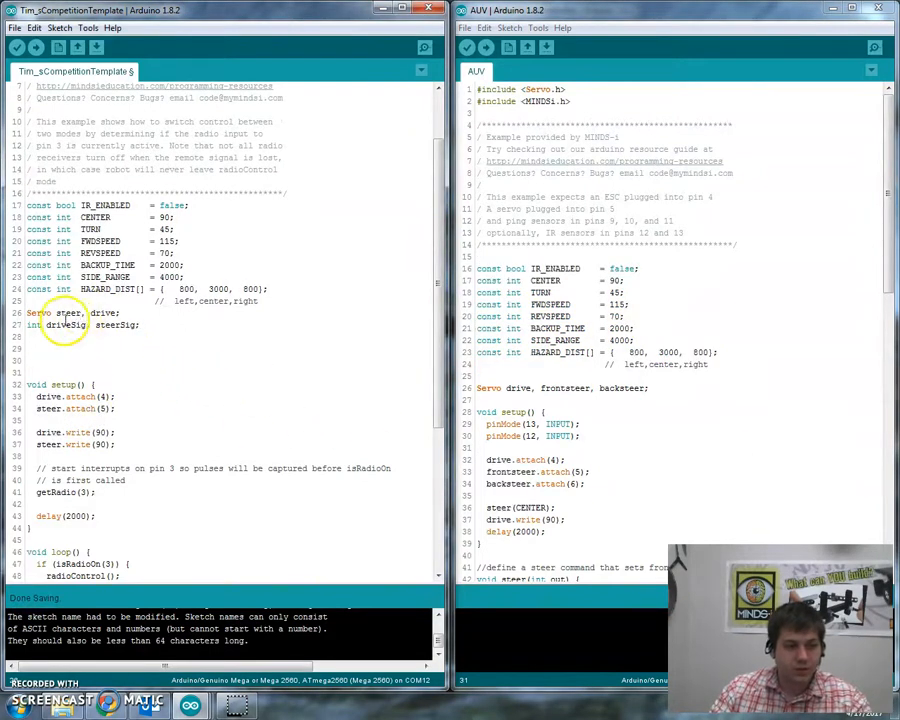
pyautogui.doubleClick(70, 313)
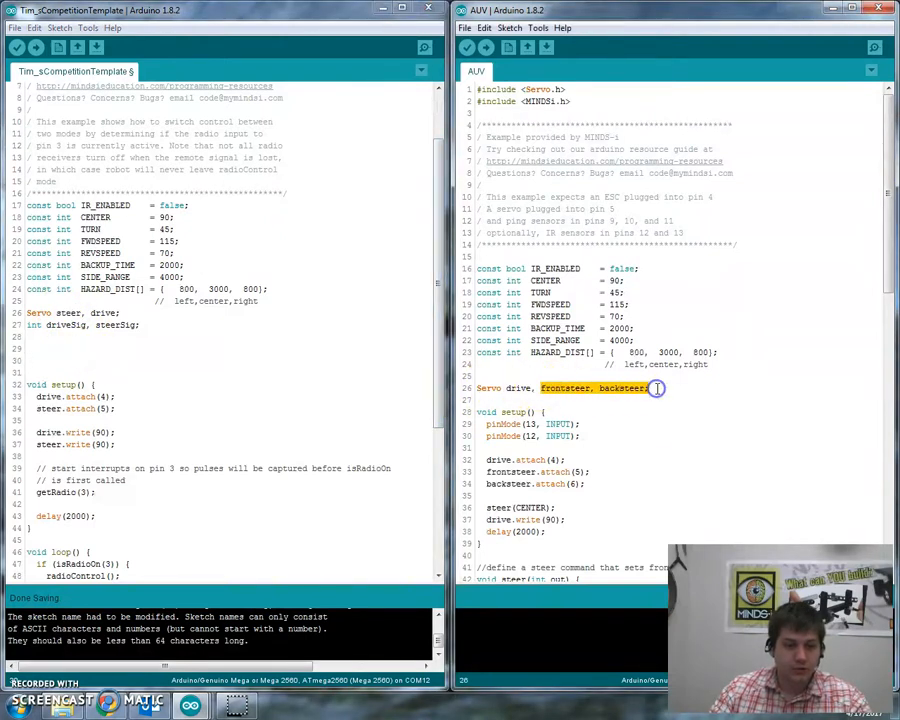
pyautogui.click(667, 393)
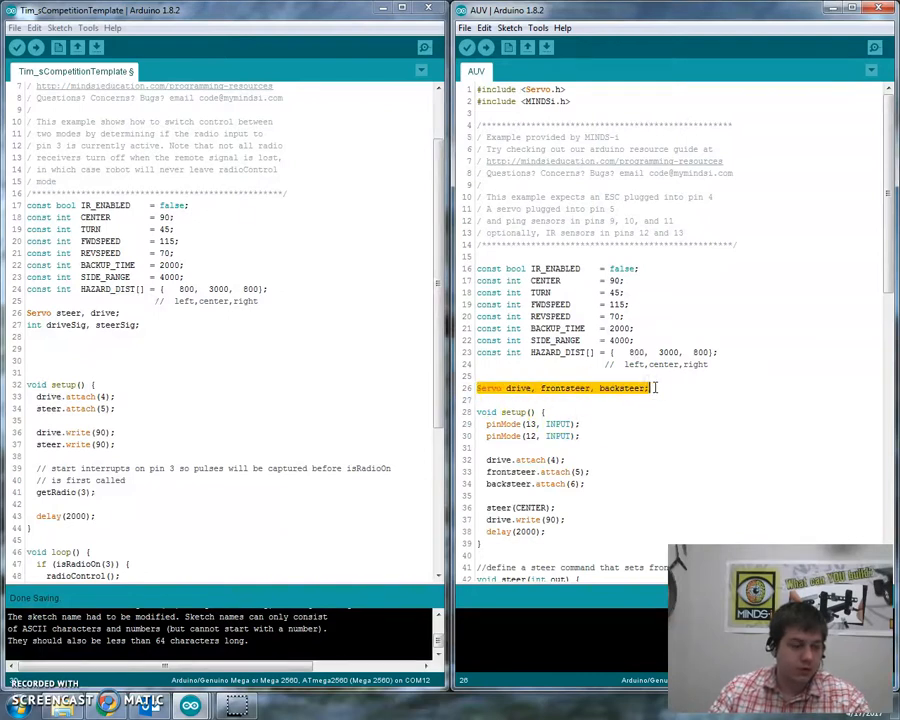
pyautogui.click(632, 411)
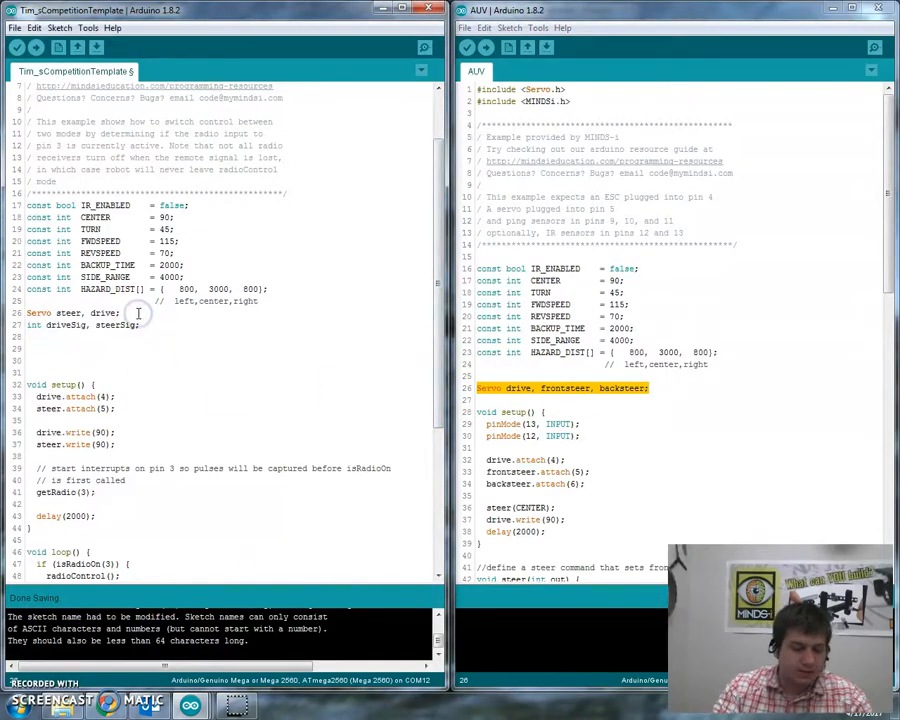
# - Declare Servo drive, frontsteer, backsteer and attach backsteer in setup
pyautogui.write('Servo drive, frontsteer, backsteer;')
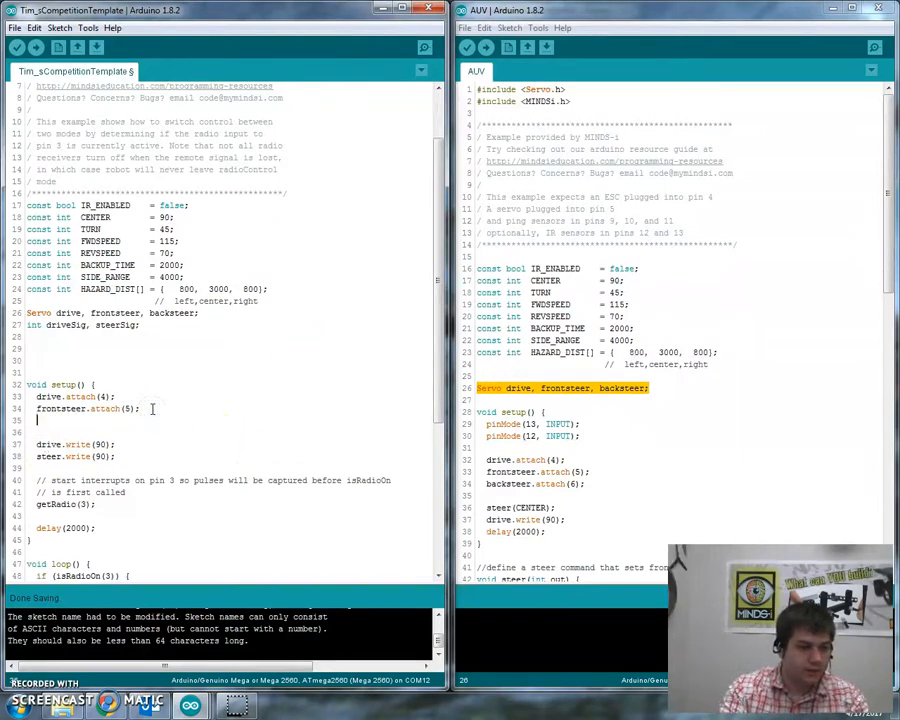
pyautogui.write('backste')
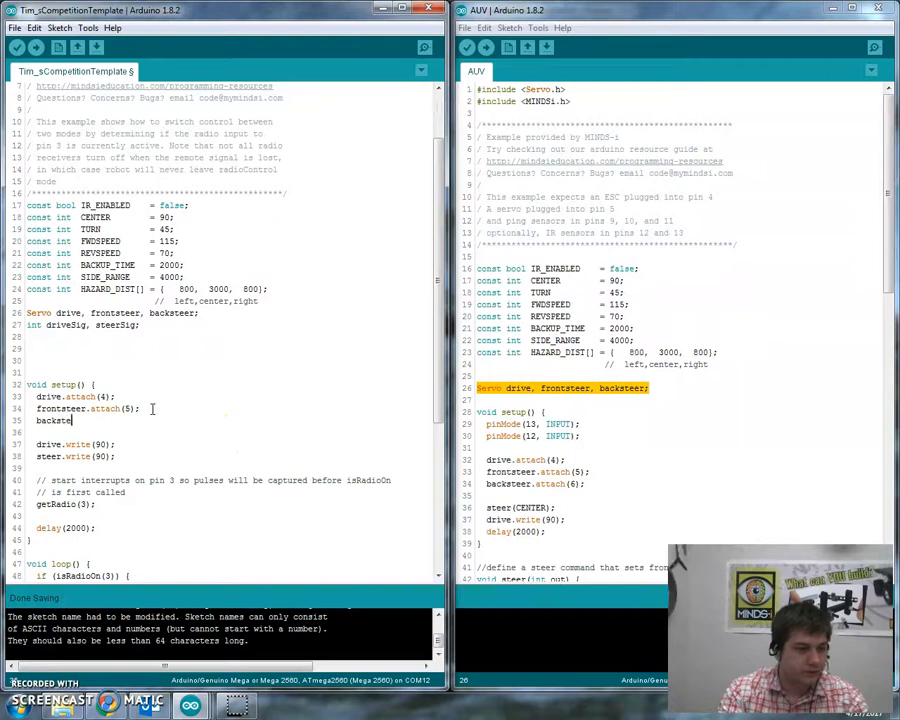
pyautogui.write('er.a')
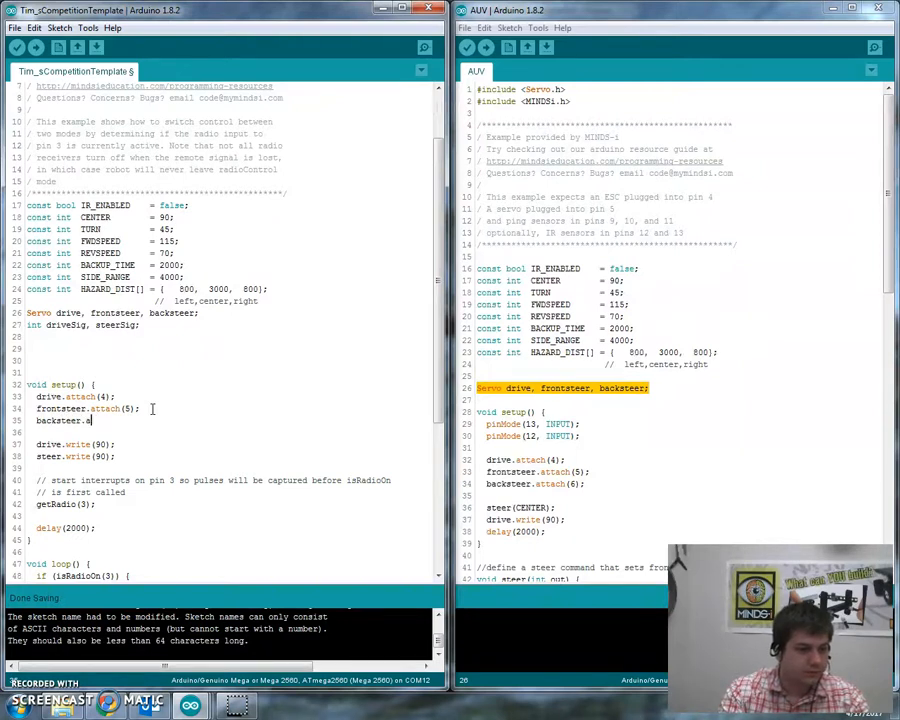
pyautogui.write('ttach(6);')
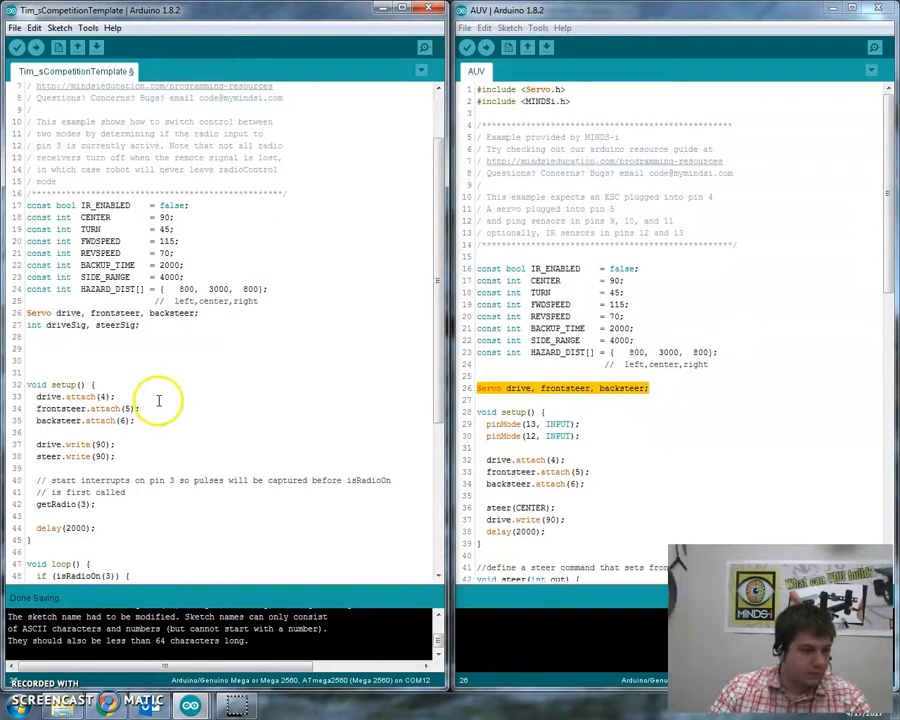
# - Centre backsteer in setup with backsteer.write(90)
pyautogui.scroll(-3)
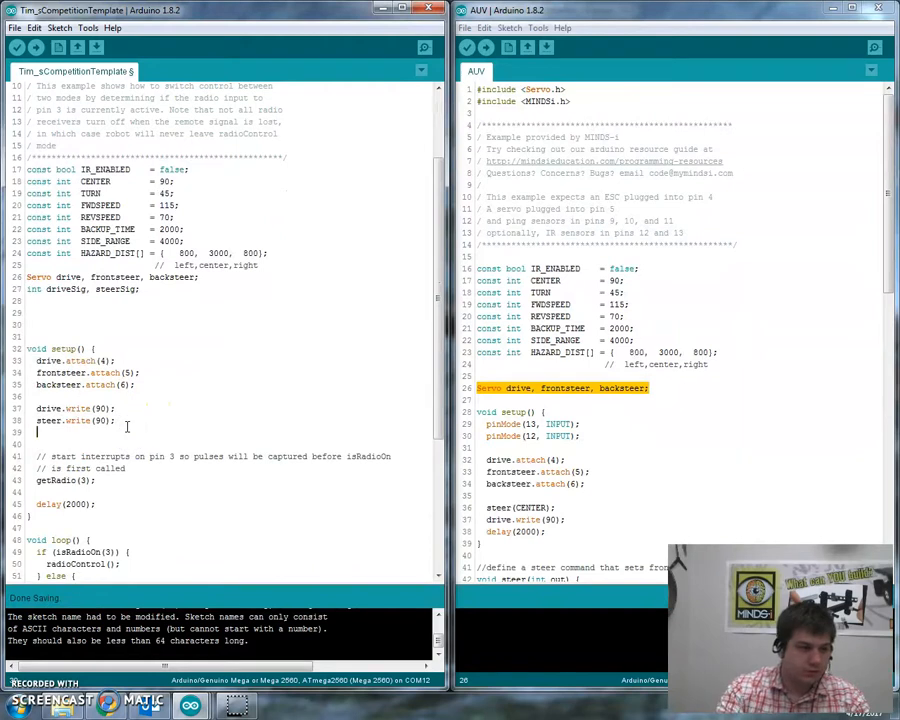
pyautogui.write('backsteer.attach(')
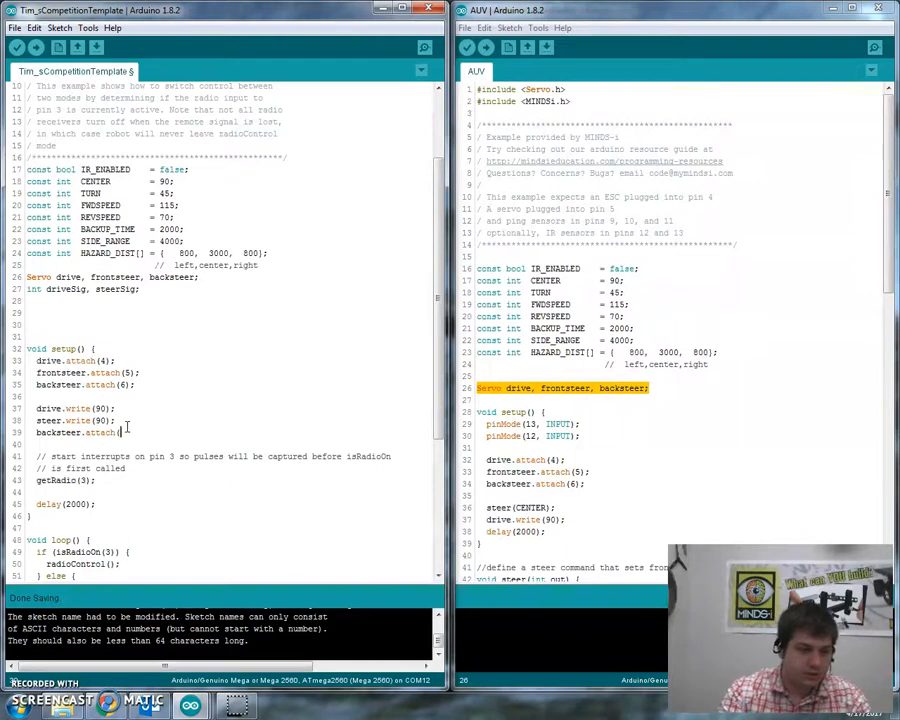
pyautogui.press('BackSpace')
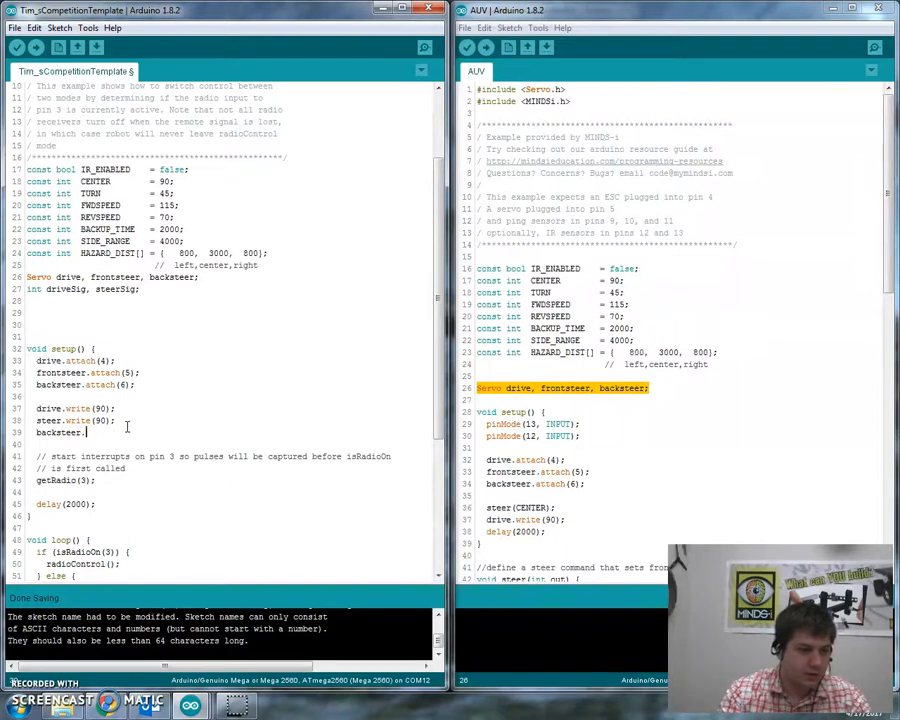
pyautogui.write('write(90);')
pyautogui.click(85, 420)
pyautogui.write('front')
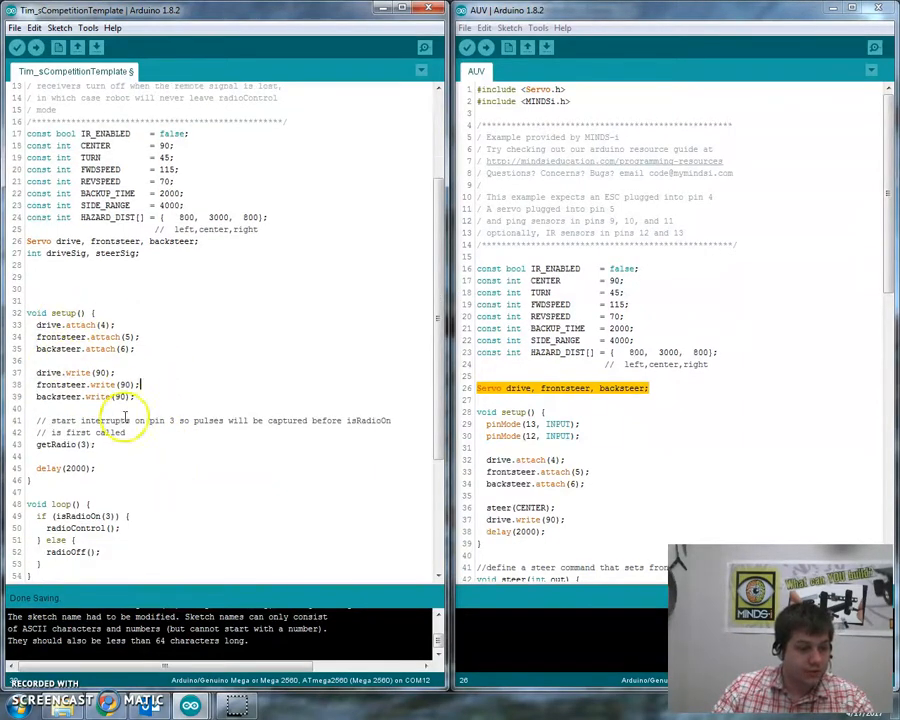
# - Make radioControl write steerSig to backsteer as well as frontsteer
pyautogui.scroll(-3)
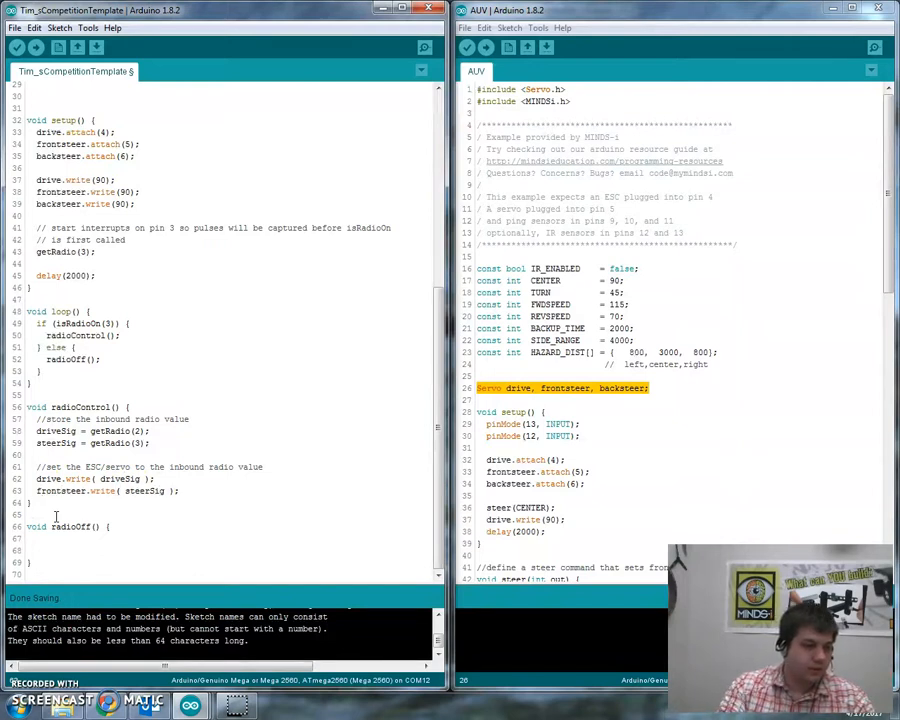
pyautogui.write('backsteer.write')
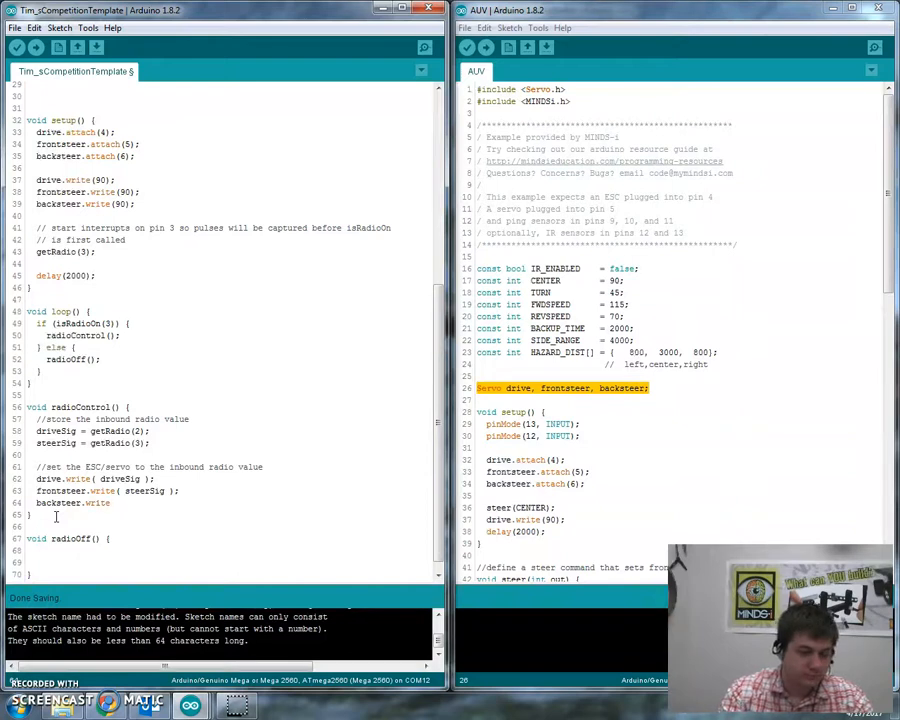
pyautogui.write('(steerSig);')
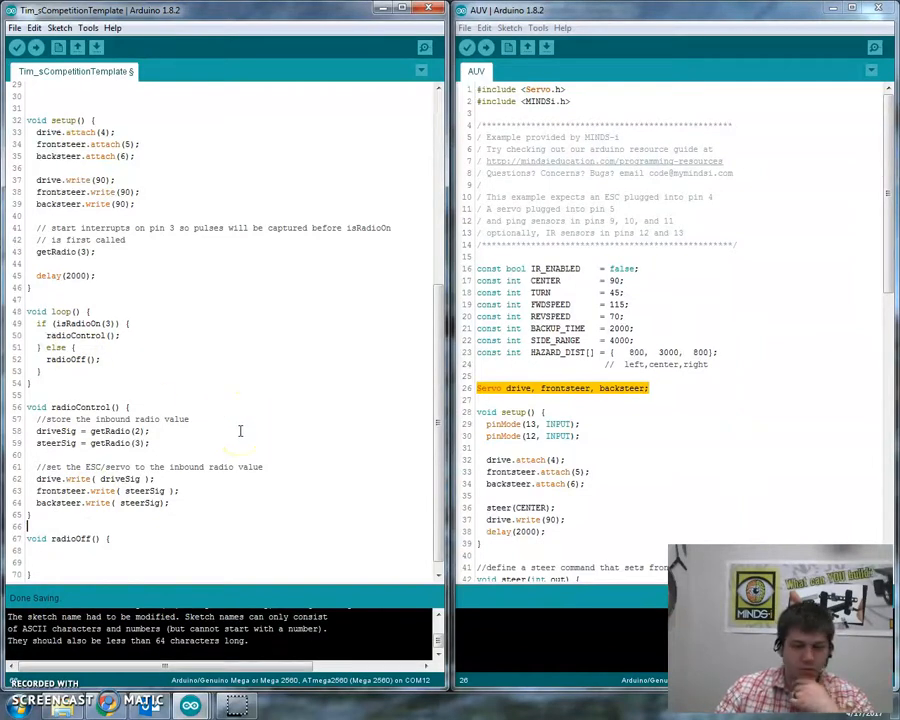
pyautogui.scroll(-3)
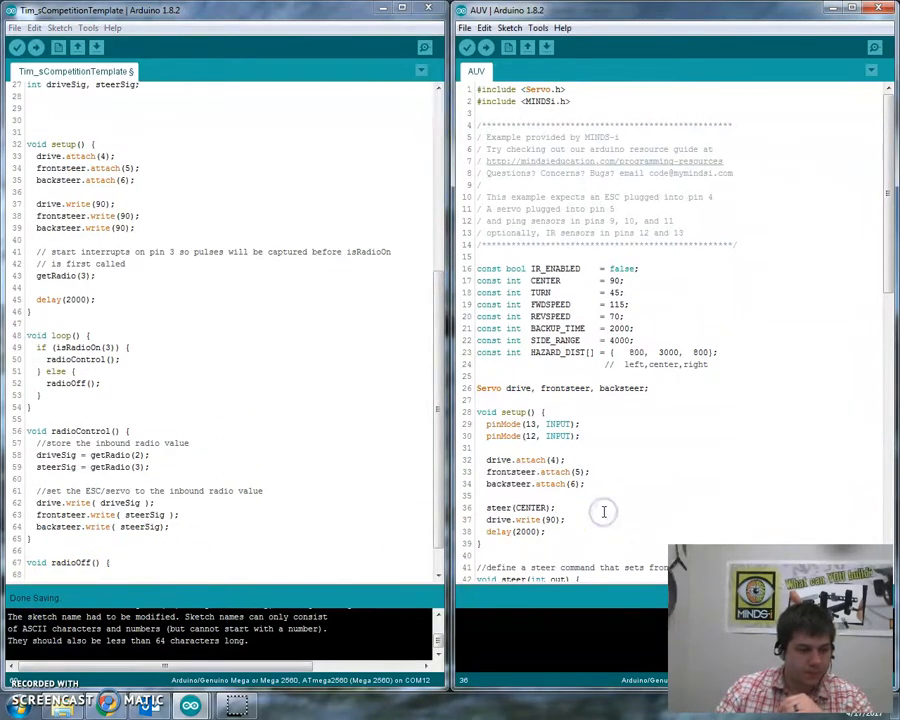
# - Replace setup's frontsteer/backsteer write(90) lines with AUV's steer(CENTER) call
pyautogui.scroll(-3)
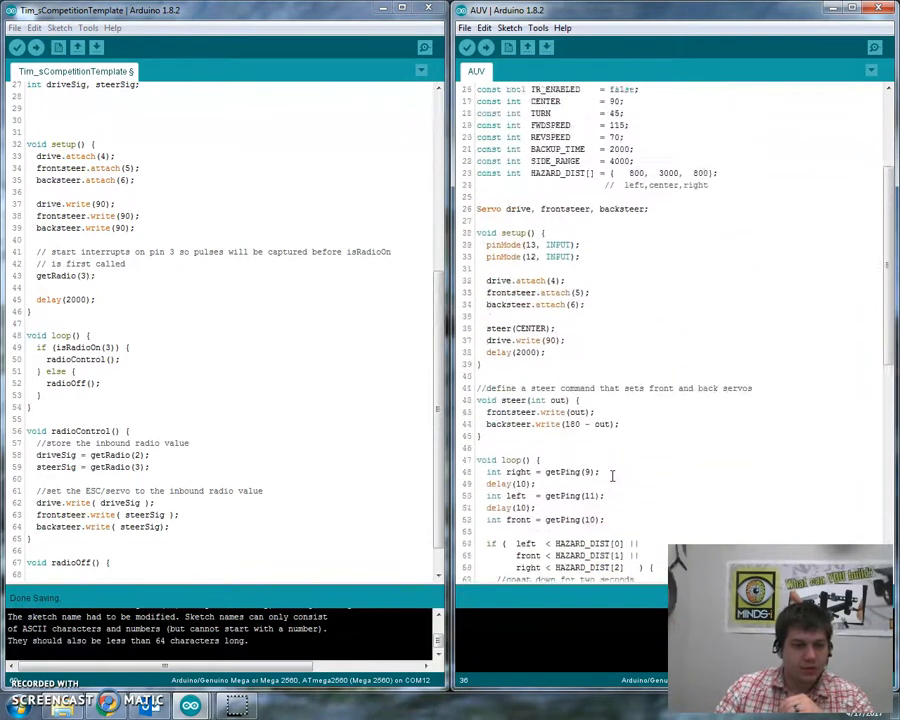
pyautogui.scroll(3)
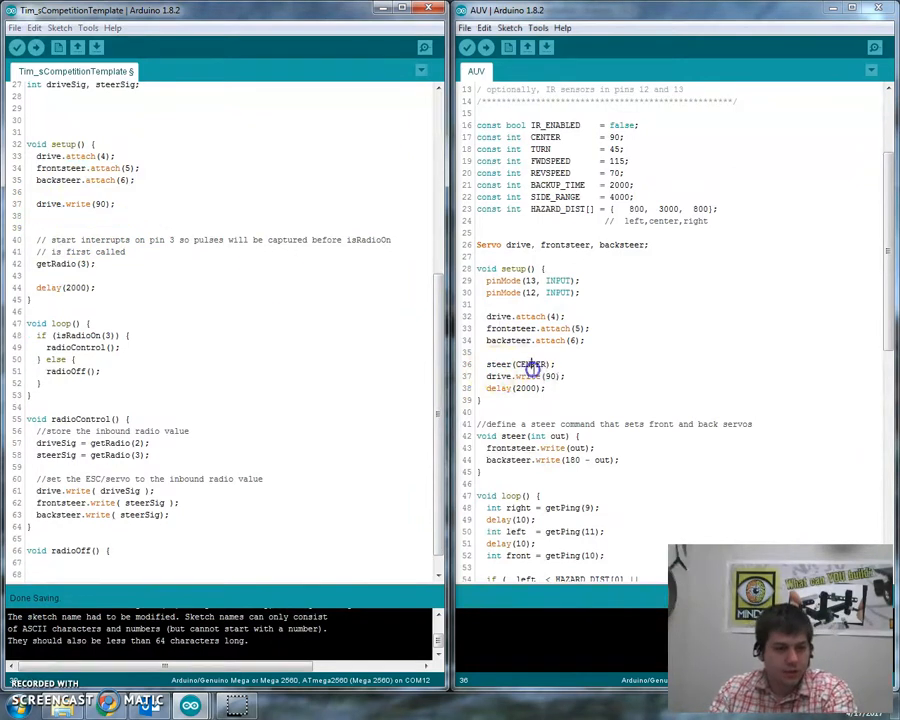
pyautogui.moveTo(485, 363); pyautogui.dragTo(565, 388)
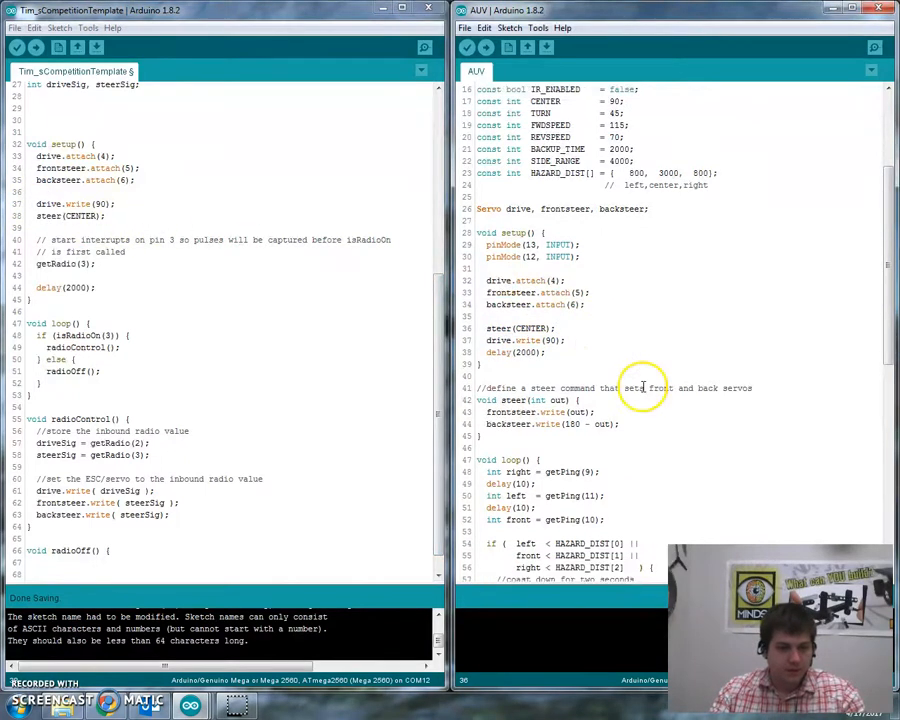
pyautogui.scroll(-3)
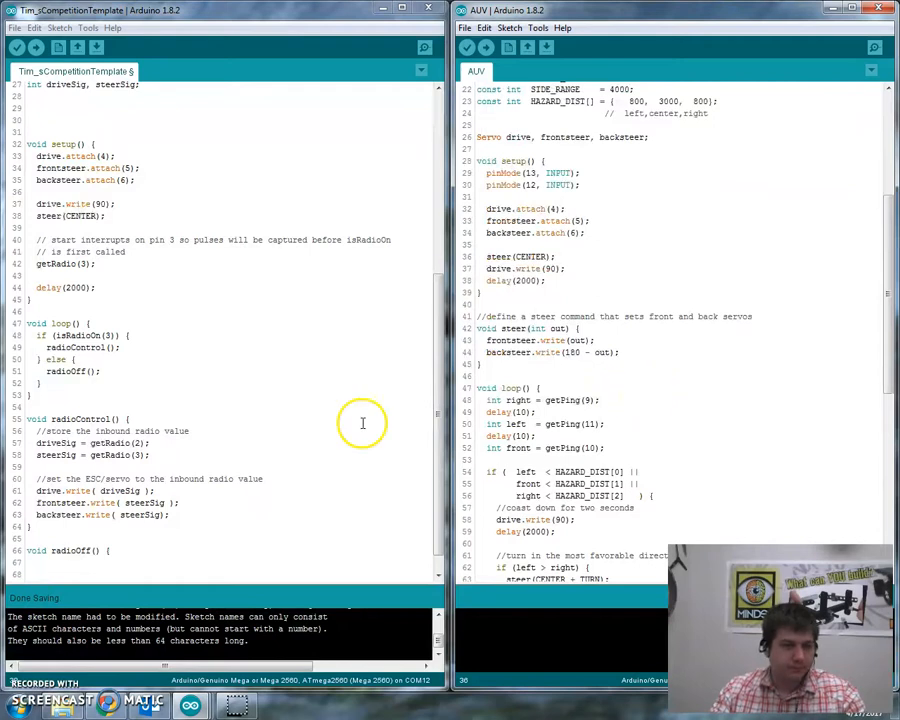
pyautogui.scroll(-3)
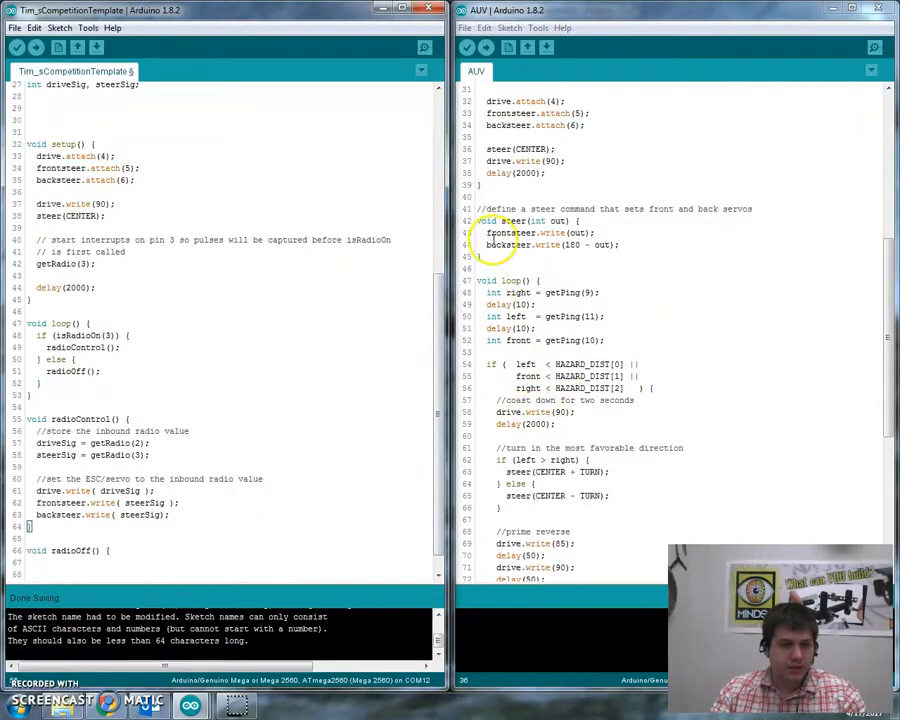
pyautogui.scroll(3)
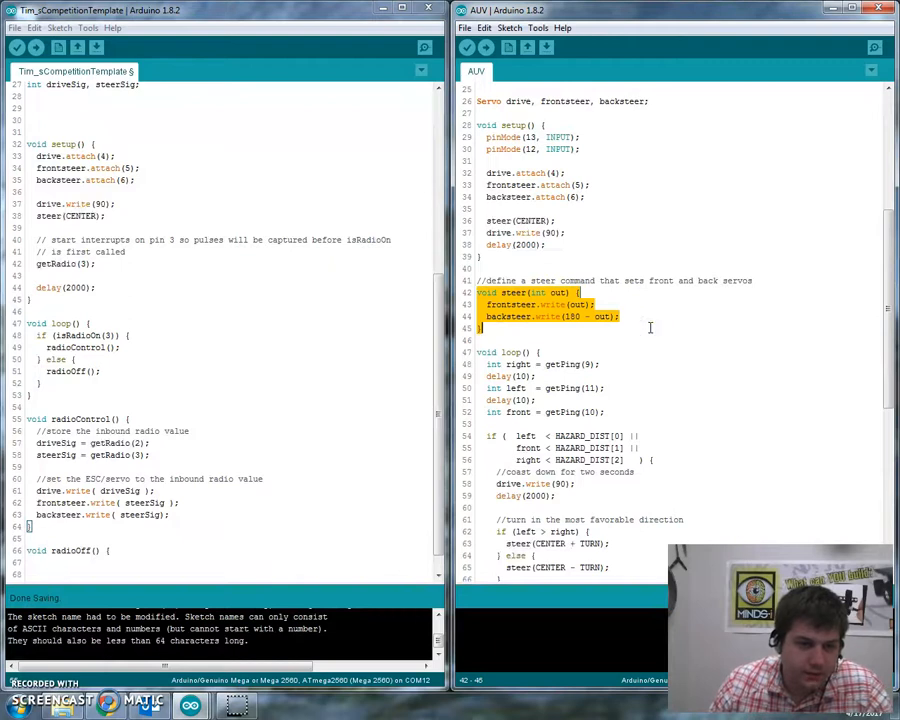
pyautogui.moveTo(303, 391)
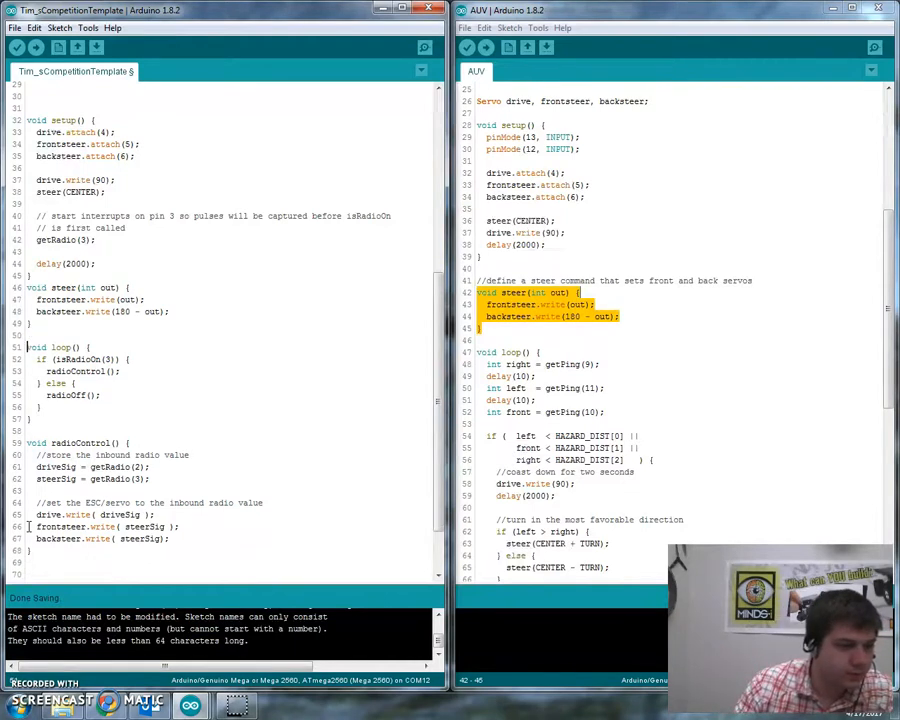
# - Paste AUV's steer() function after setup, writing out to frontsteer and 180 − out to backsteer
pyautogui.scroll(-3)
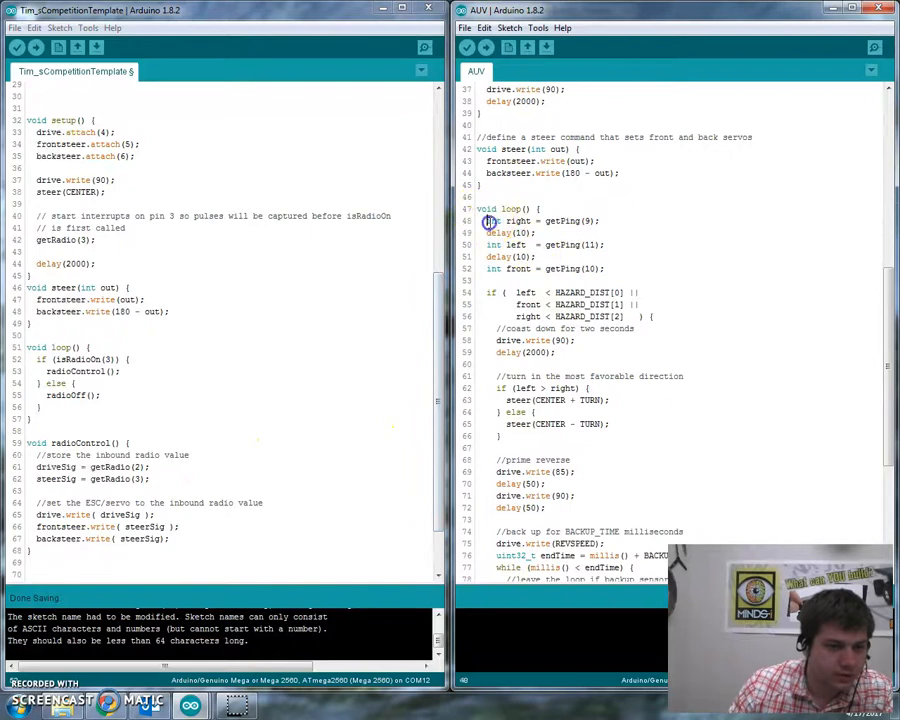
pyautogui.scroll(-3)
pyautogui.write('void radioOff() {')
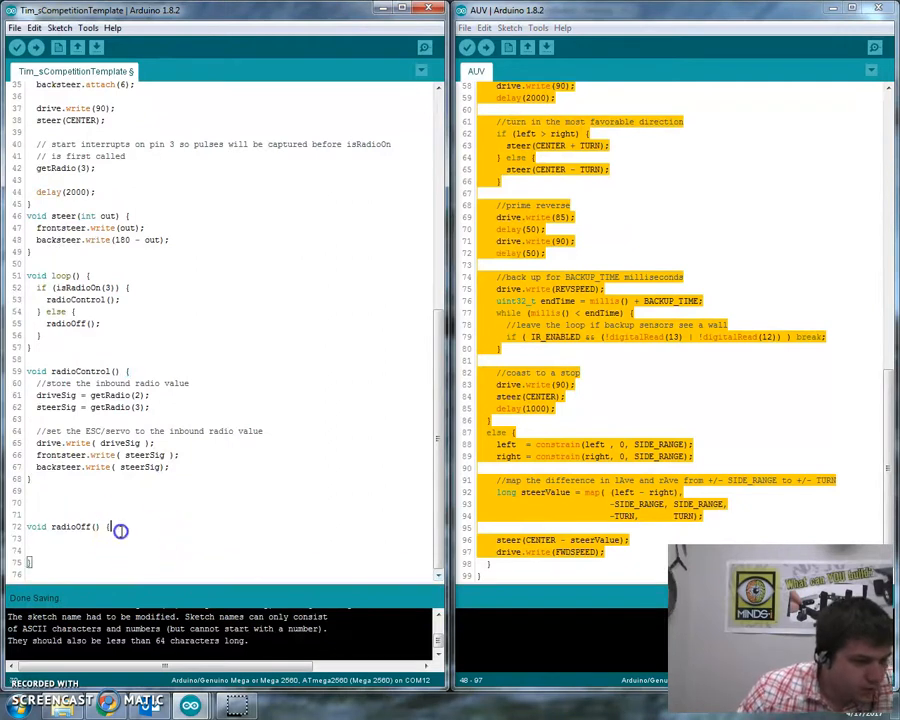
# - Scroll through the template to review the pasted ping-sensor obstacle-avoidance code inside radioOff()
pyautogui.scroll(-3)
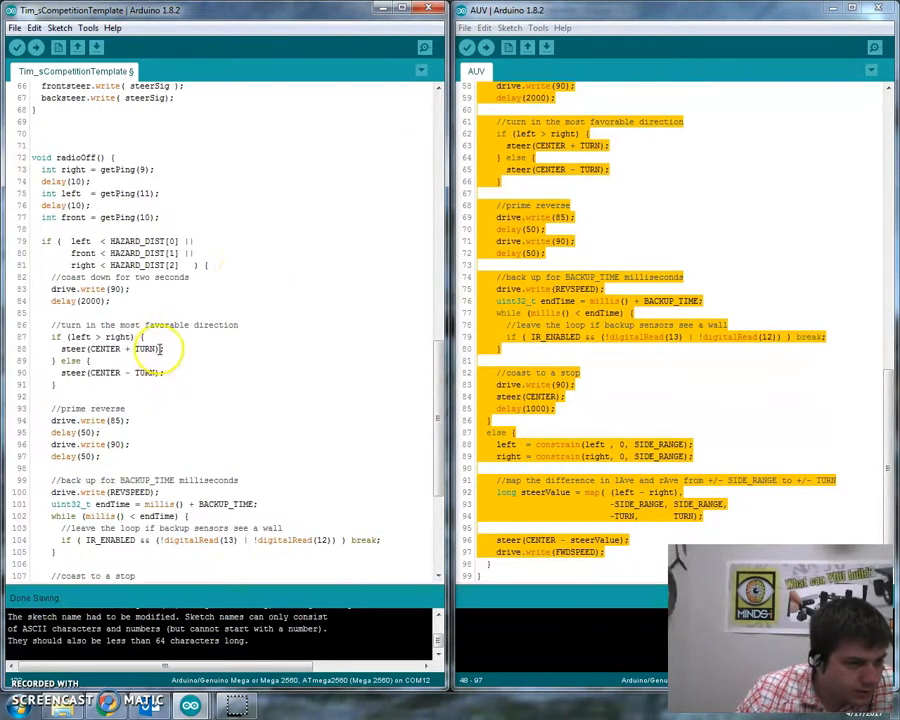
pyautogui.scroll(3)
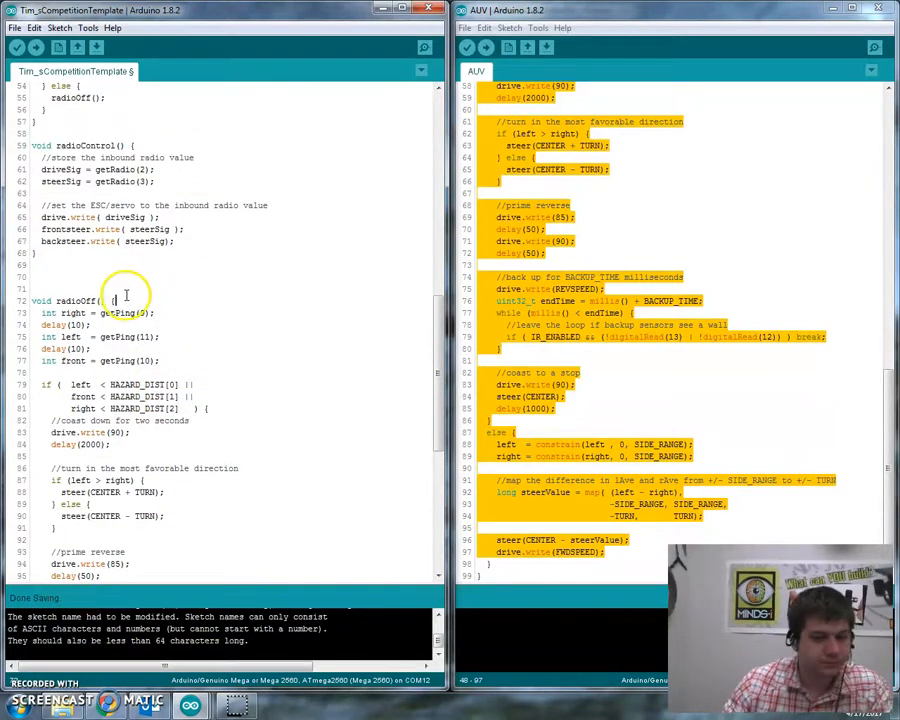
pyautogui.moveTo(235, 340)
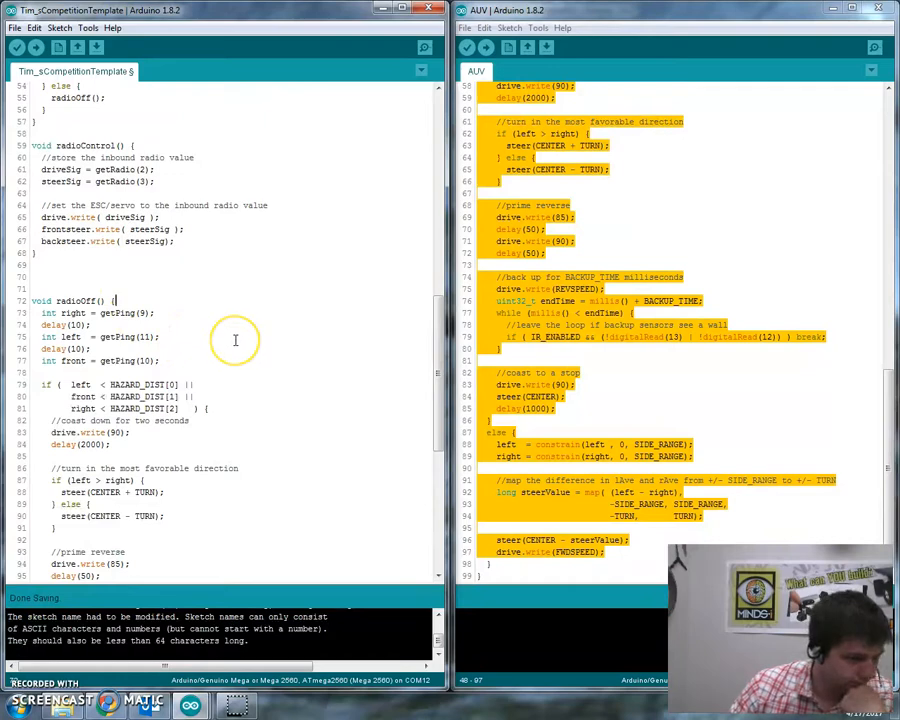
pyautogui.scroll(-3)
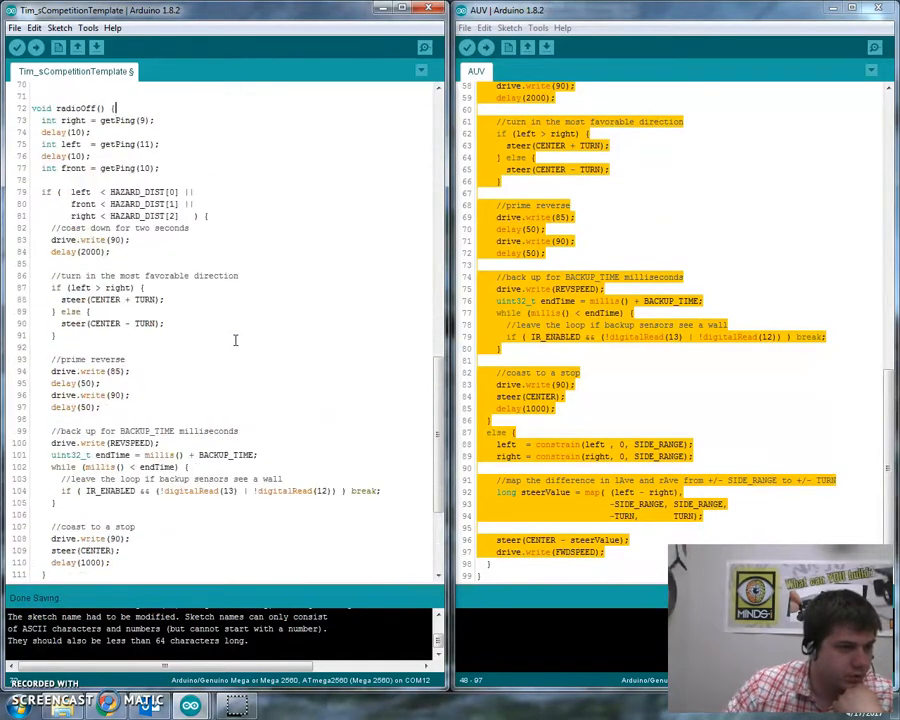
pyautogui.moveTo(236, 371)
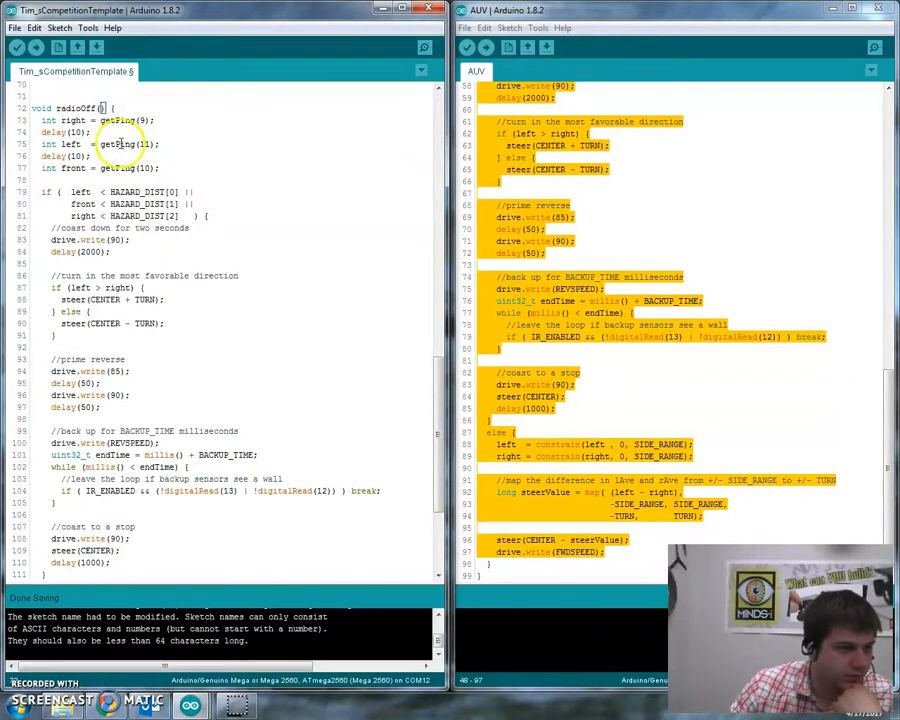
pyautogui.scroll(-3)
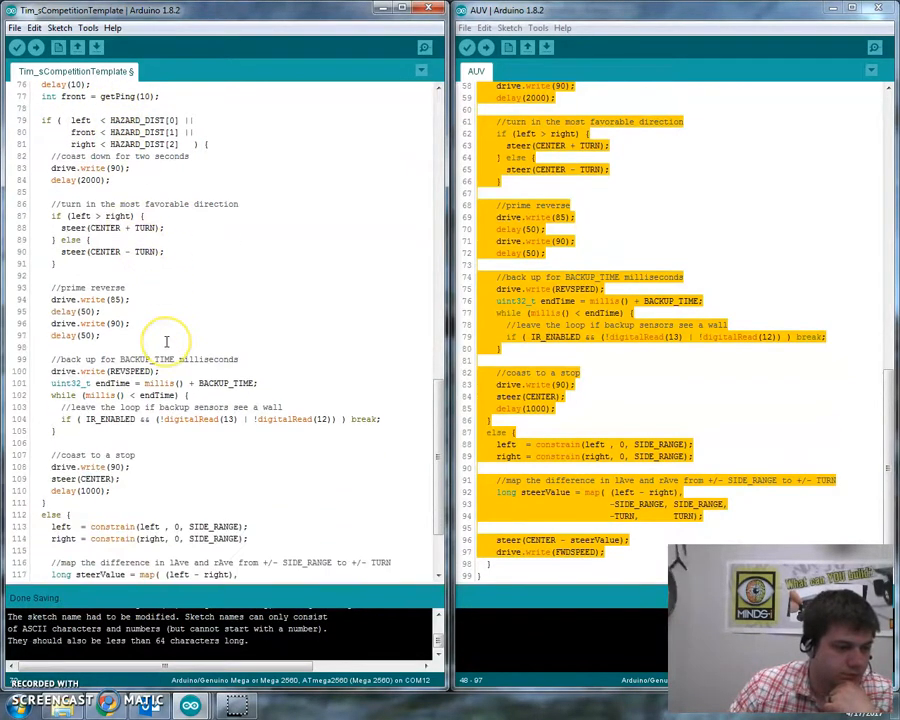
pyautogui.scroll(-3)
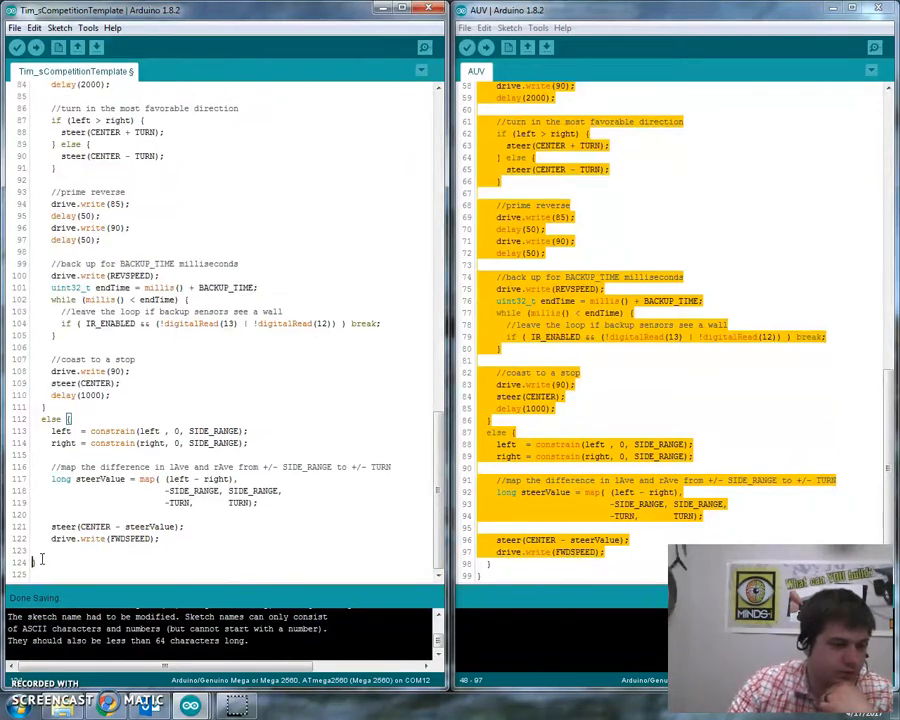
pyautogui.scroll(3)
pyautogui.write('}')
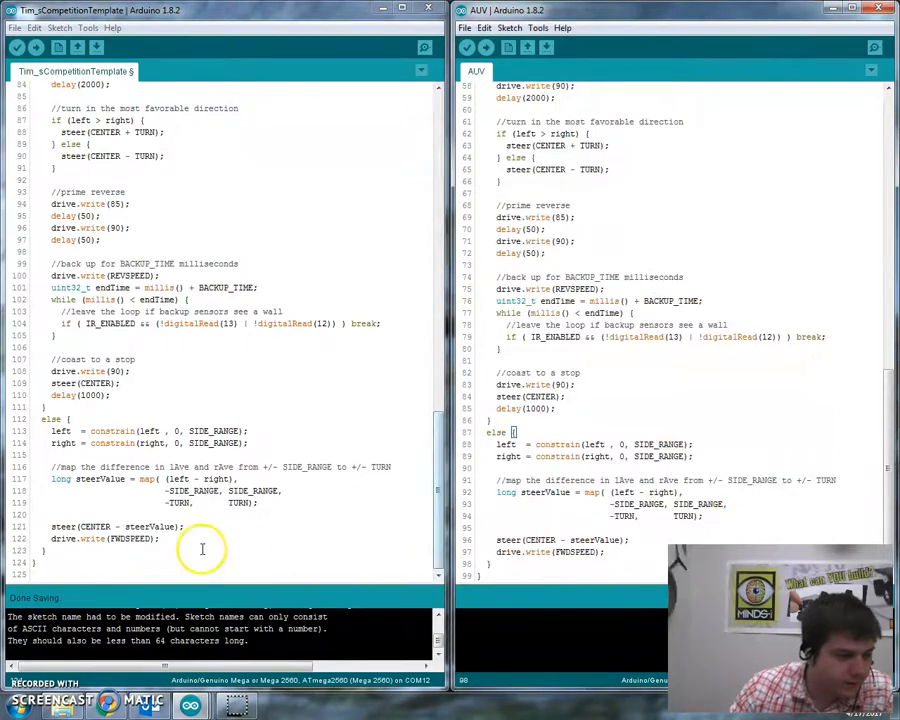
pyautogui.scroll(3)
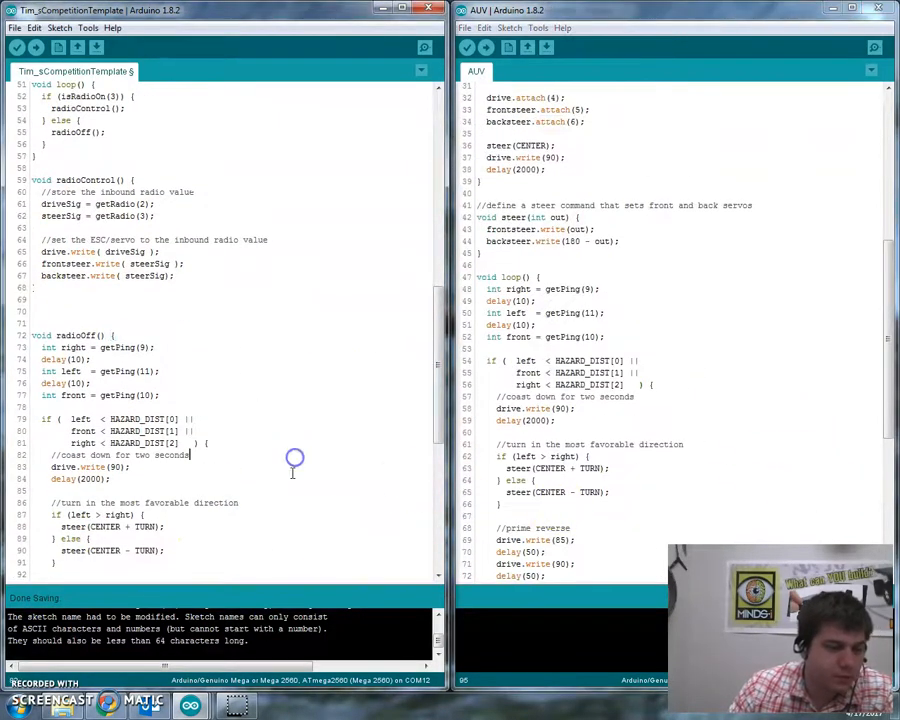
pyautogui.scroll(-3)
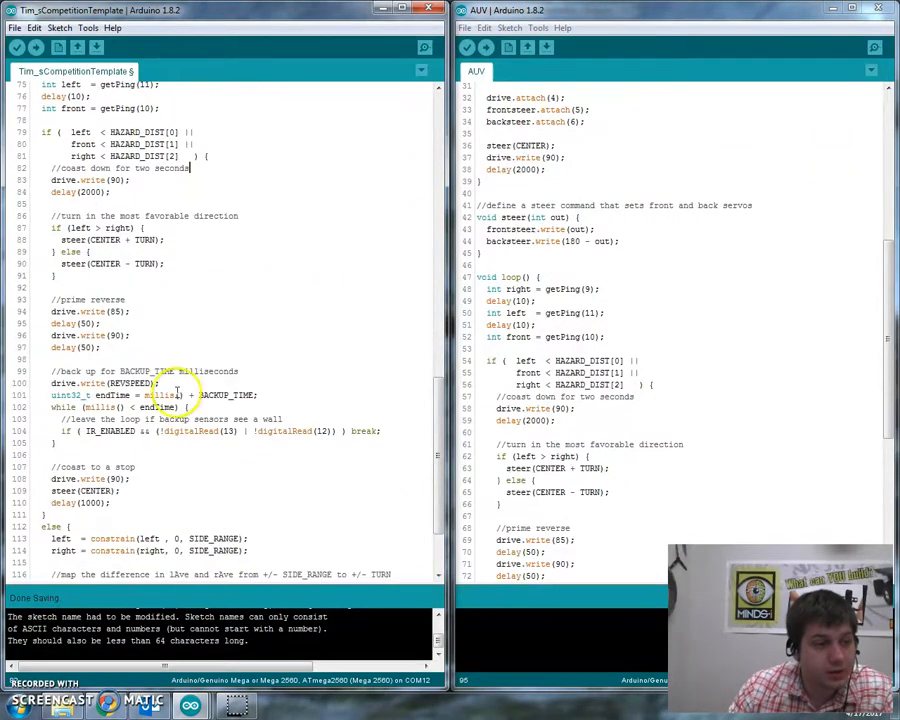
pyautogui.scroll(3)
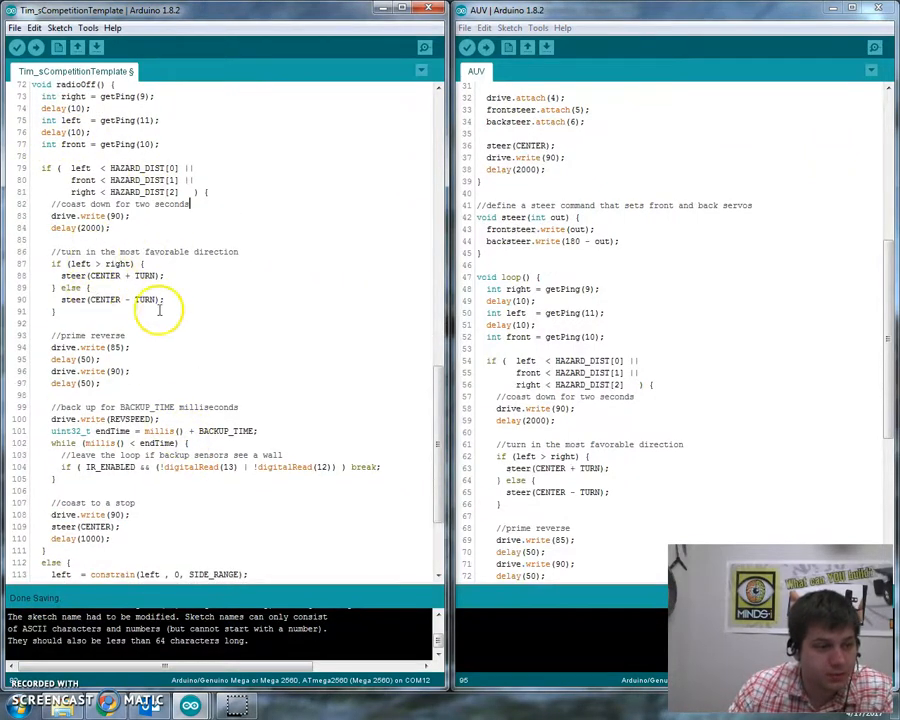
pyautogui.scroll(3)
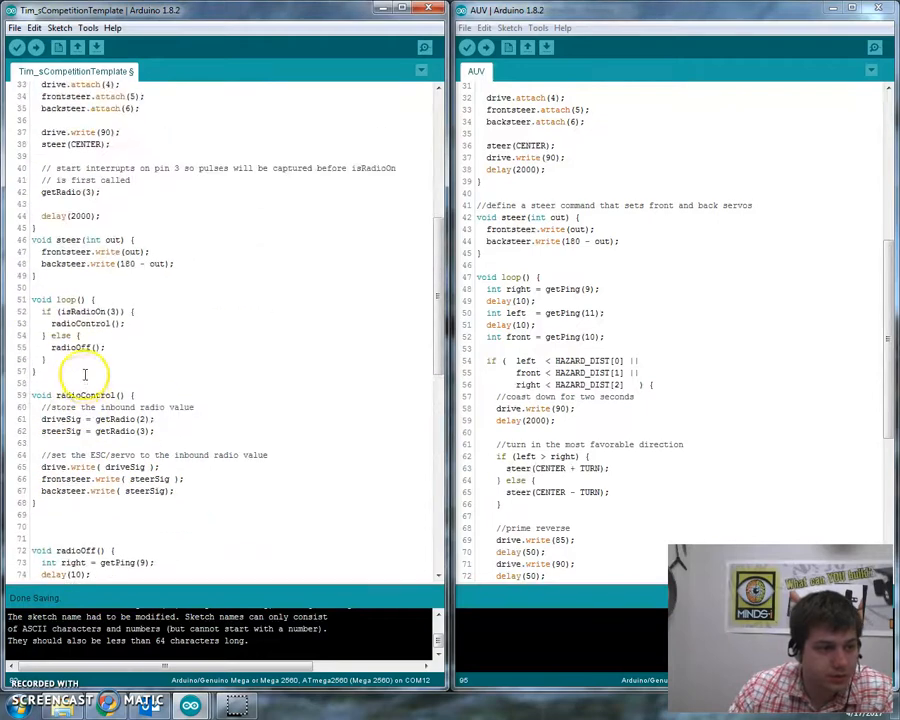
pyautogui.scroll(-3)
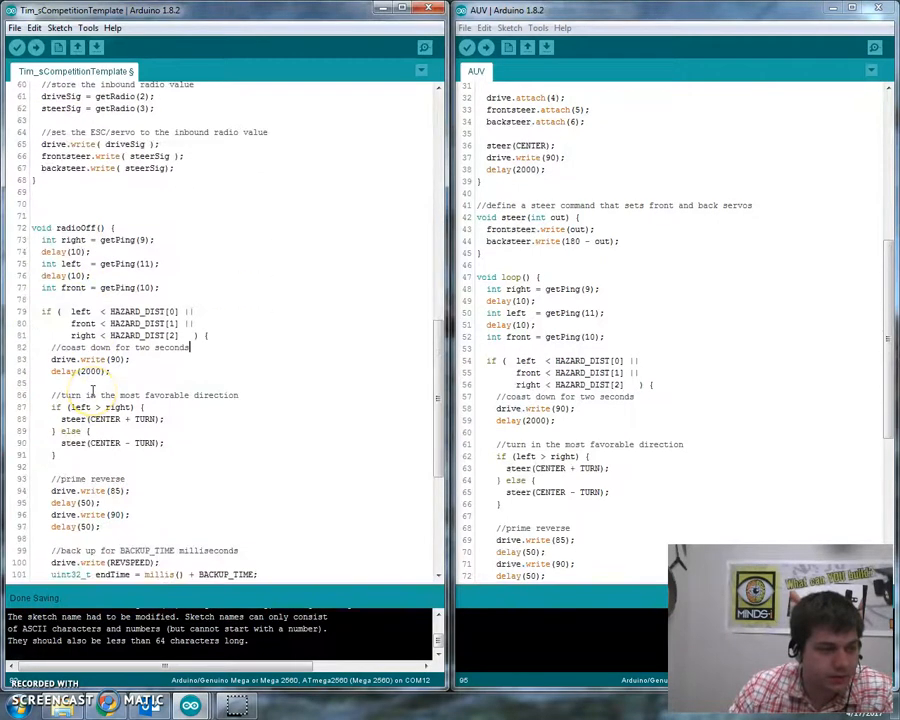
pyautogui.scroll(-3)
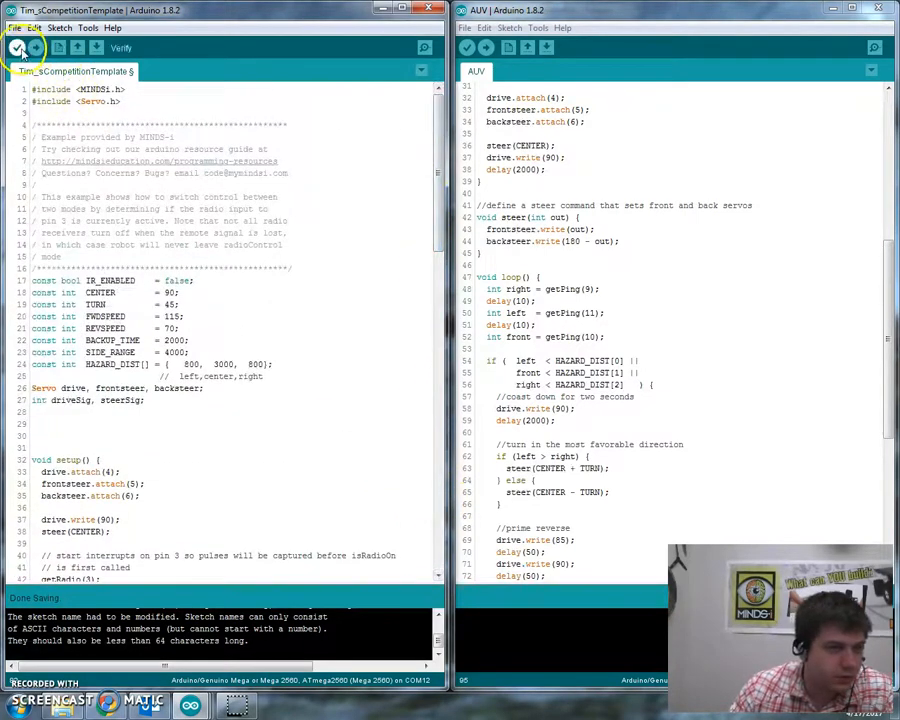
# - Verify Tim_sCompetitionTemplate and confirm it compiles using 6000 bytes of program storage
pyautogui.click(18, 47)
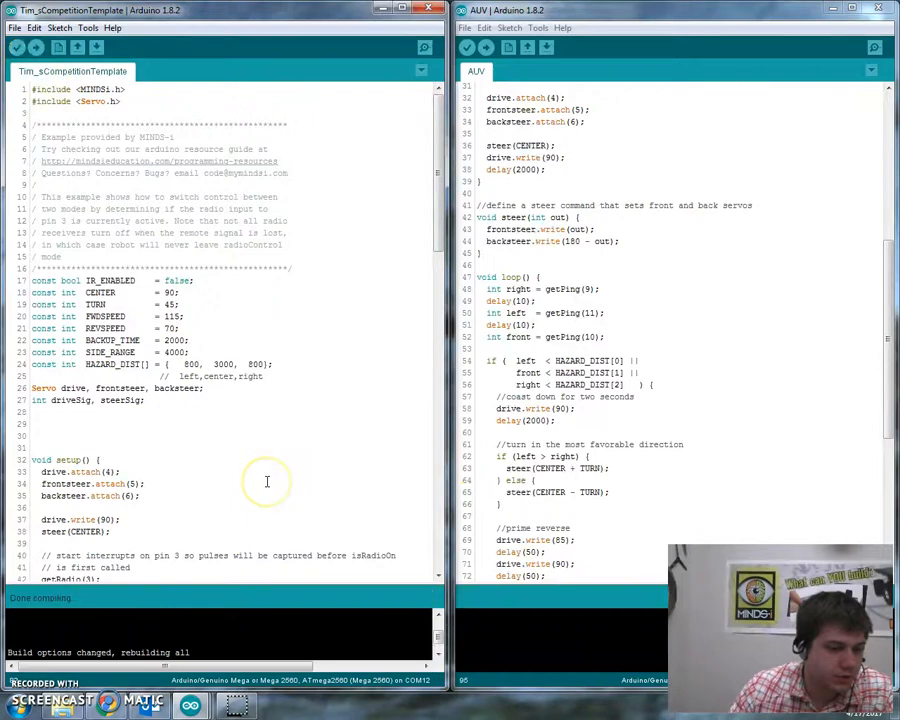
pyautogui.scroll(-3)
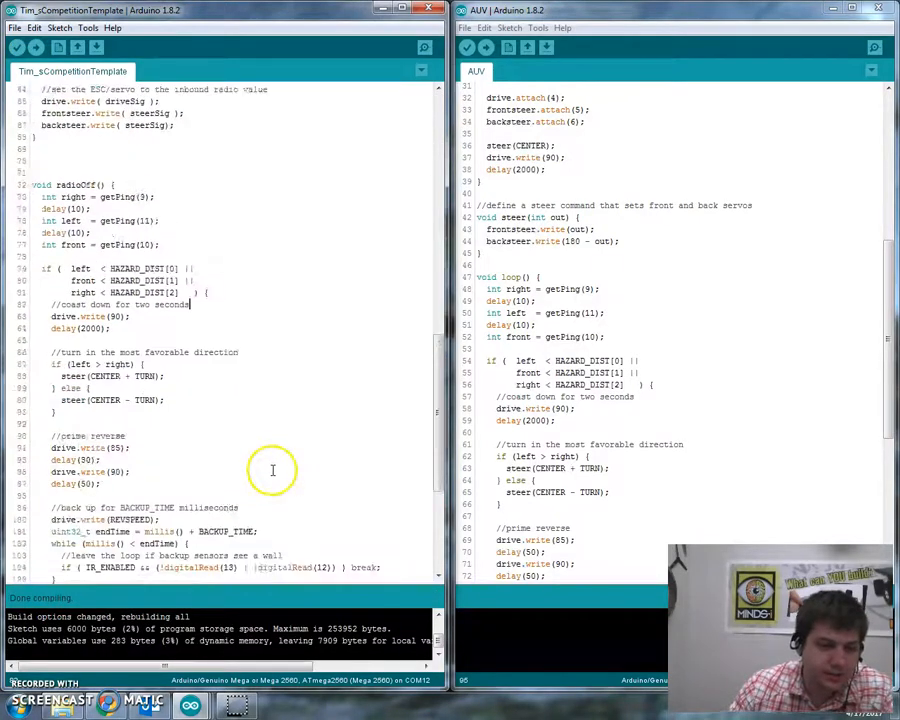
pyautogui.scroll(-3)
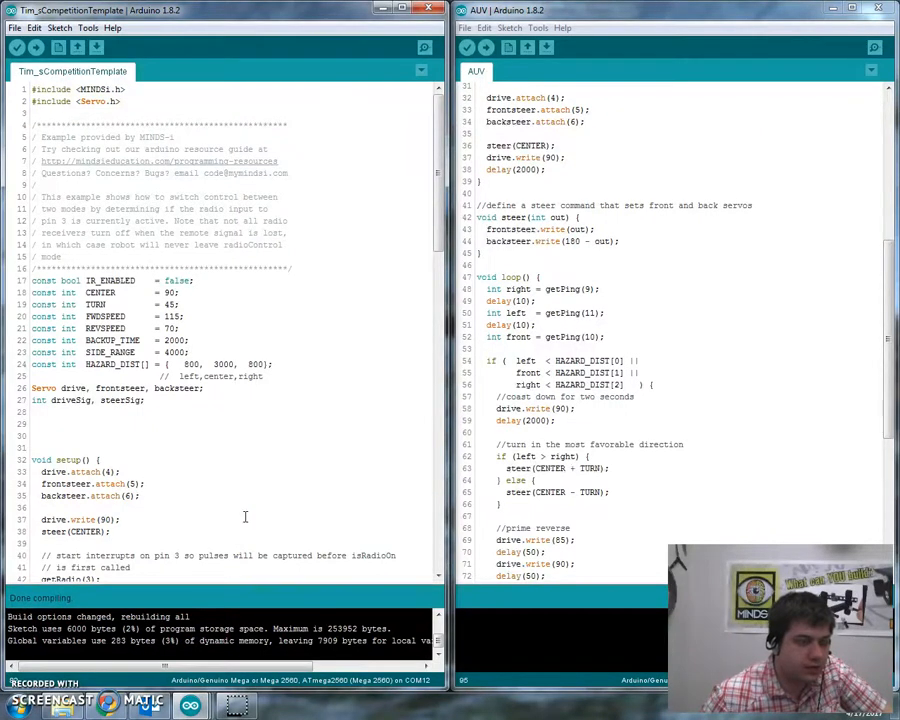
pyautogui.moveTo(360, 361)
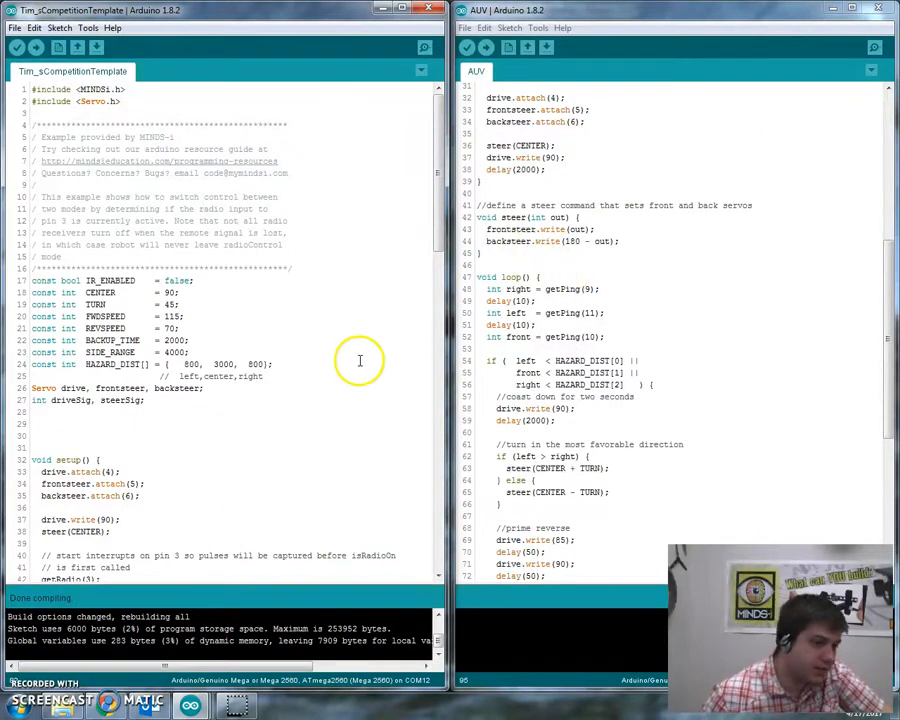
pyautogui.moveTo(357, 402)
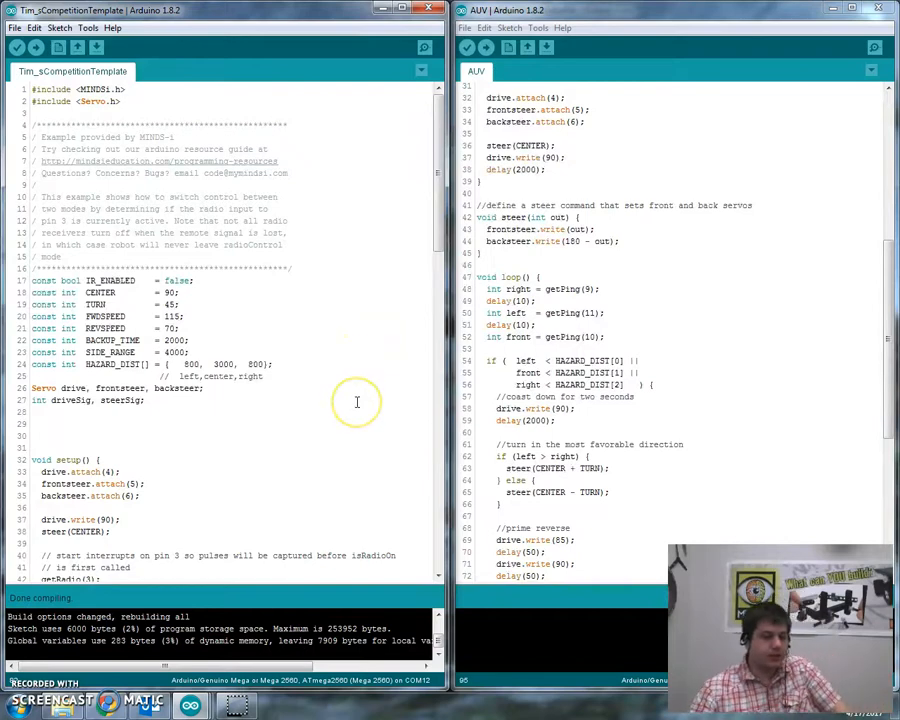
pyautogui.scroll(-3)
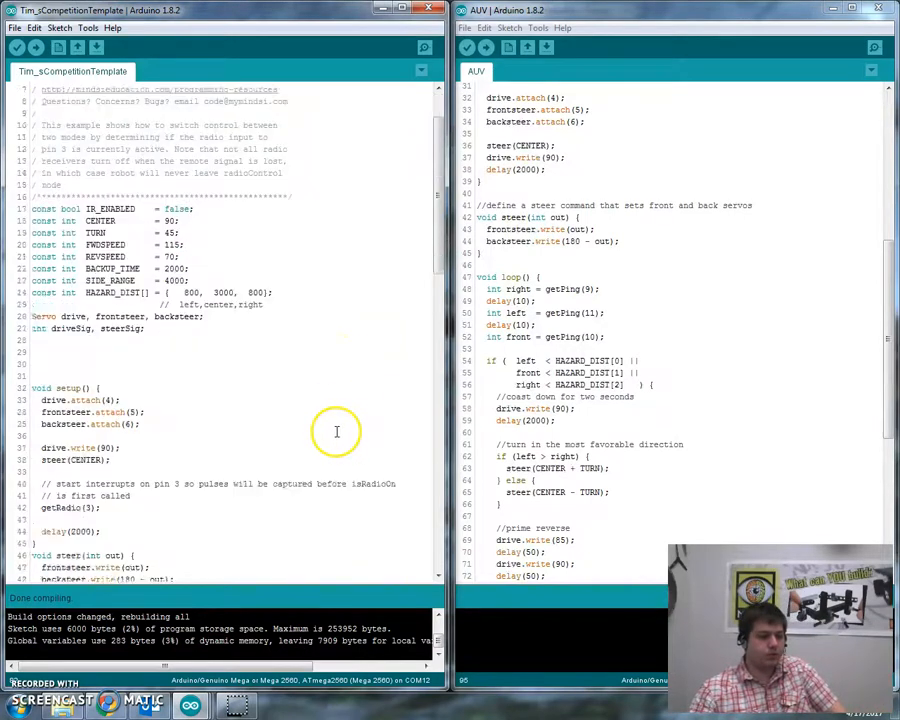
pyautogui.scroll(-3)
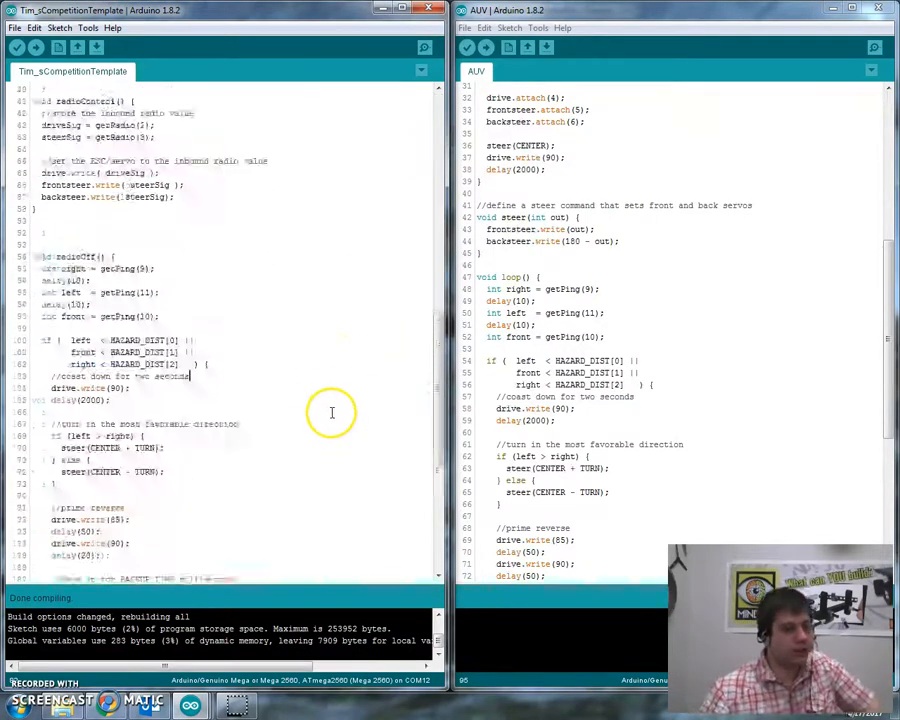
pyautogui.scroll(-3)
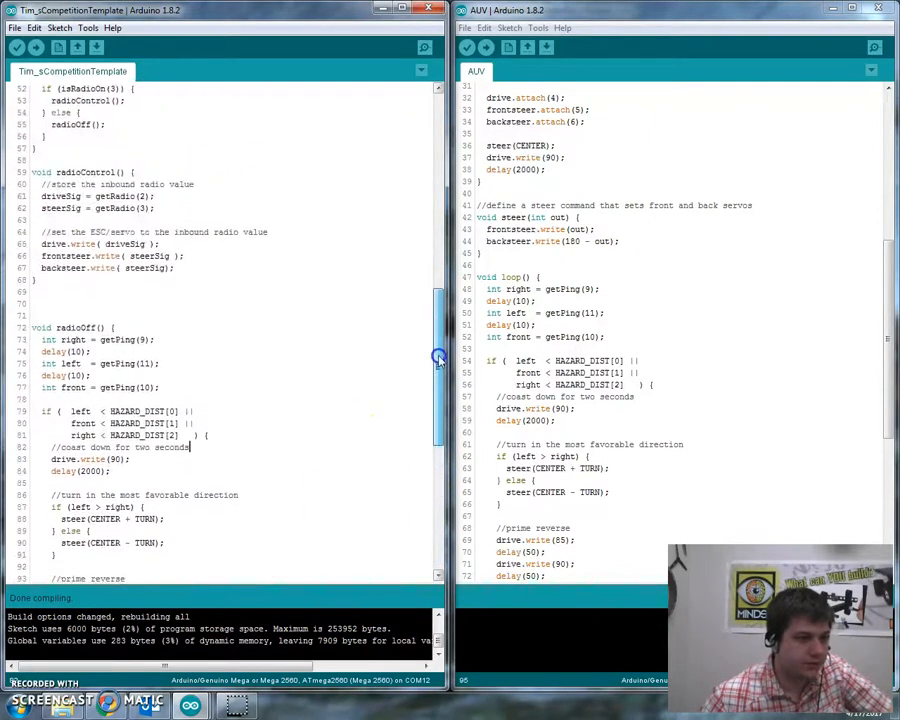
pyautogui.scroll(3)
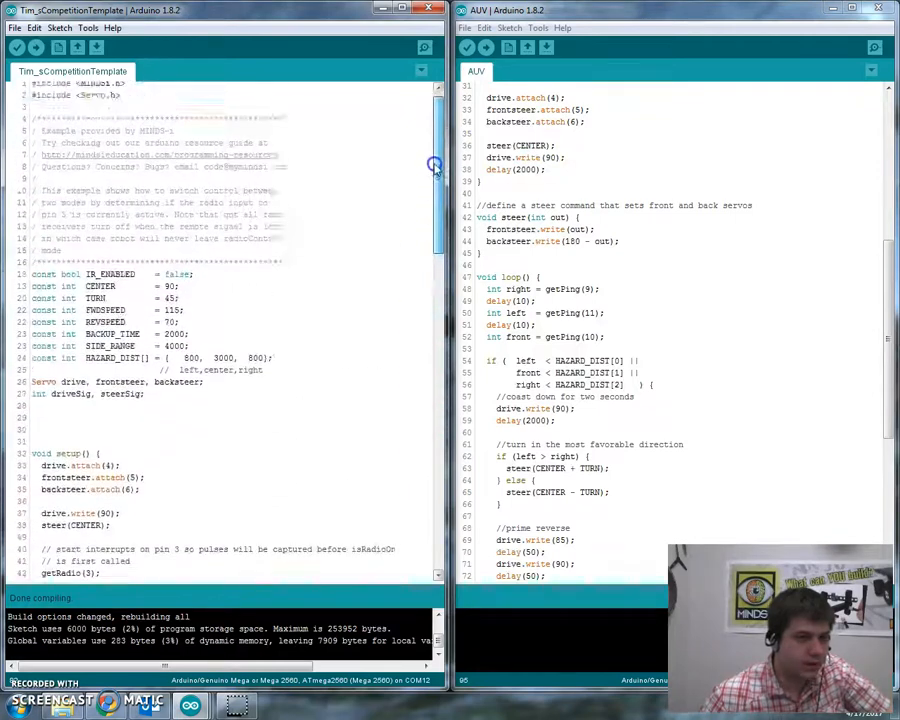
pyautogui.scroll(-3)
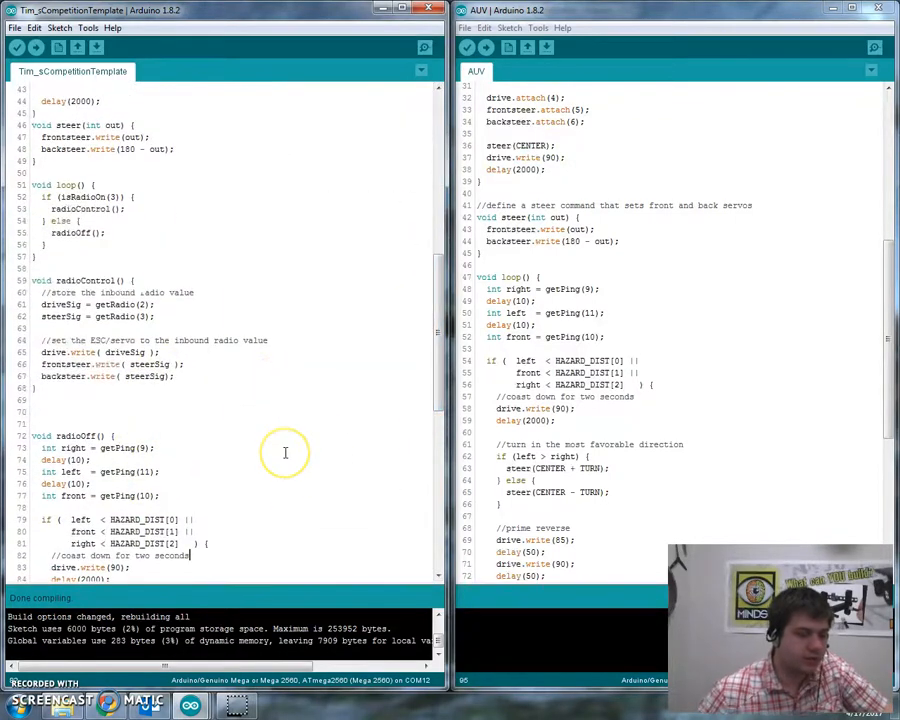